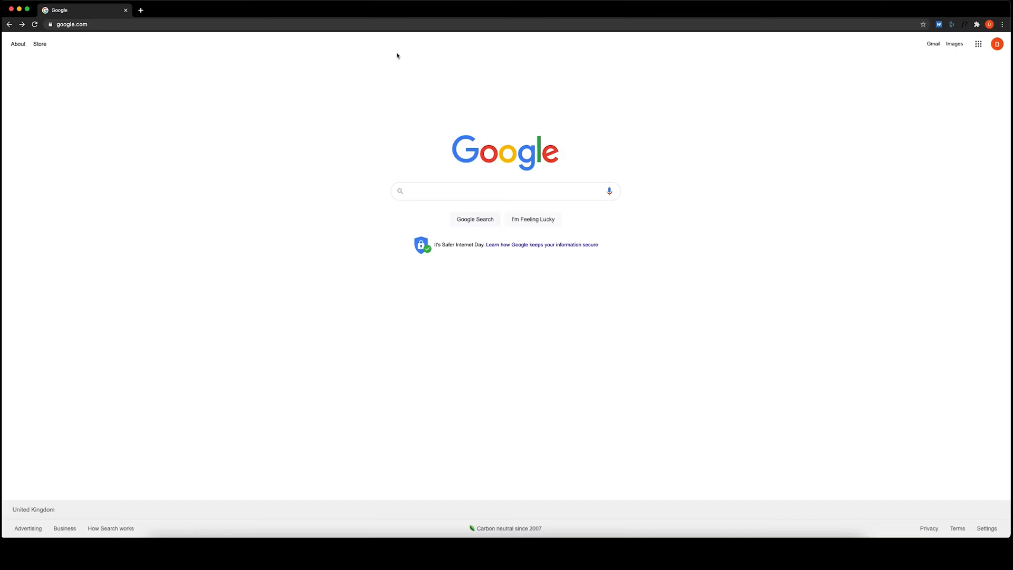
pyautogui.moveTo(341, 205)
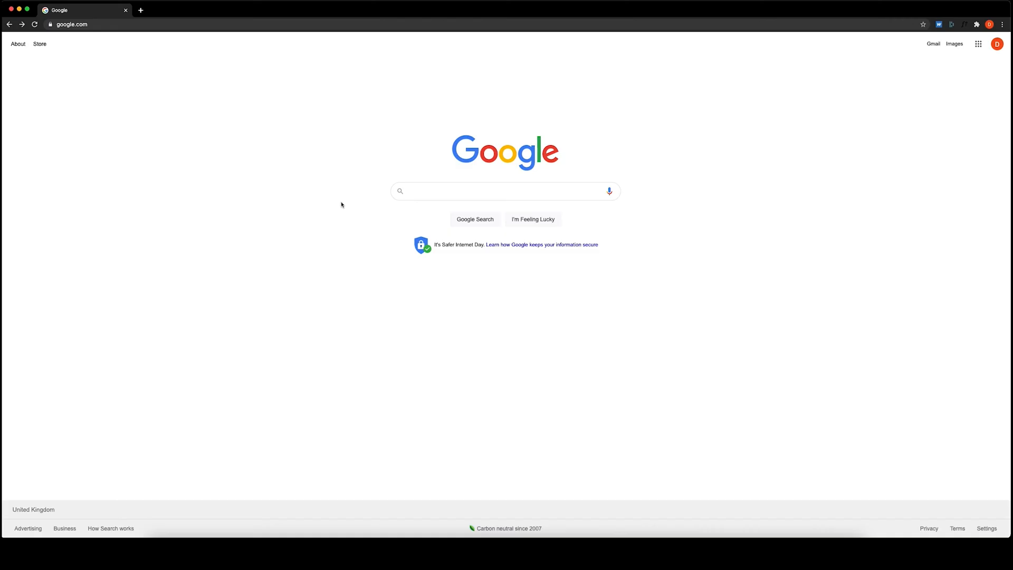
# - Select the current google.com address in Chrome's address bar so it can be replaced
pyautogui.click(70, 24)
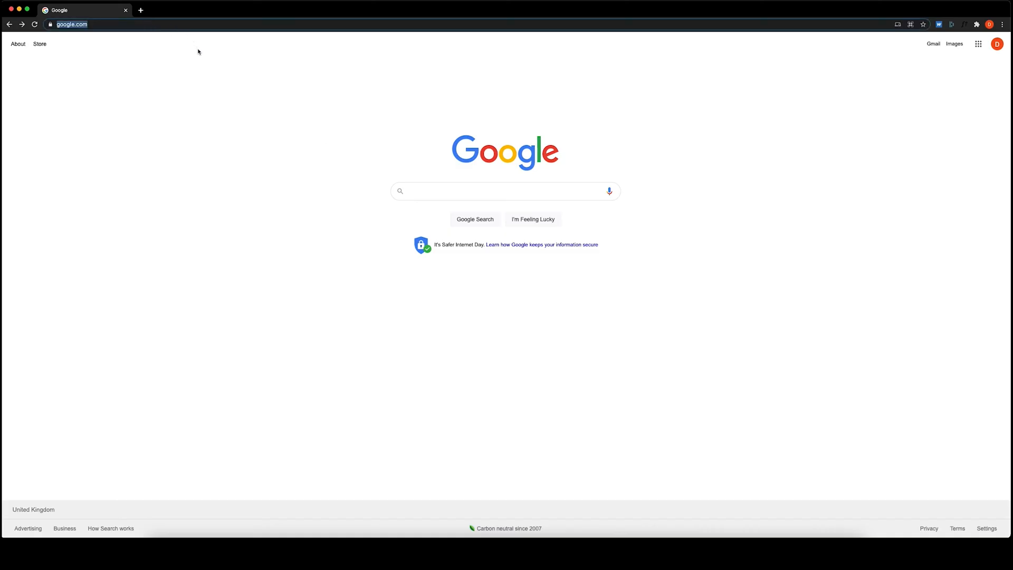
pyautogui.moveTo(506, 274)
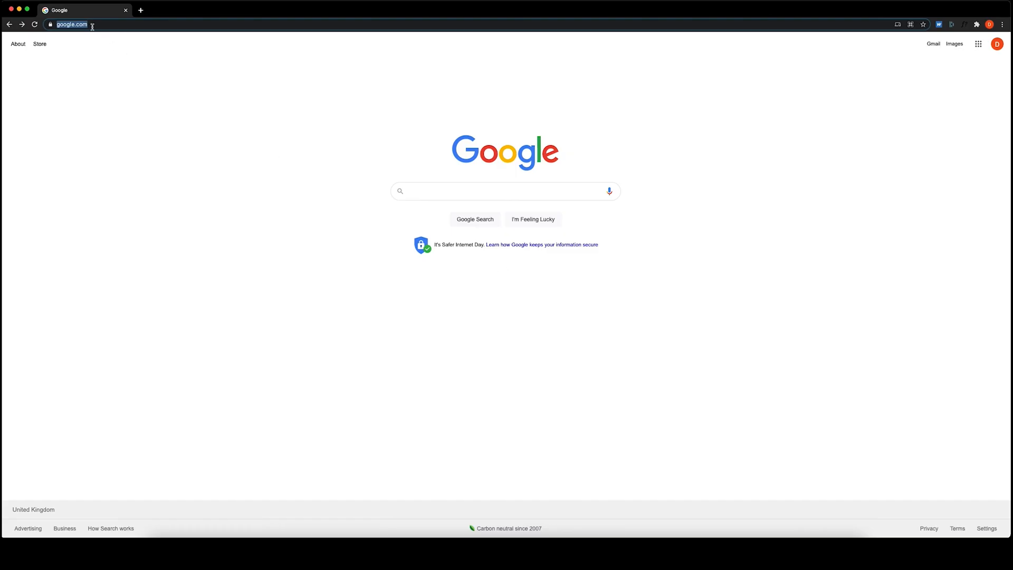
pyautogui.click(71, 24)
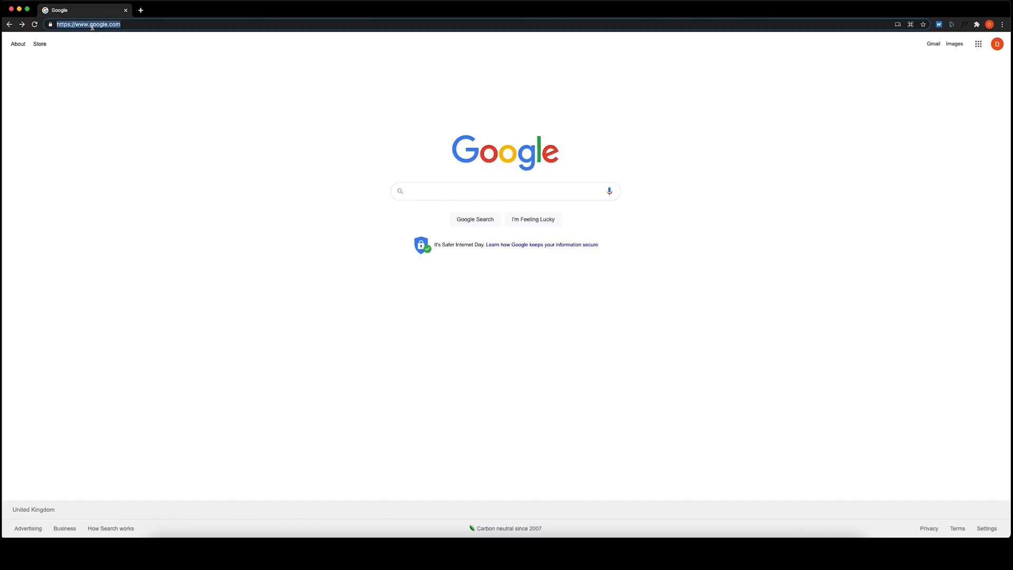
pyautogui.write('www.sketch.com')
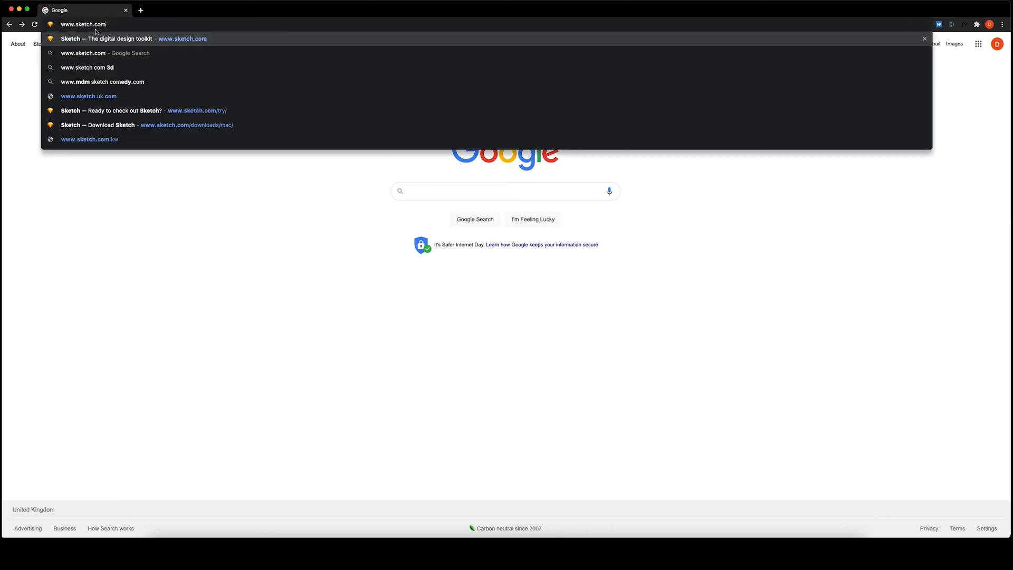
pyautogui.click(129, 38)
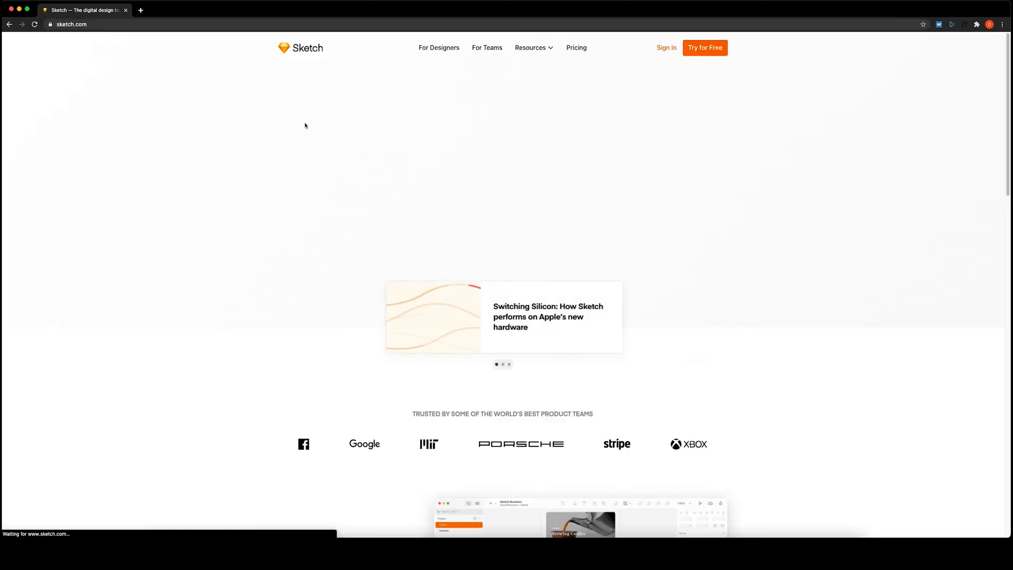
pyautogui.click(704, 47)
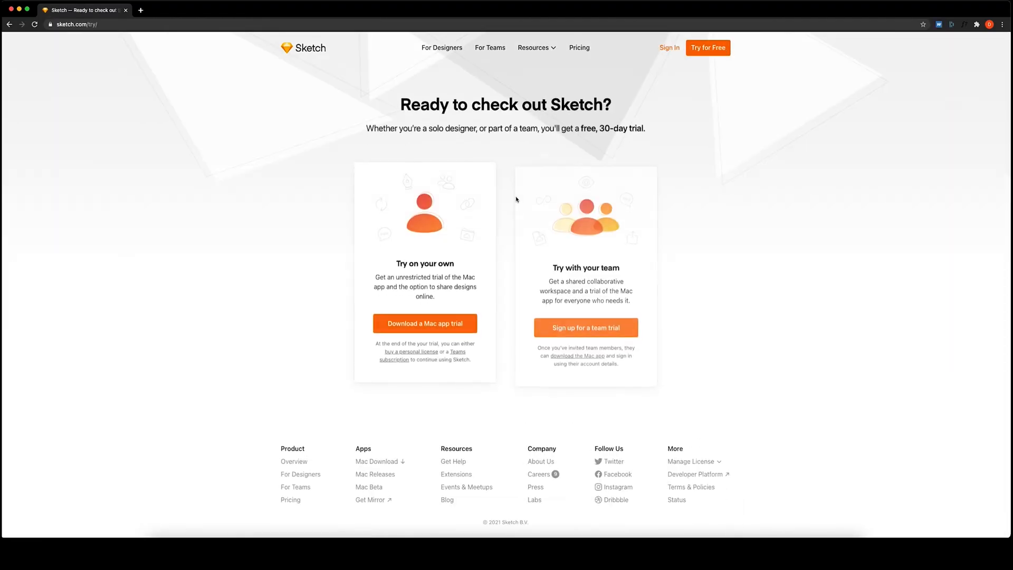
pyautogui.click(426, 323)
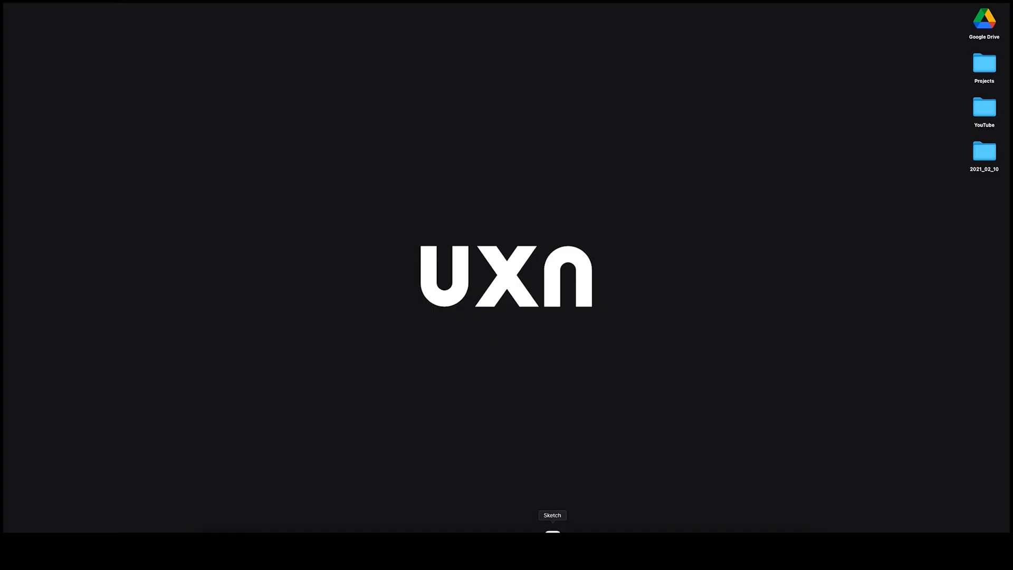
# - Launch Sketch from the Dock
pyautogui.click(552, 534)
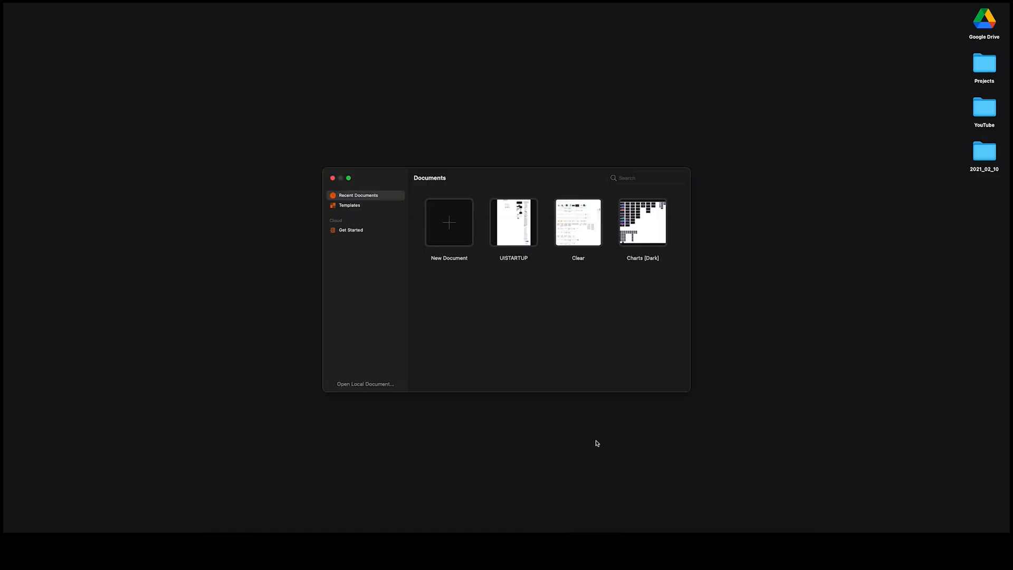
pyautogui.moveTo(593, 441)
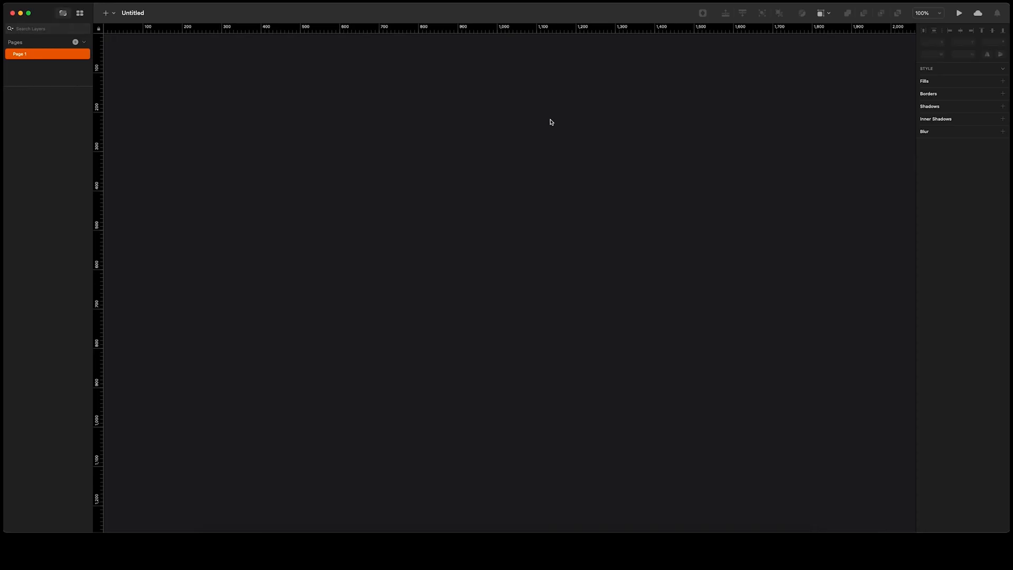
pyautogui.moveTo(59, 81)
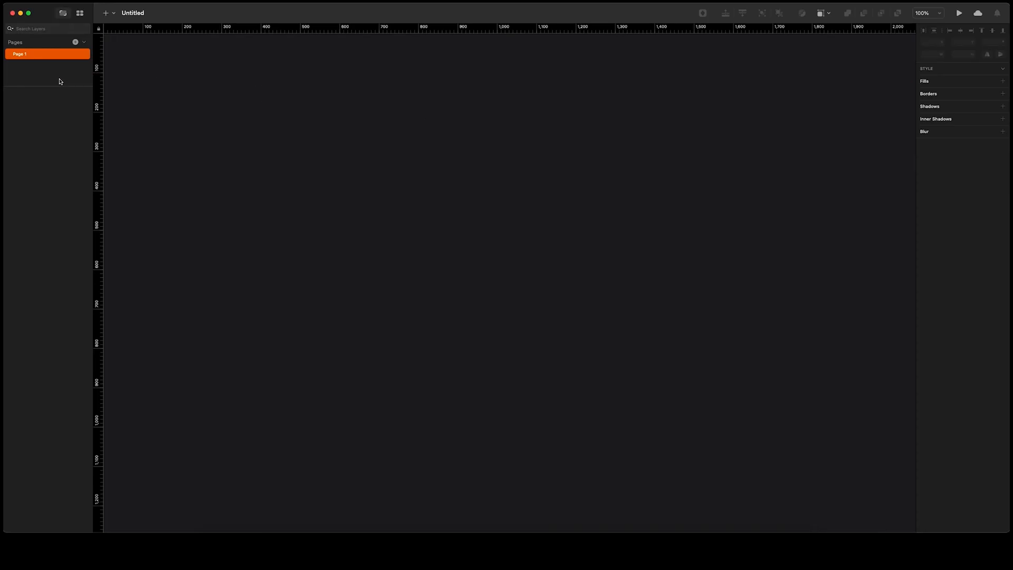
pyautogui.moveTo(62, 74)
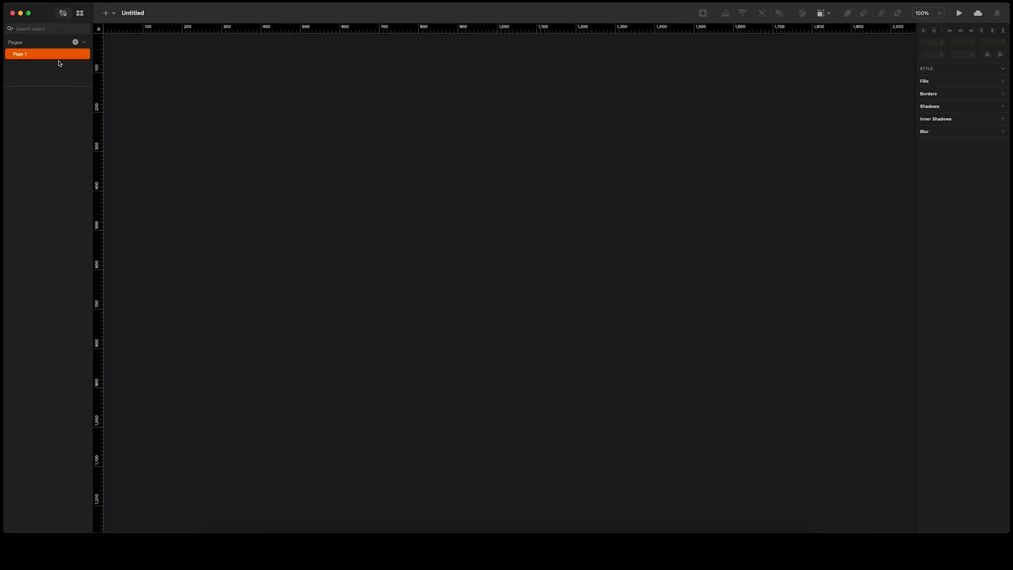
pyautogui.moveTo(105, 13)
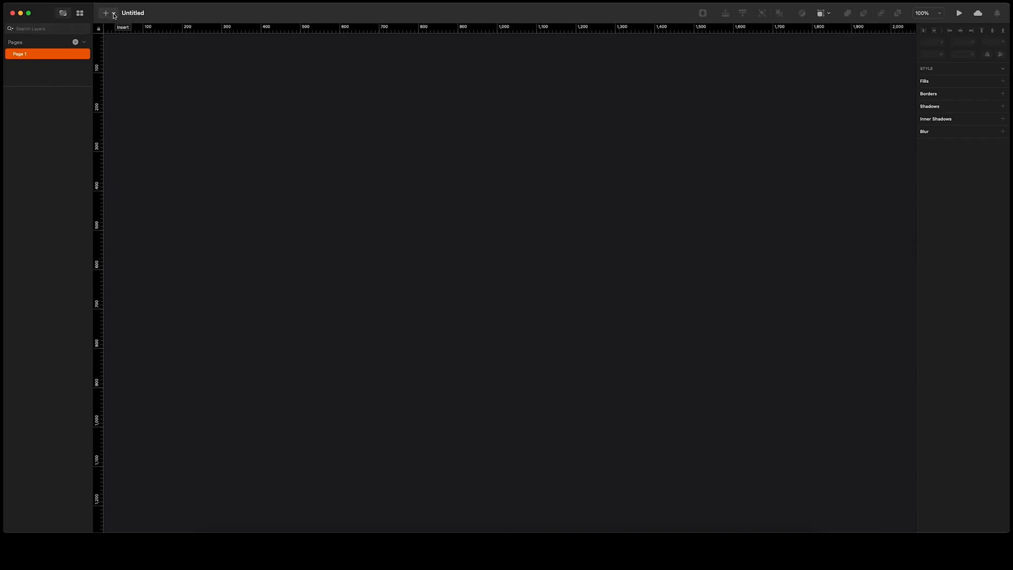
# - Browse the Insert (+) menu items and choose Artboard
pyautogui.click(106, 13)
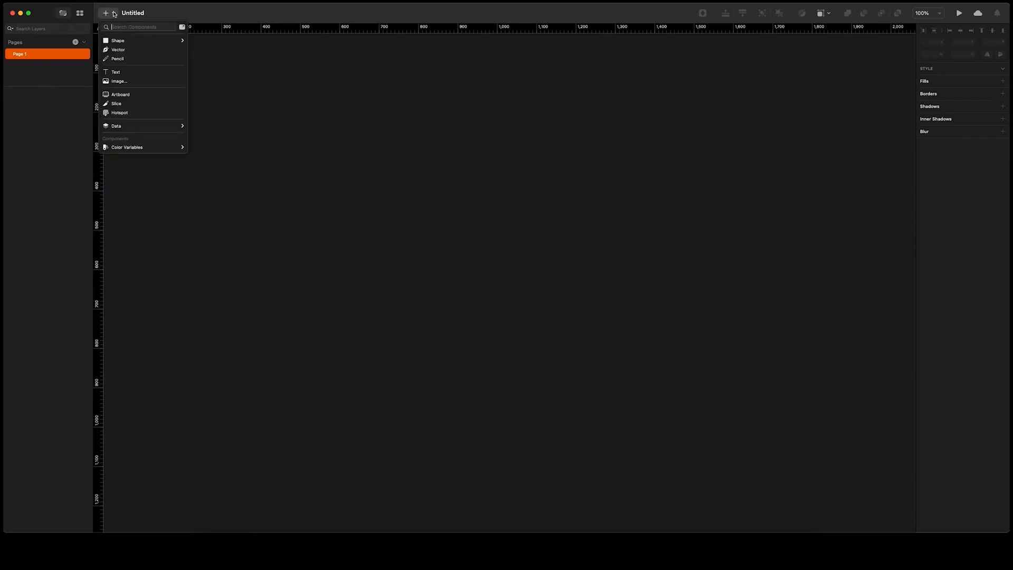
pyautogui.moveTo(129, 37)
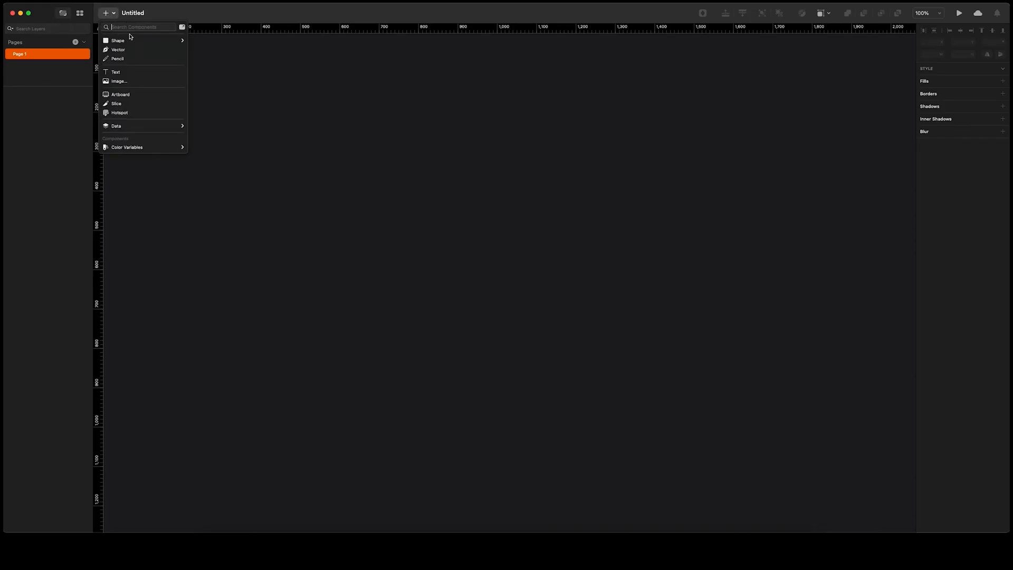
pyautogui.moveTo(118, 40)
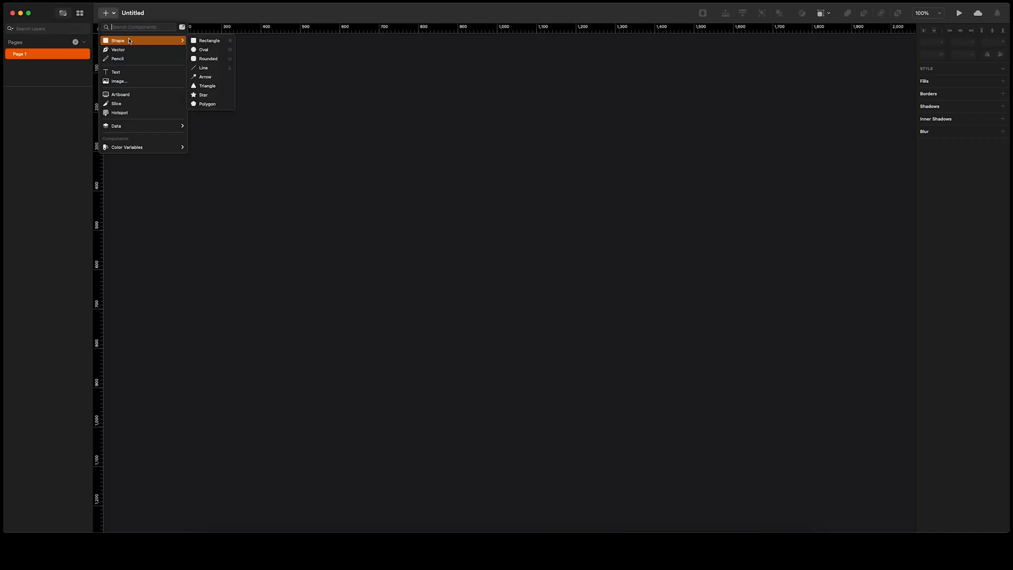
pyautogui.moveTo(118, 49)
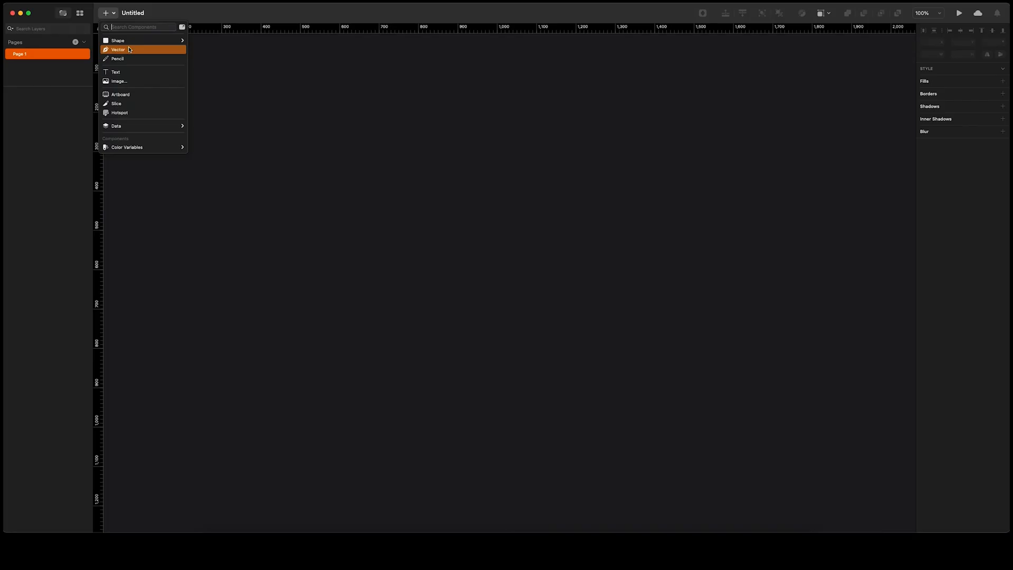
pyautogui.moveTo(131, 58)
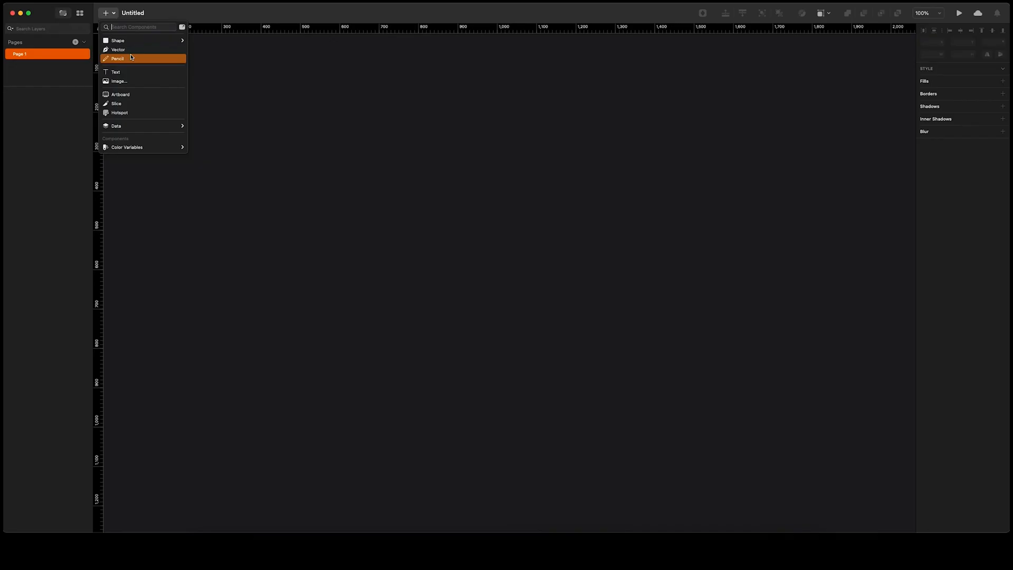
pyautogui.moveTo(129, 81)
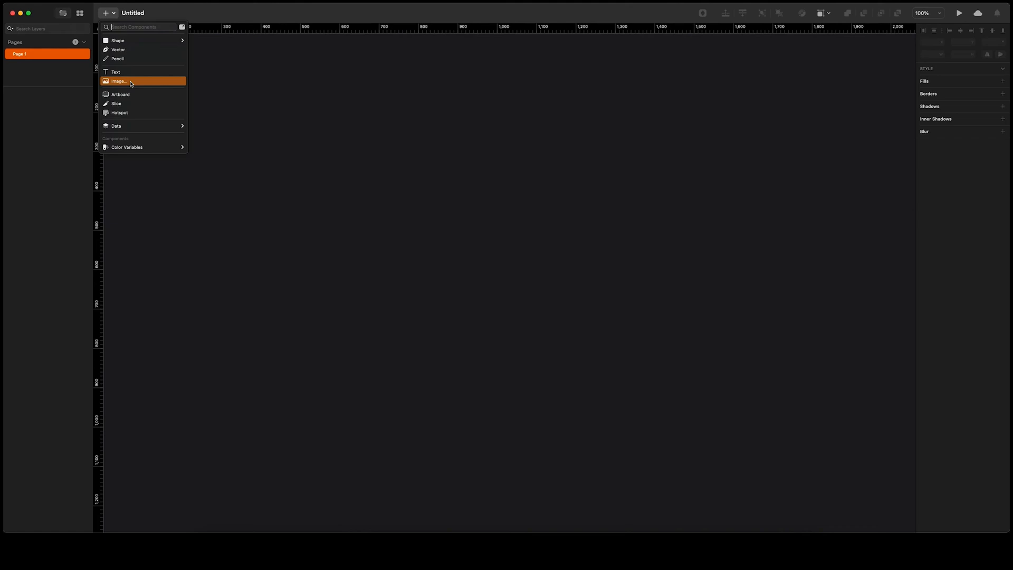
pyautogui.moveTo(132, 94)
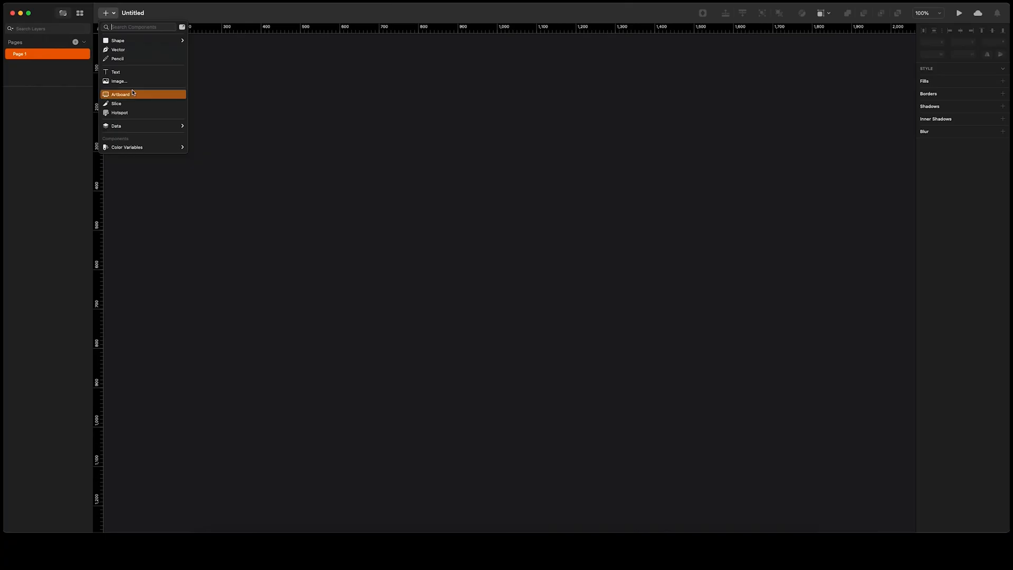
pyautogui.moveTo(131, 125)
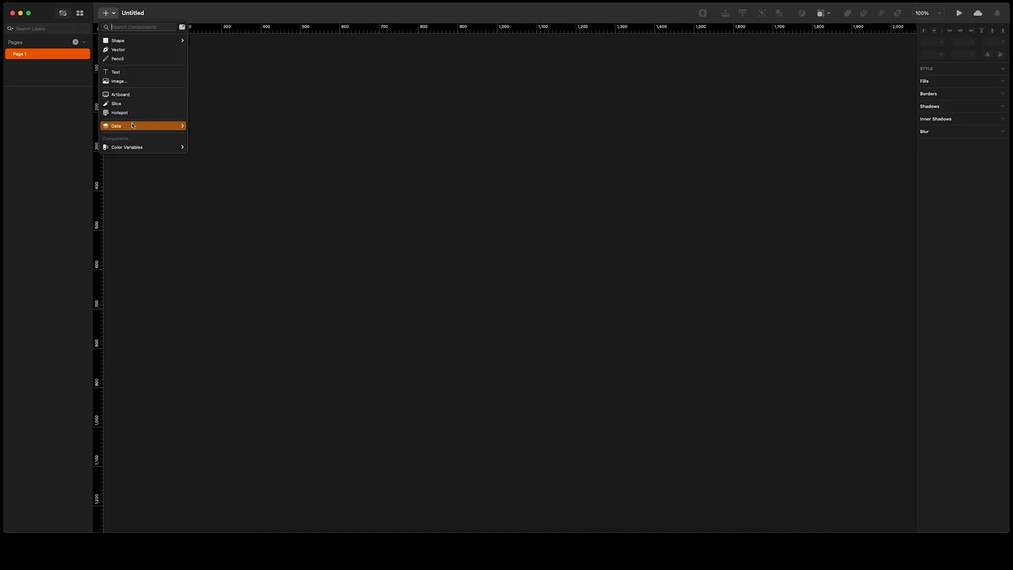
pyautogui.moveTo(133, 117)
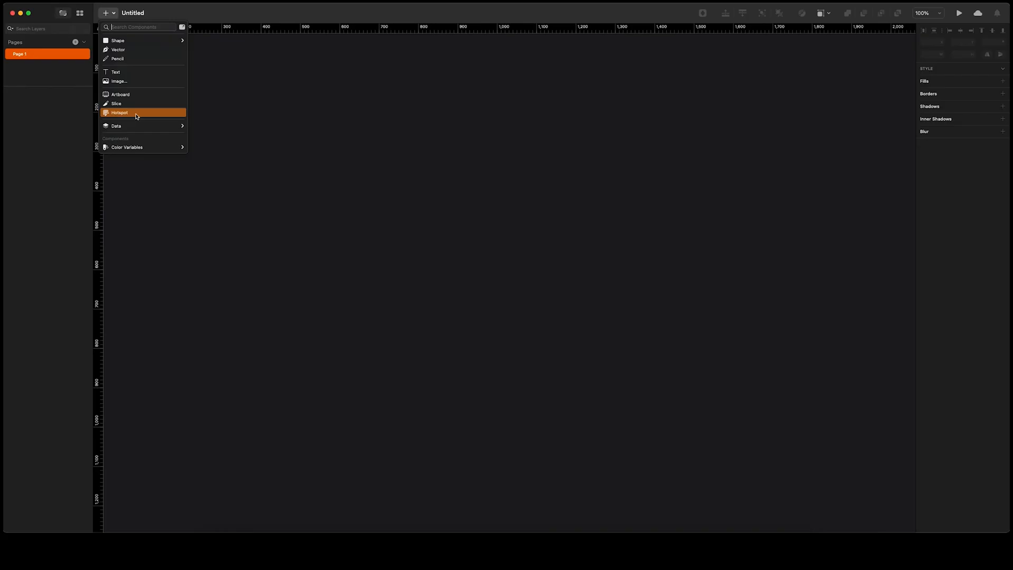
pyautogui.moveTo(138, 97)
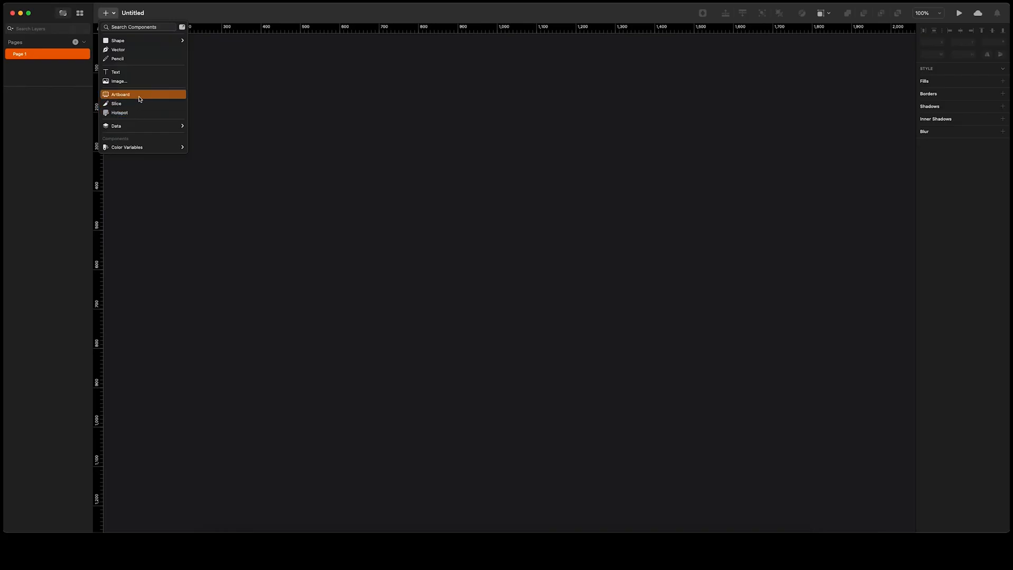
pyautogui.click(120, 94)
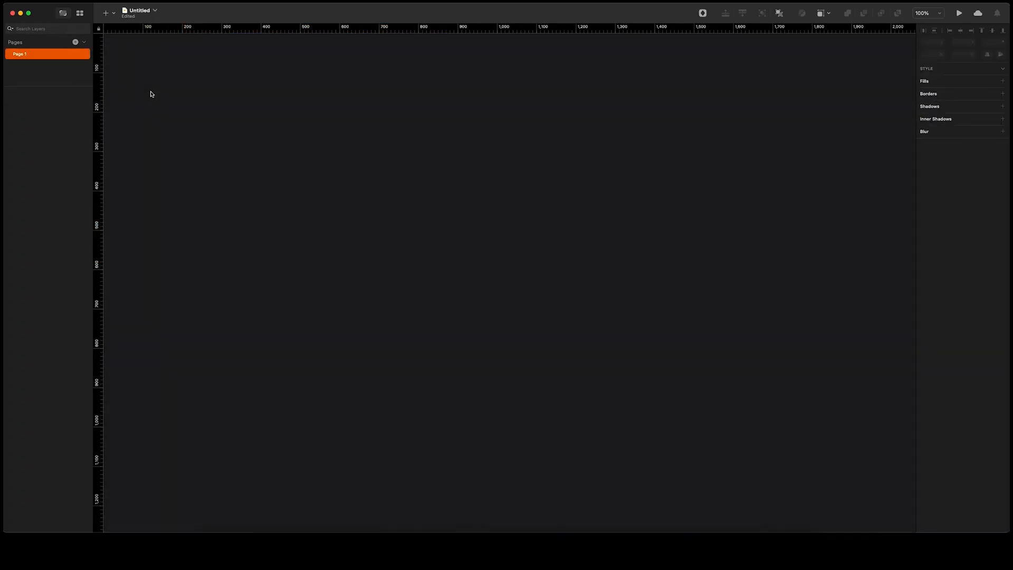
# - Add a 1440×1024 Desktop HD artboard and zoom out so it fits in view
pyautogui.click(106, 12)
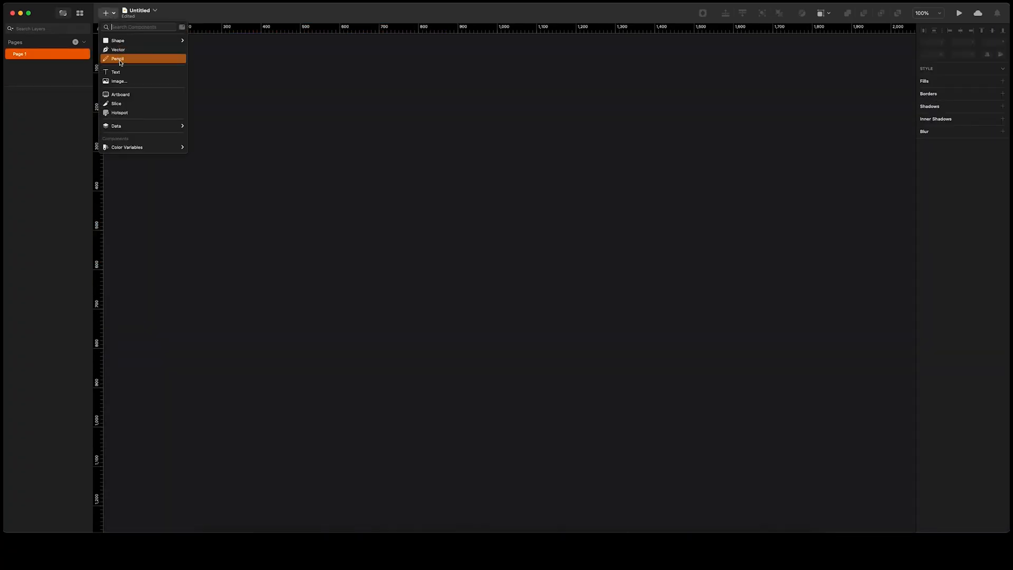
pyautogui.click(121, 95)
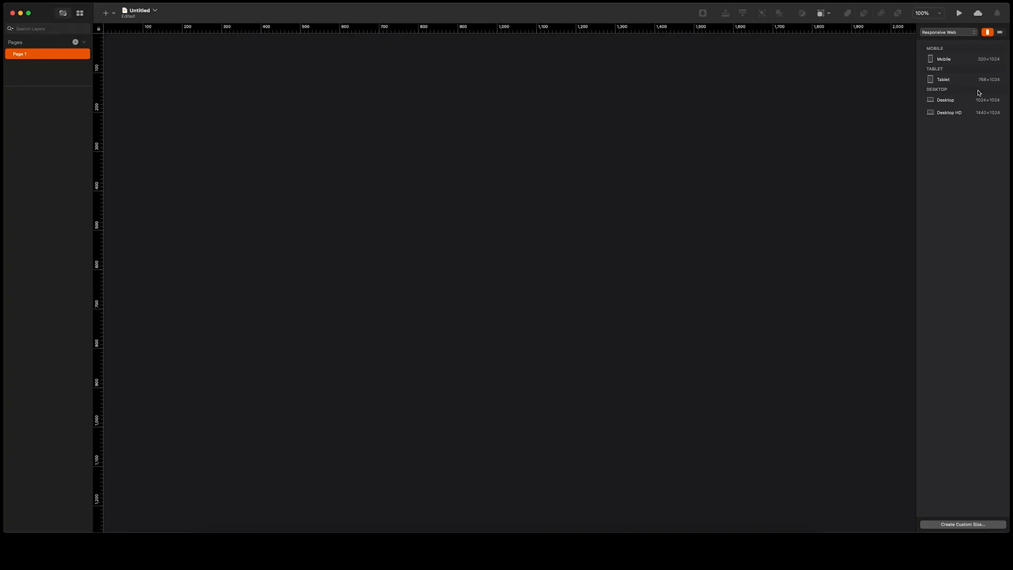
pyautogui.click(948, 112)
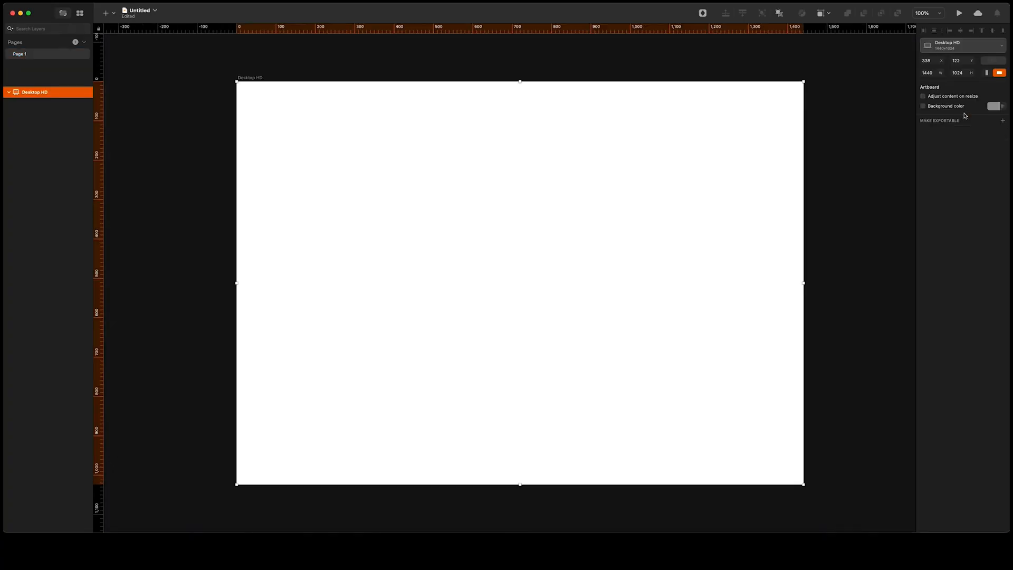
pyautogui.moveTo(786, 155)
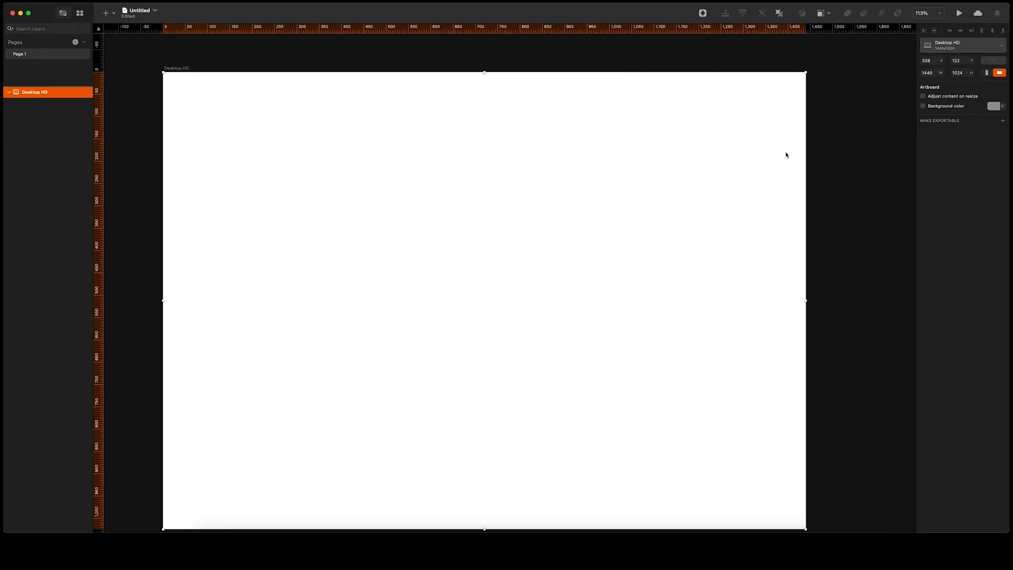
pyautogui.scroll(-3)
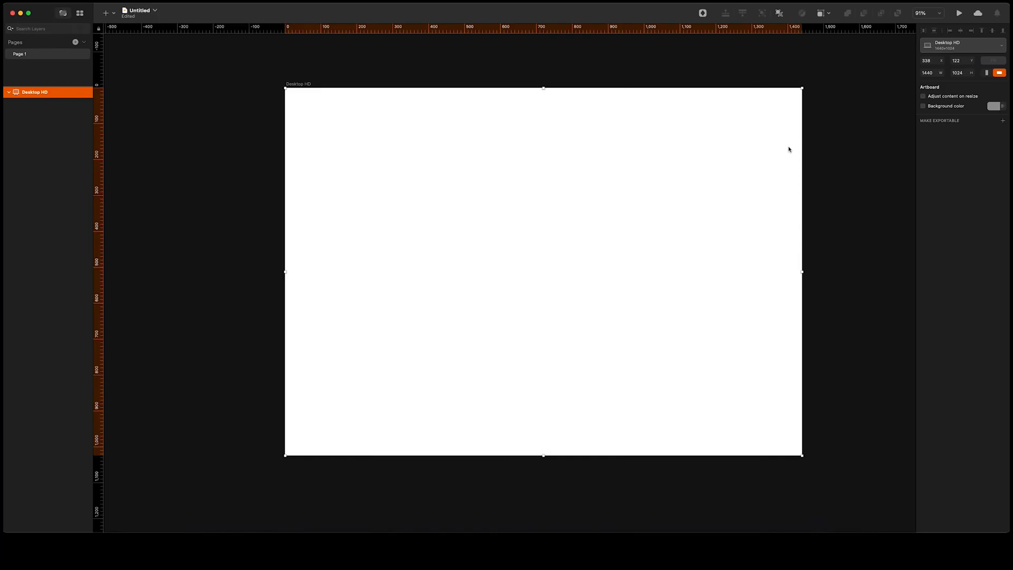
pyautogui.moveTo(792, 144)
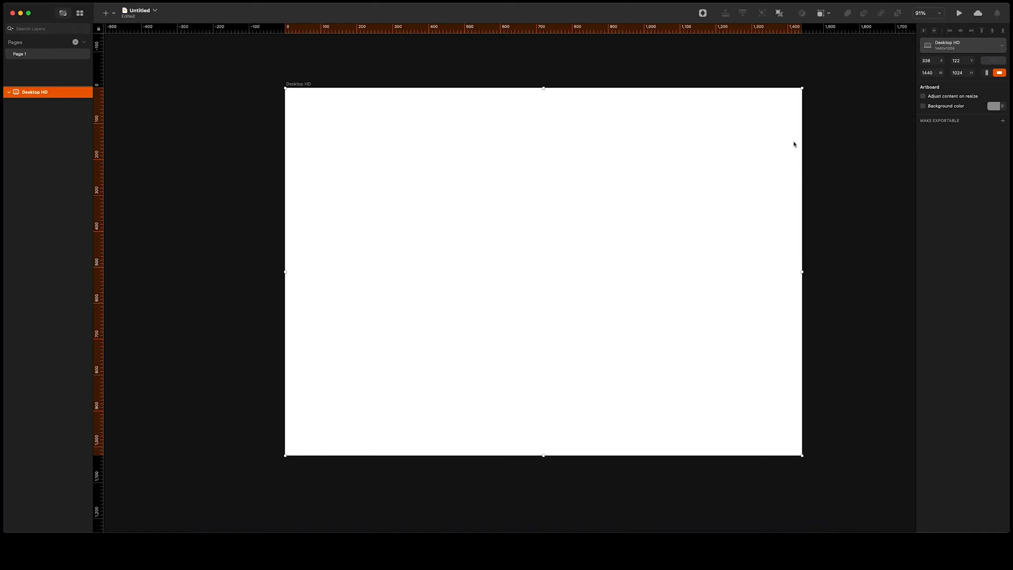
pyautogui.moveTo(760, 141)
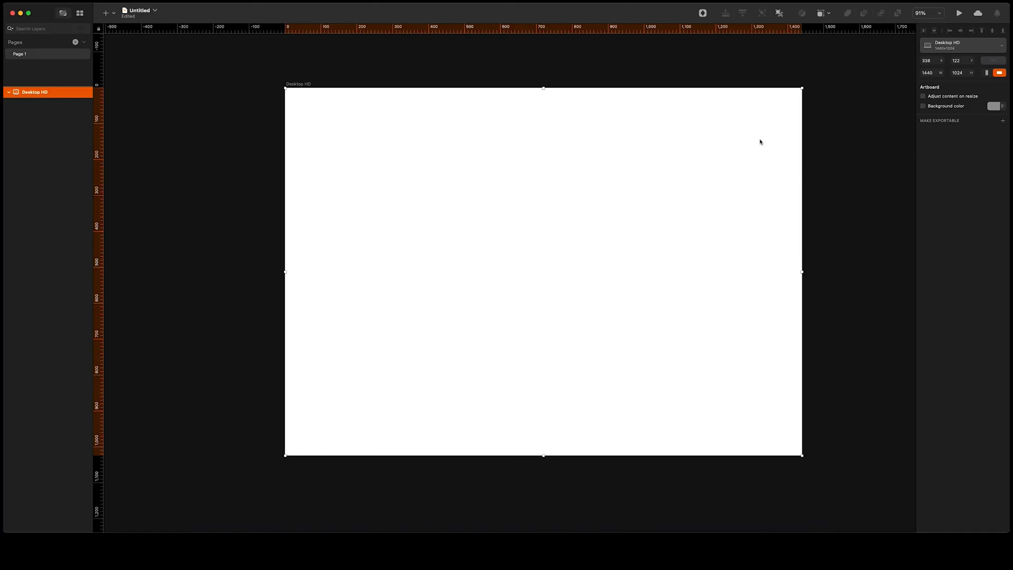
# - Open the Insert (+) menu to reveal the Rectangle shape option
pyautogui.click(104, 12)
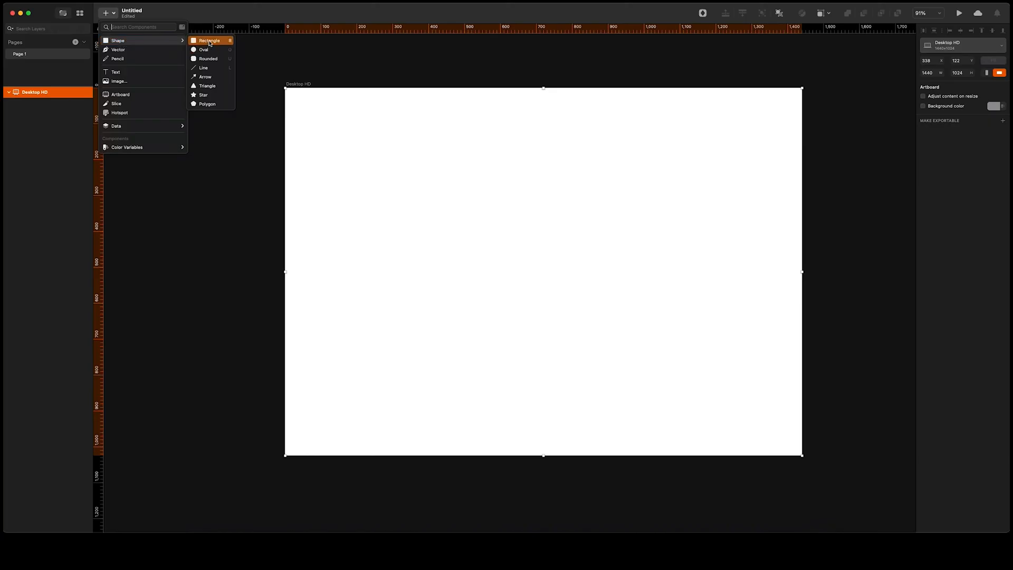
pyautogui.moveTo(212, 40)
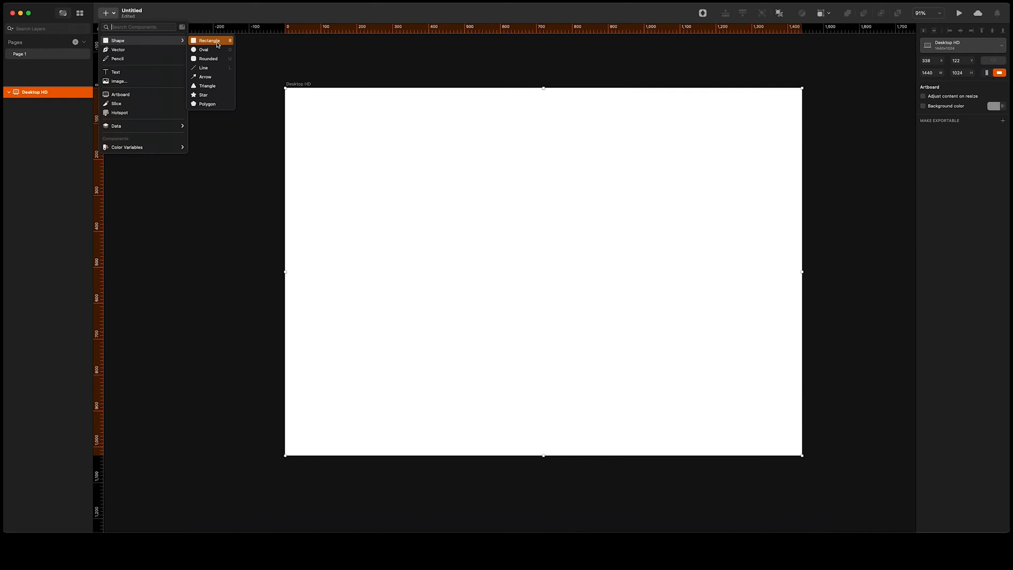
pyautogui.moveTo(221, 43)
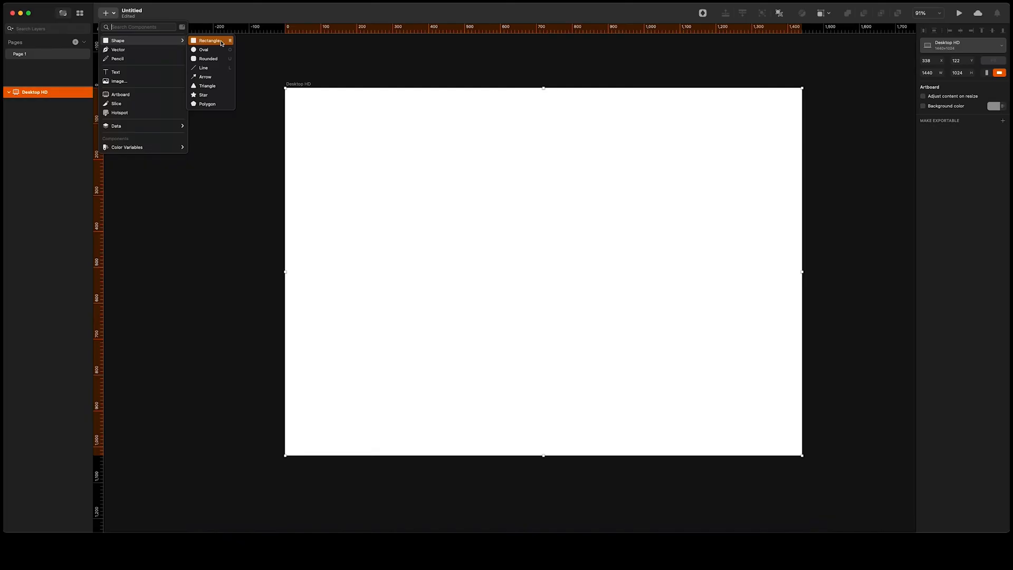
pyautogui.moveTo(209, 40)
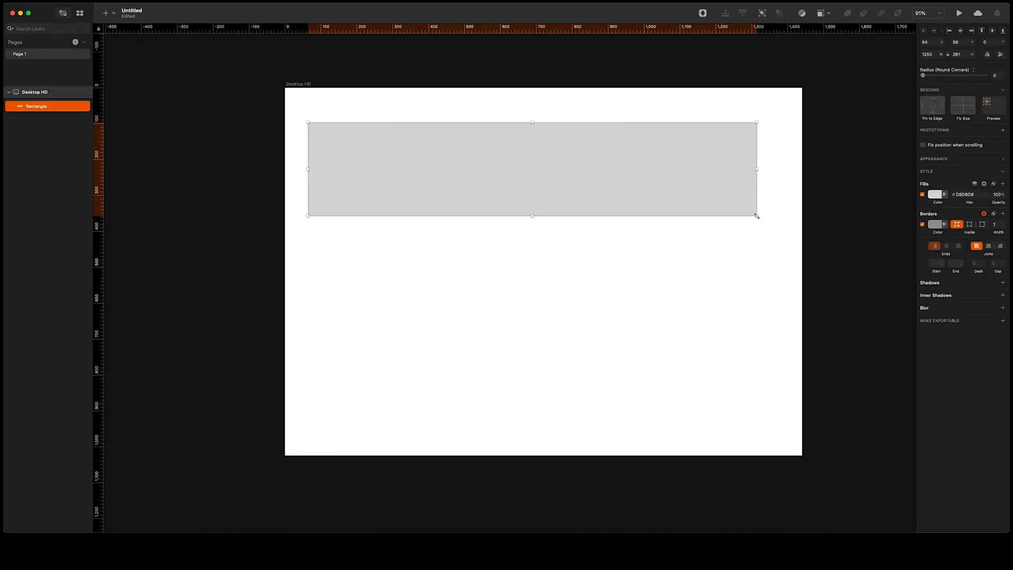
pyautogui.moveTo(773, 227)
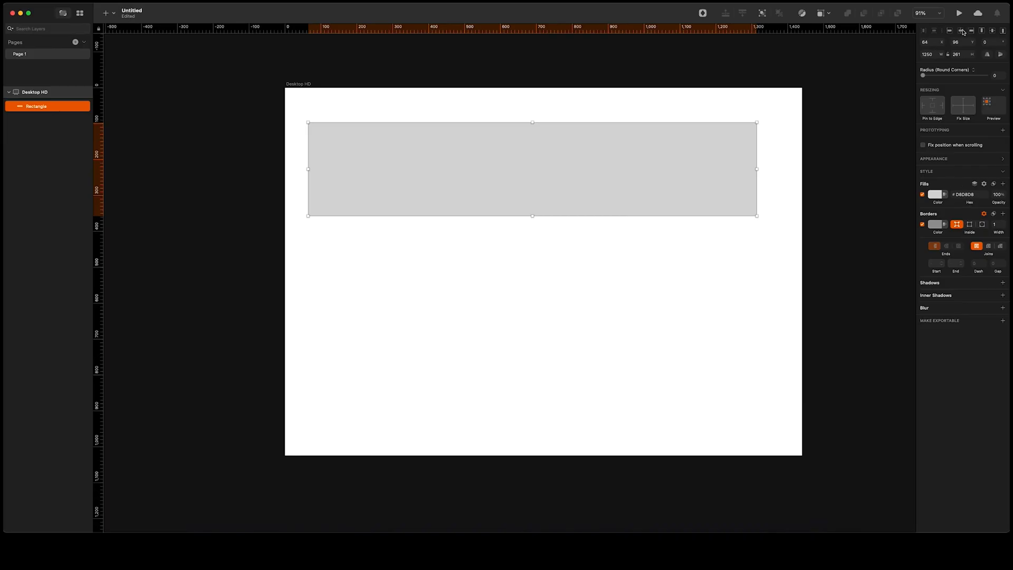
pyautogui.moveTo(973, 31)
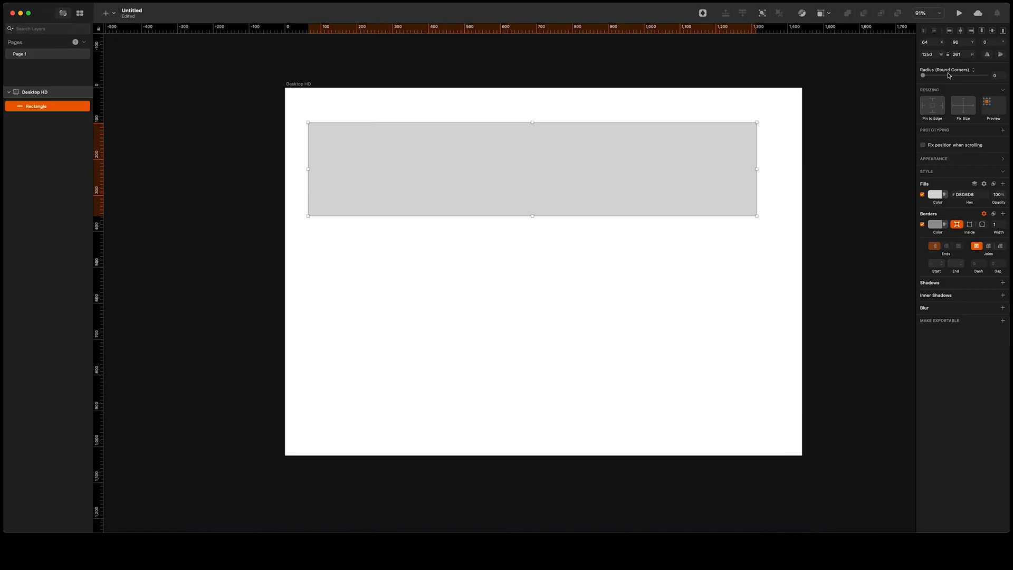
pyautogui.moveTo(927, 78)
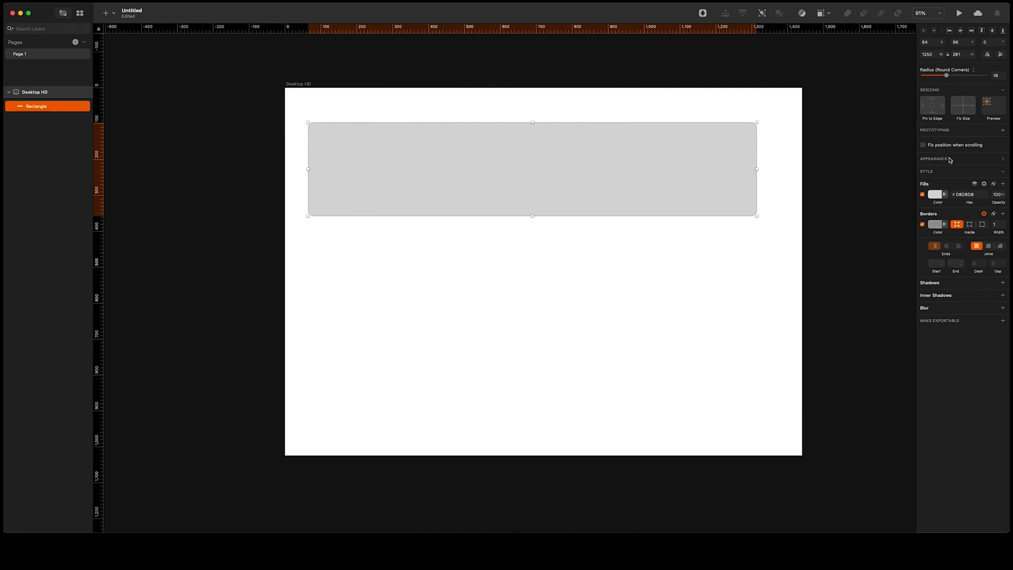
pyautogui.moveTo(955, 174)
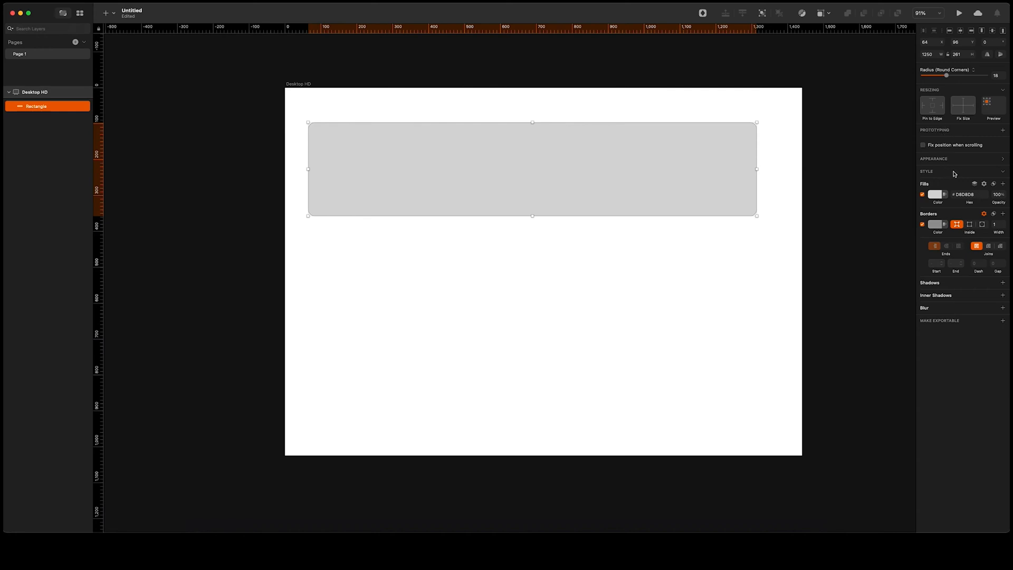
pyautogui.moveTo(966, 173)
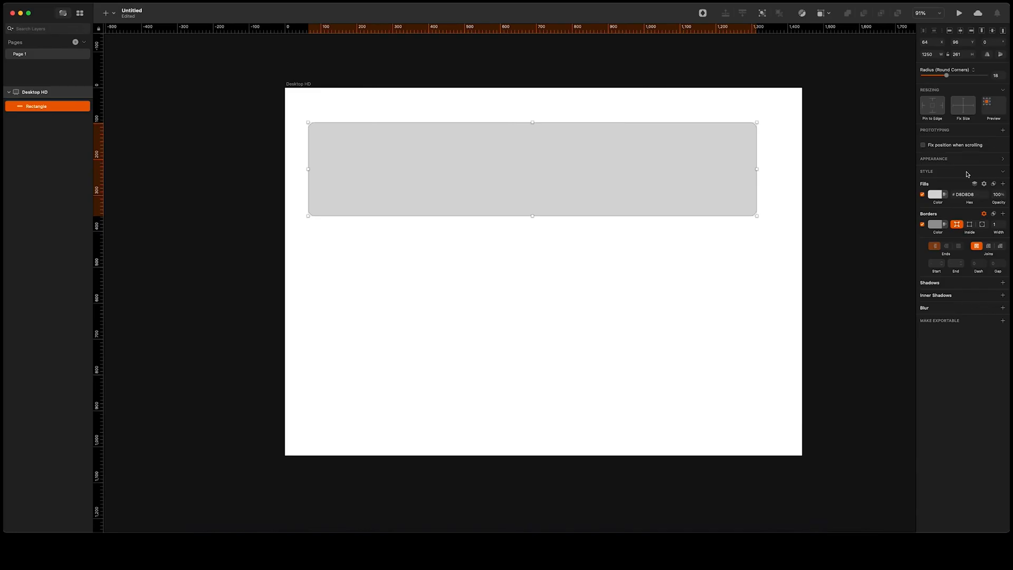
pyautogui.moveTo(959, 187)
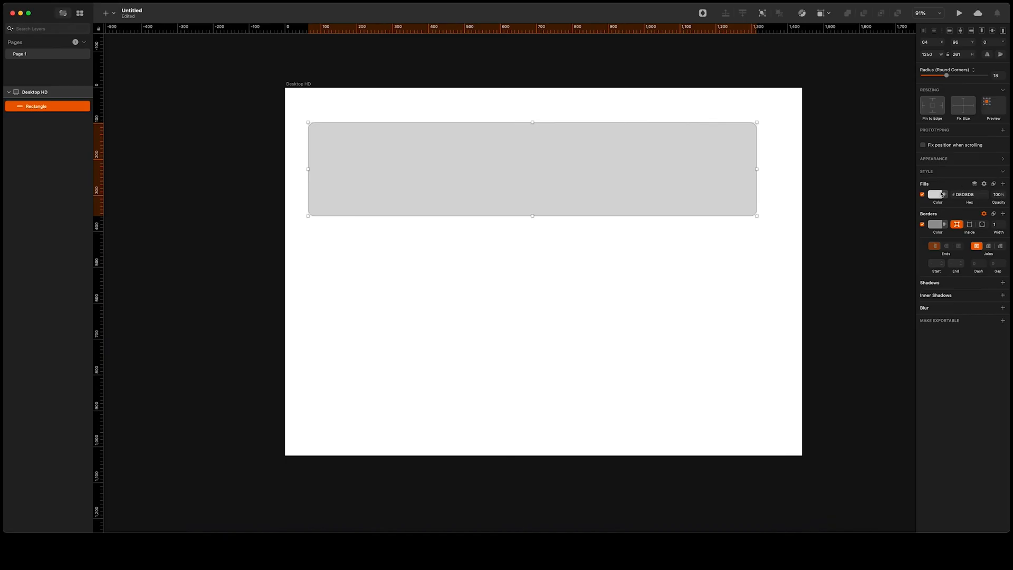
# - Fill the rectangle with pale pinkish-grey #DBCFCF at 65% opacity
pyautogui.click(935, 194)
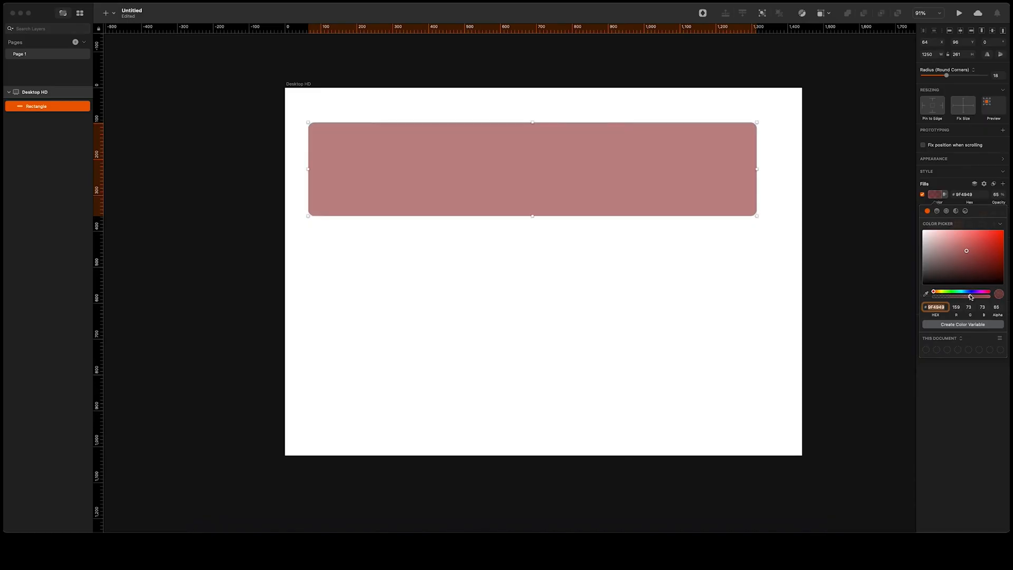
pyautogui.click(927, 239)
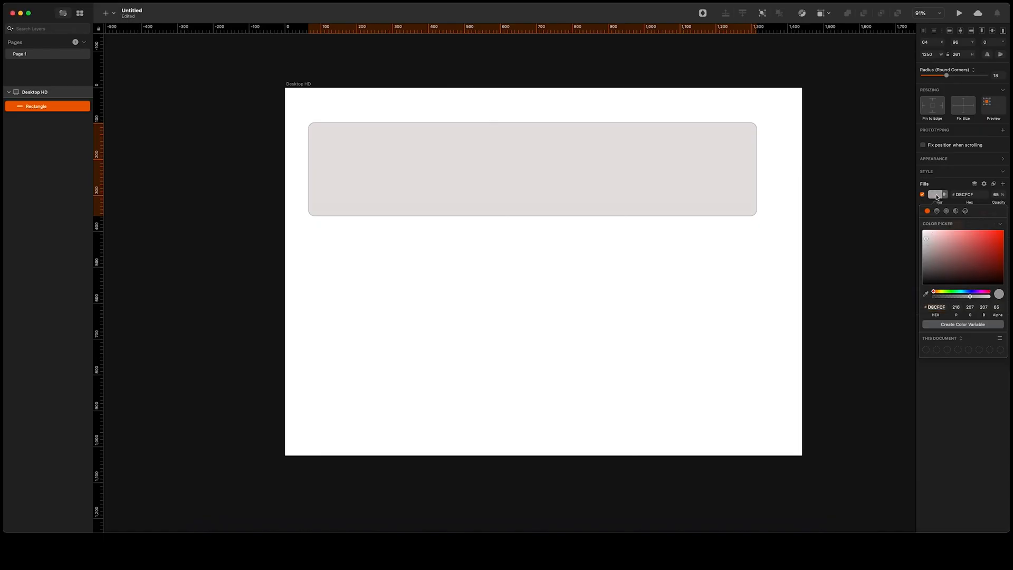
pyautogui.click(1002, 213)
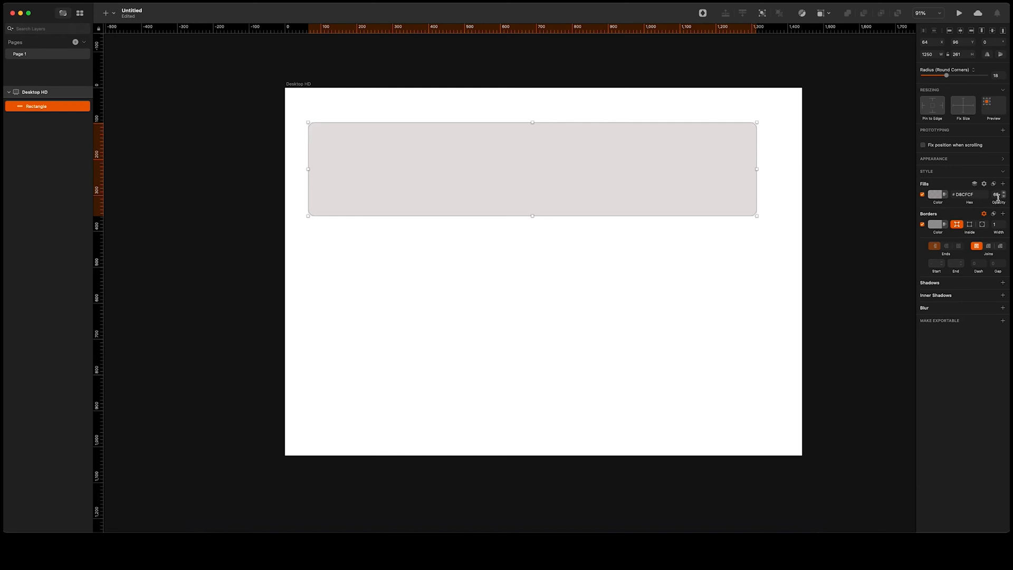
pyautogui.moveTo(975, 177)
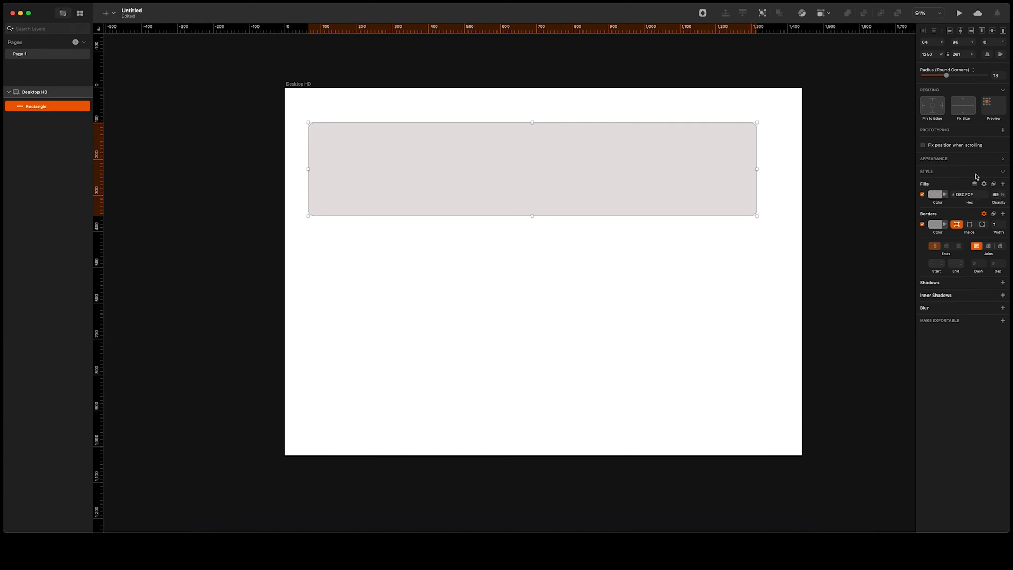
pyautogui.click(974, 184)
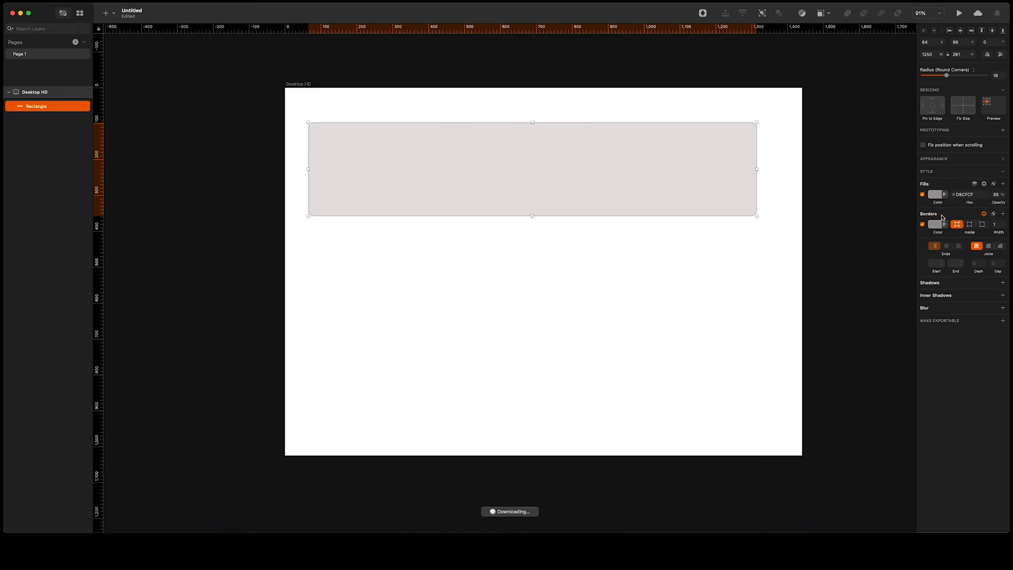
pyautogui.click(931, 193)
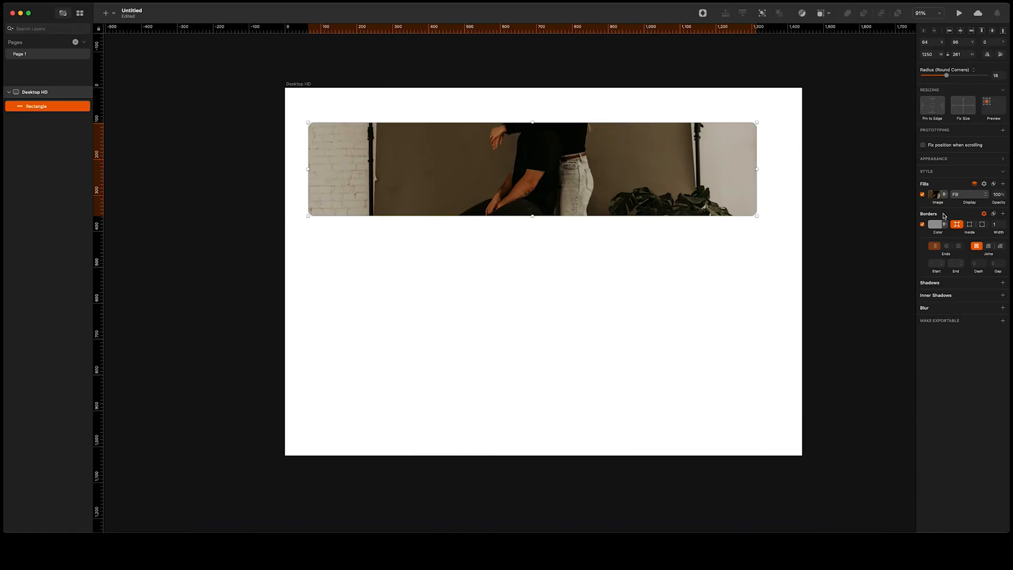
pyautogui.click(937, 195)
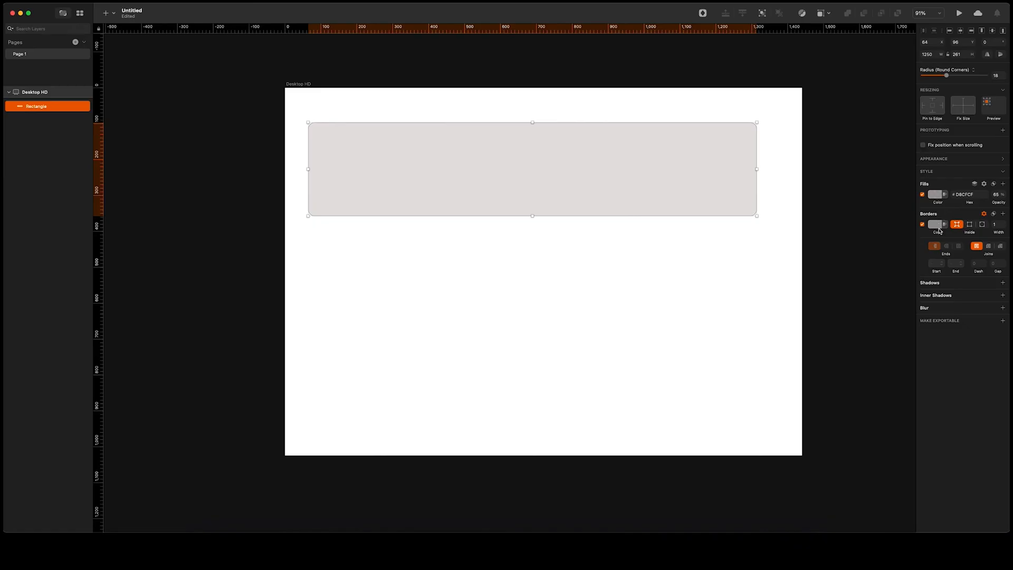
# - Give the rectangle a pale translucent red border, trying Center, Outside and Inside before settling on Center
pyautogui.click(934, 224)
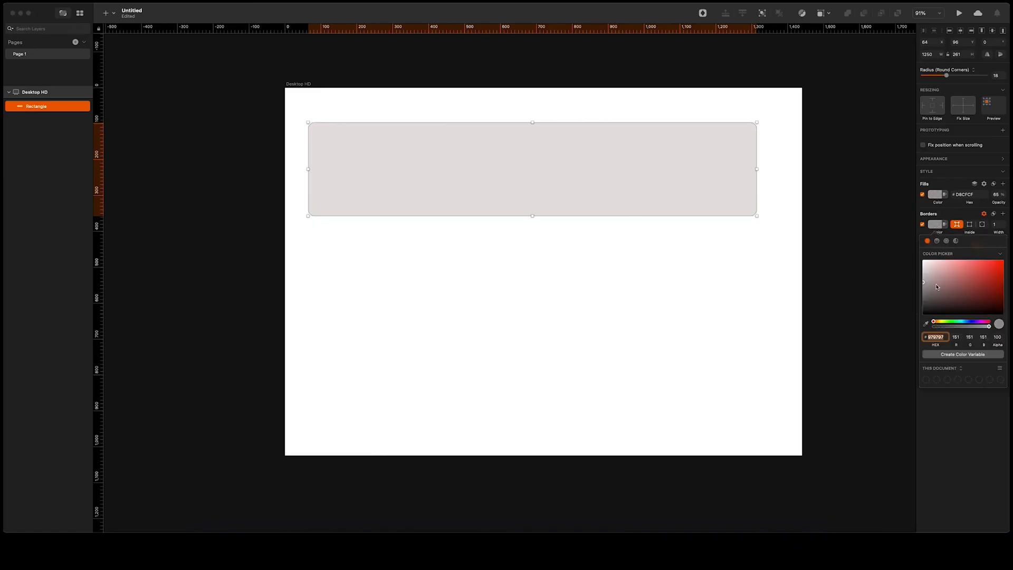
pyautogui.click(953, 276)
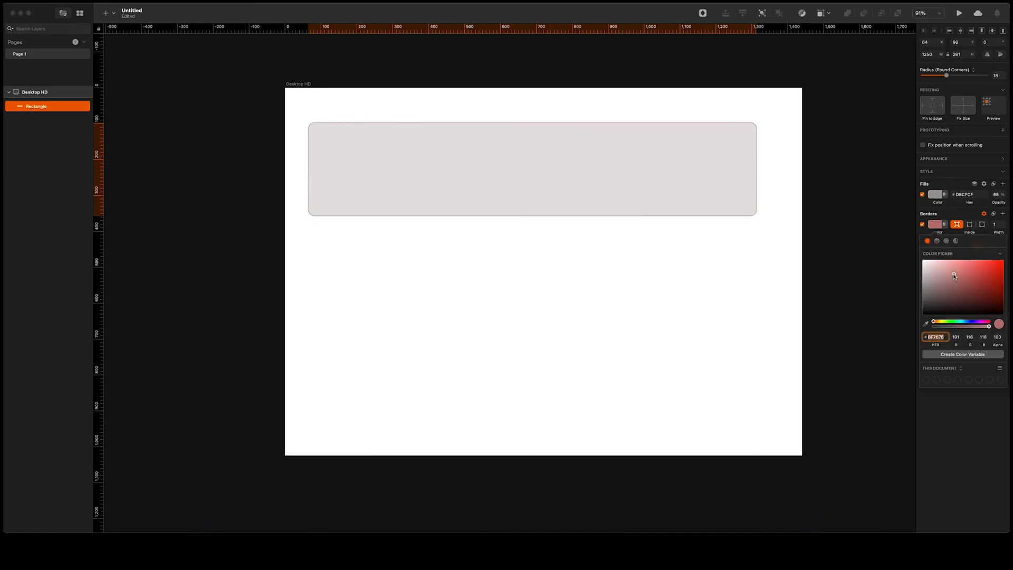
pyautogui.click(937, 269)
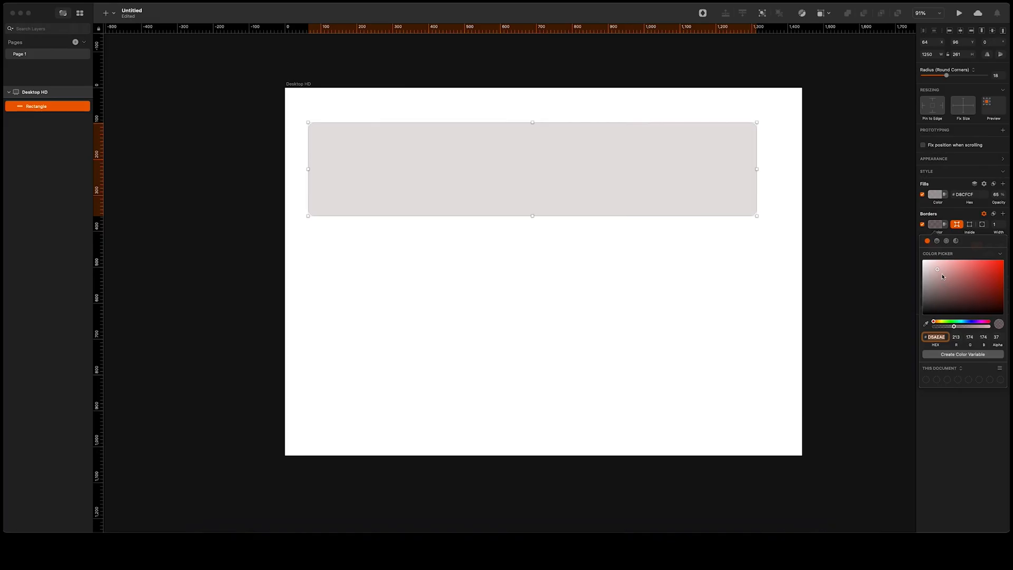
pyautogui.click(935, 225)
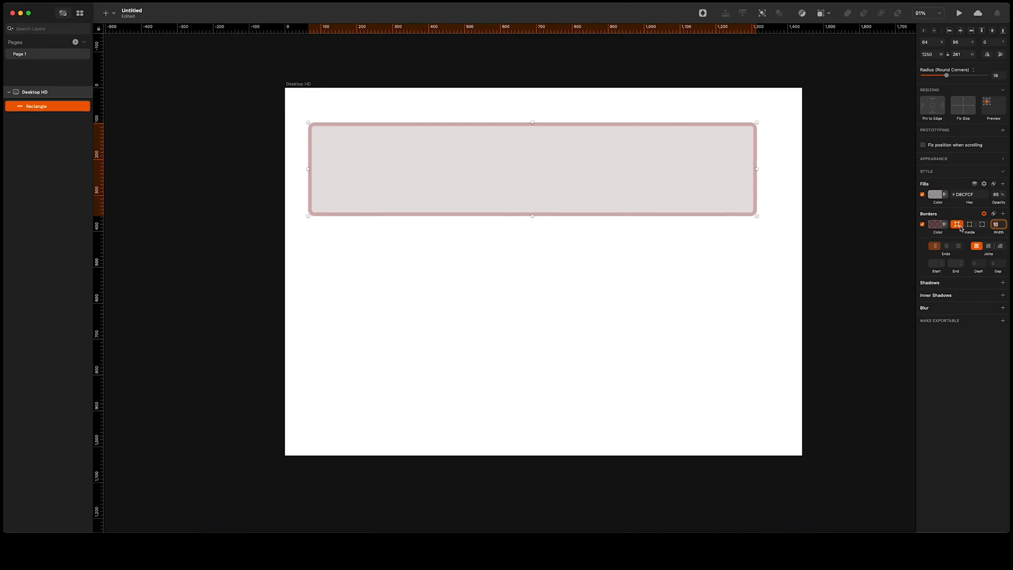
pyautogui.click(969, 224)
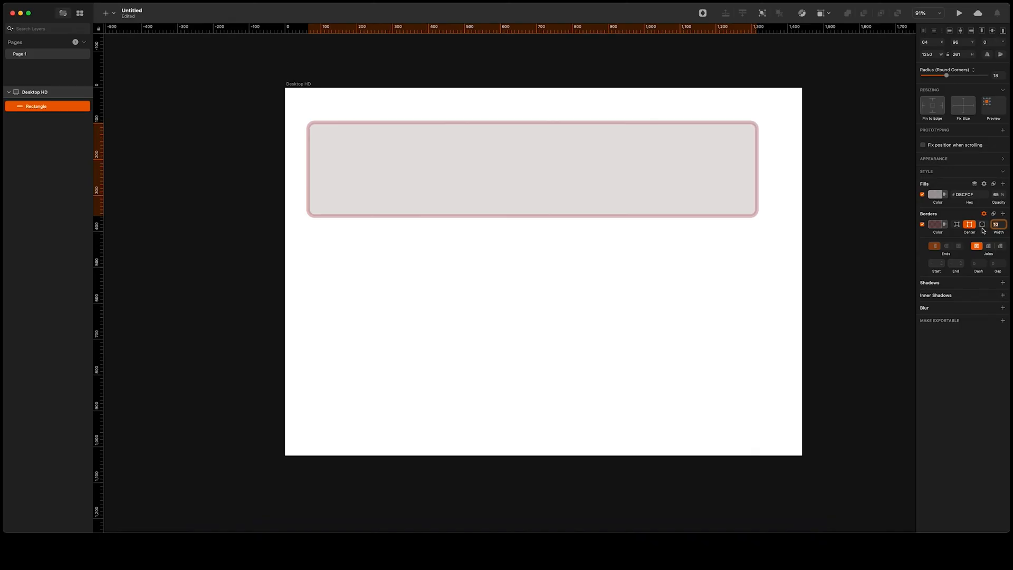
pyautogui.click(982, 224)
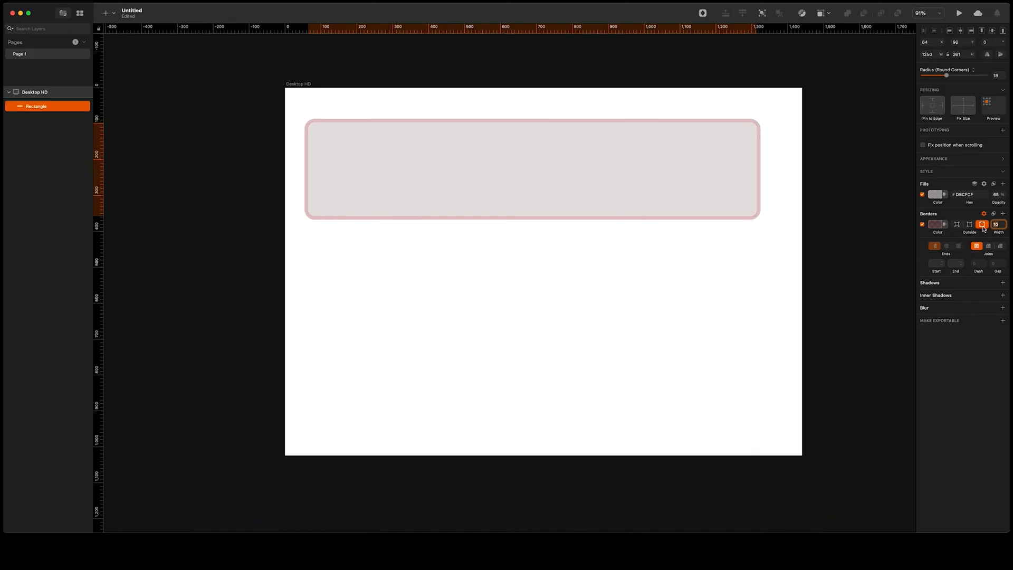
pyautogui.click(956, 224)
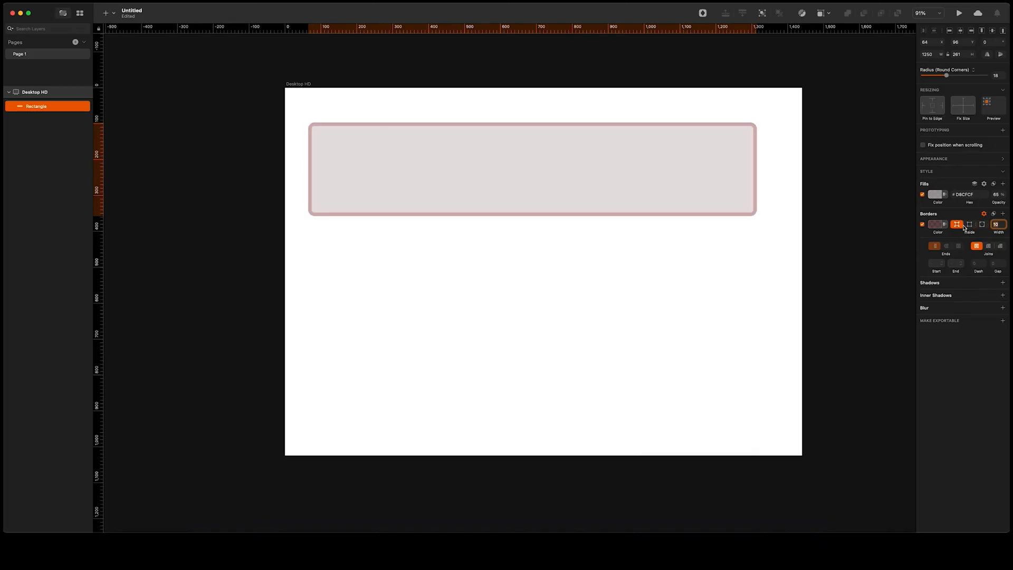
pyautogui.click(968, 224)
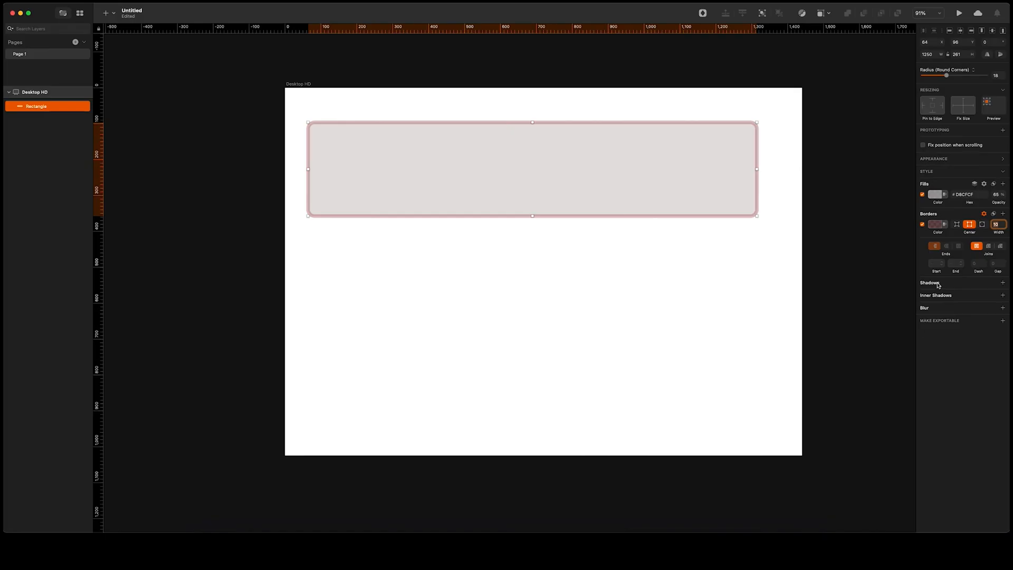
# - Add four drop shadows to the rectangle, briefly checking one shadow's colour choices
pyautogui.click(1002, 283)
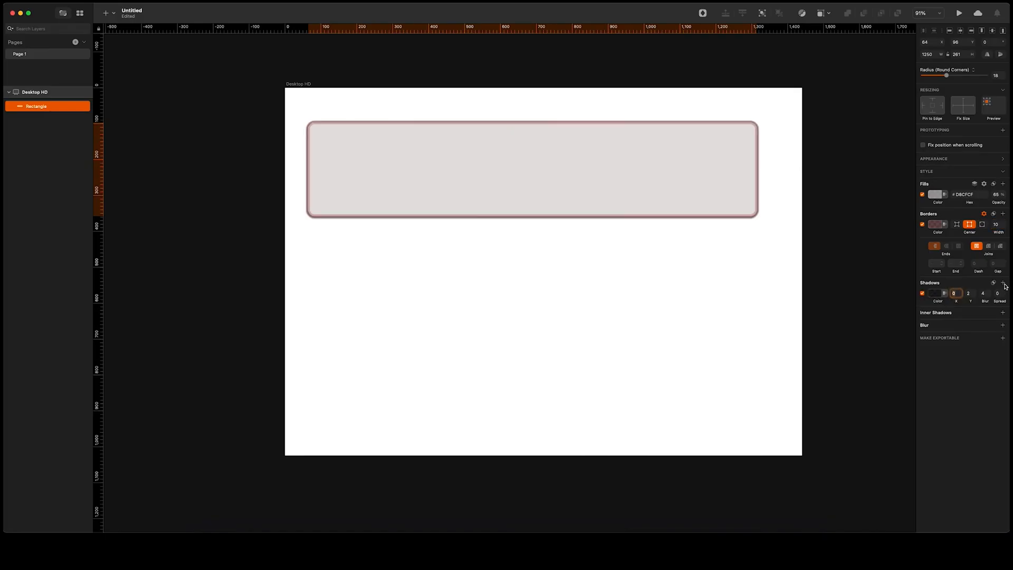
pyautogui.click(1003, 283)
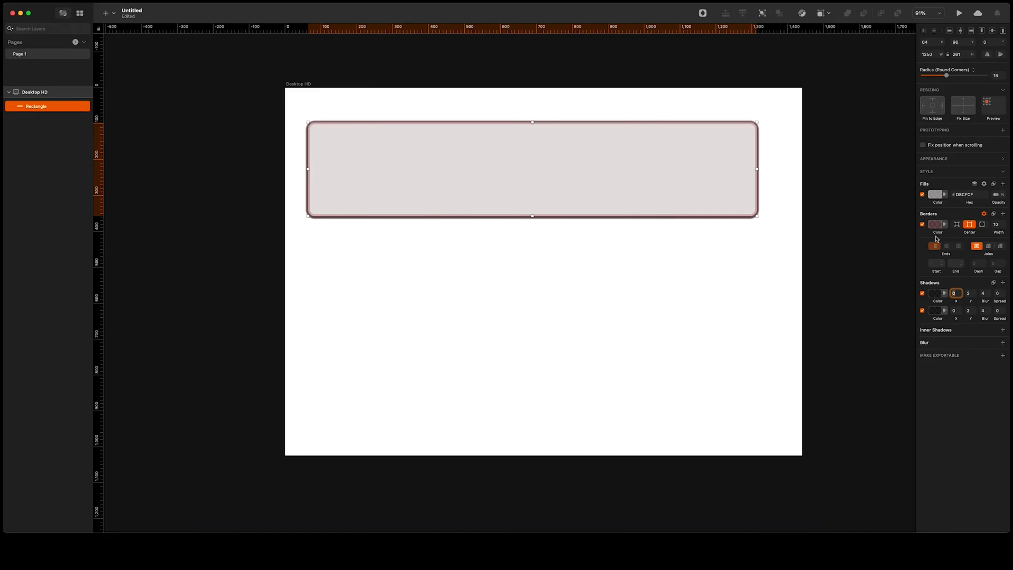
pyautogui.click(937, 293)
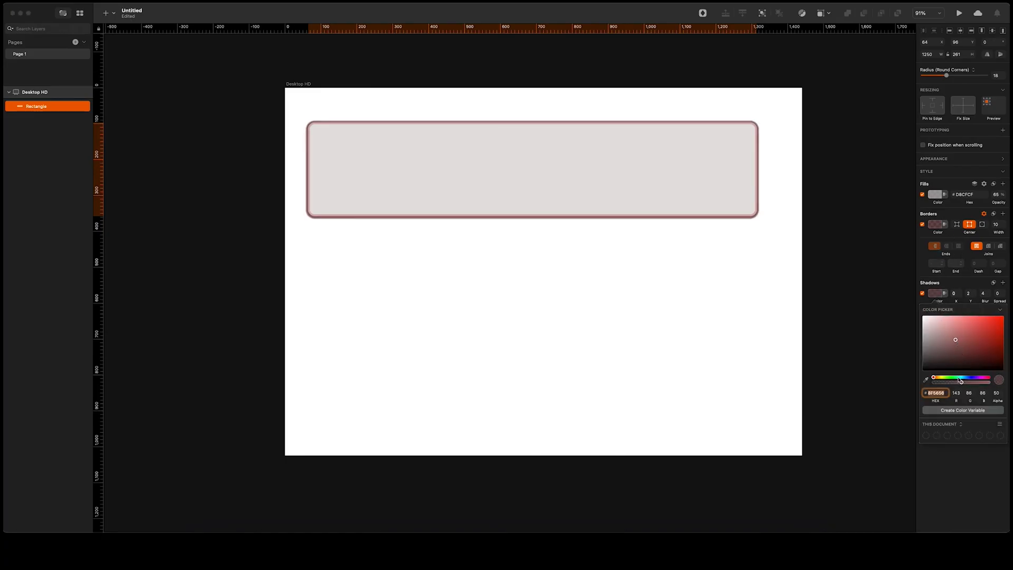
pyautogui.click(1002, 283)
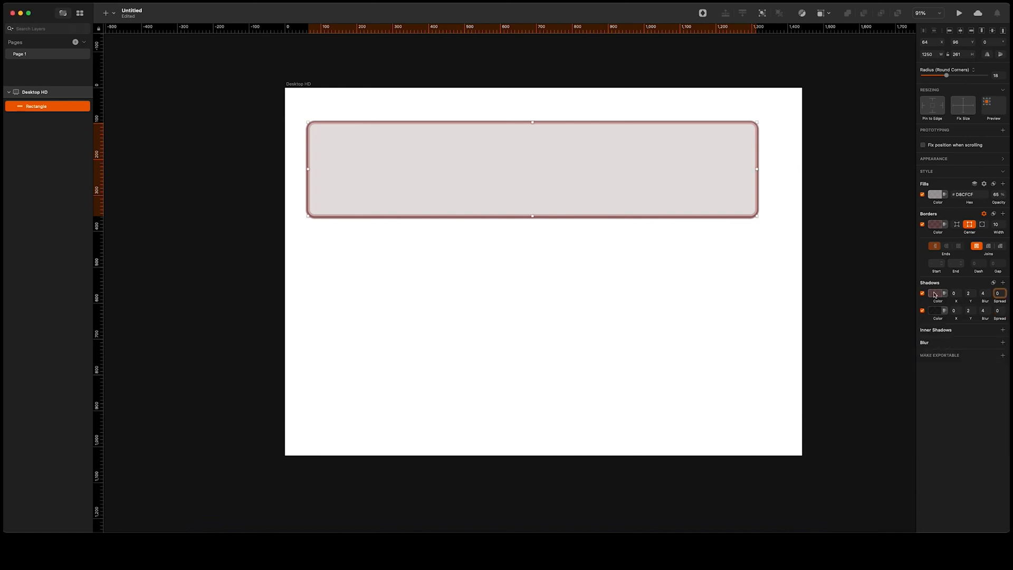
pyautogui.click(1002, 282)
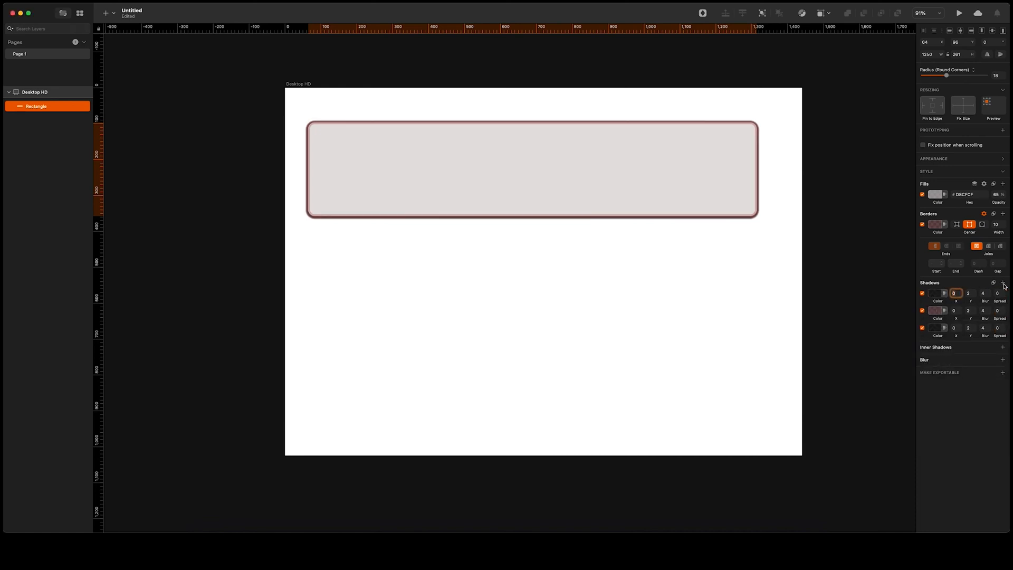
pyautogui.click(1003, 282)
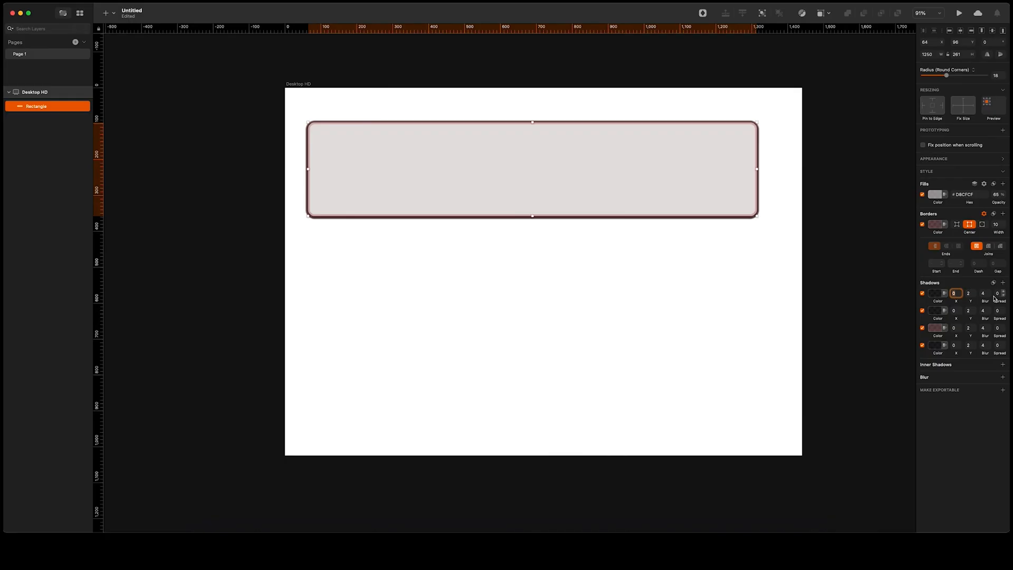
pyautogui.moveTo(977, 320)
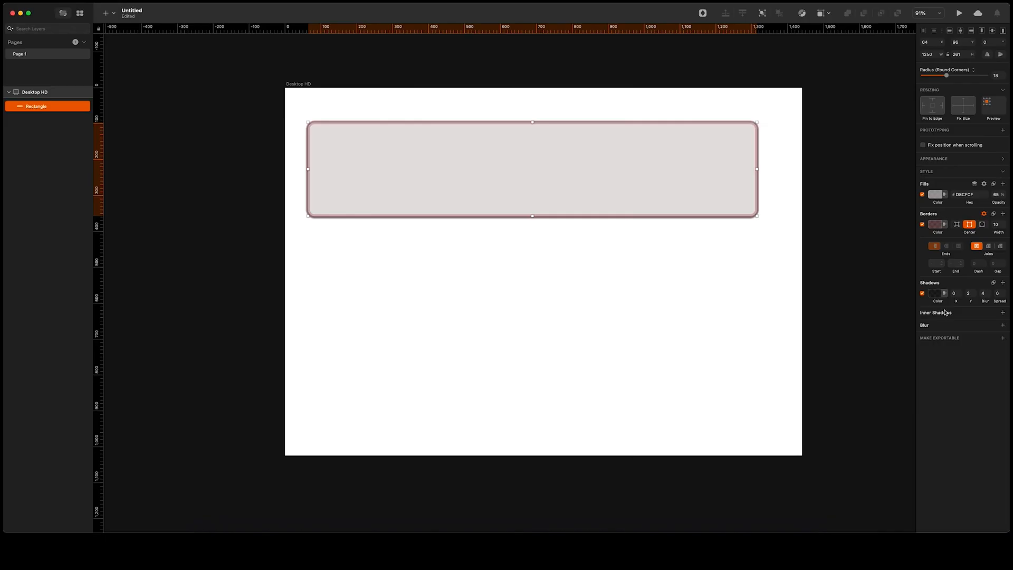
pyautogui.moveTo(958, 299)
pyautogui.write('10')
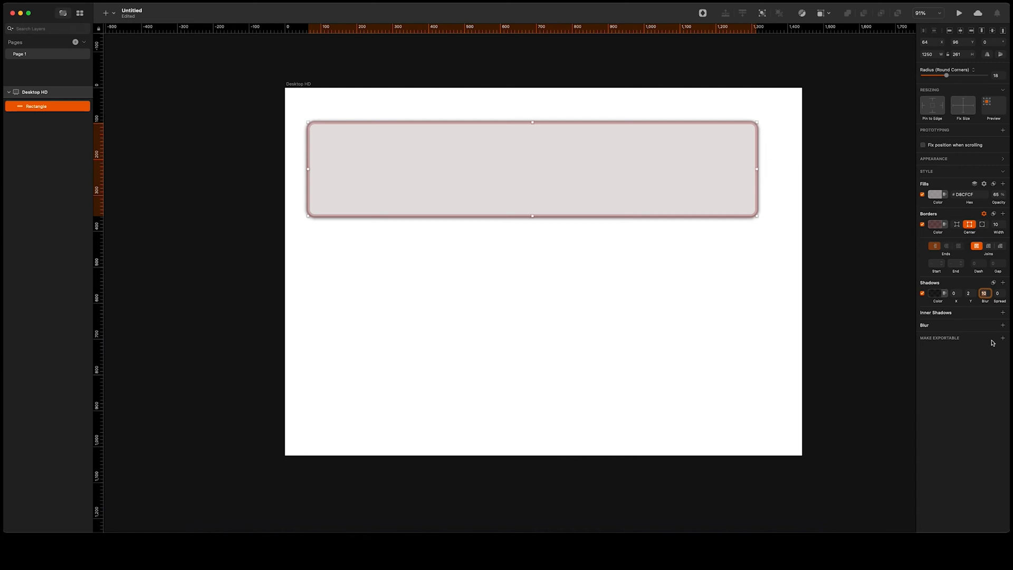
pyautogui.moveTo(978, 318)
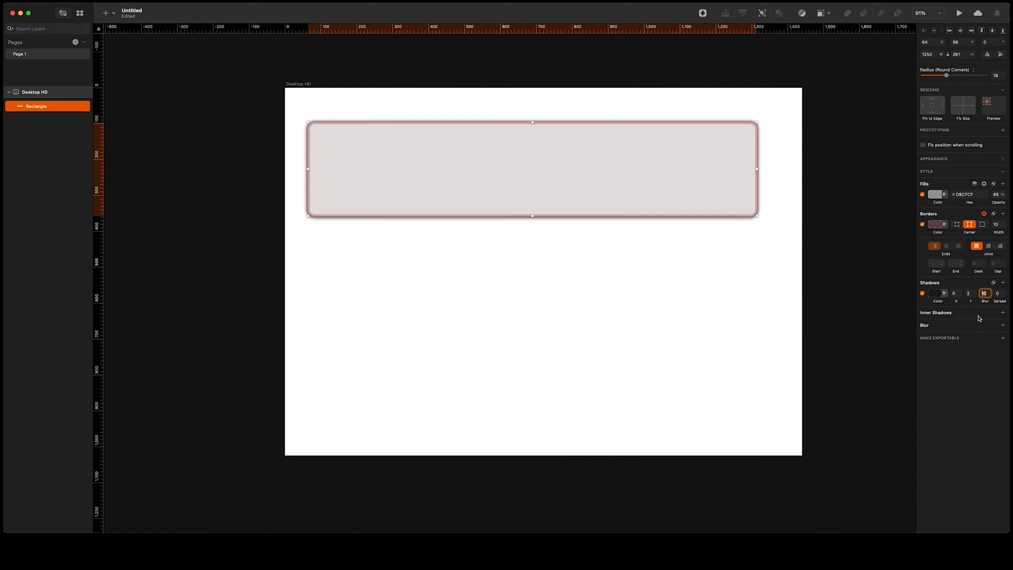
pyautogui.moveTo(1002, 313)
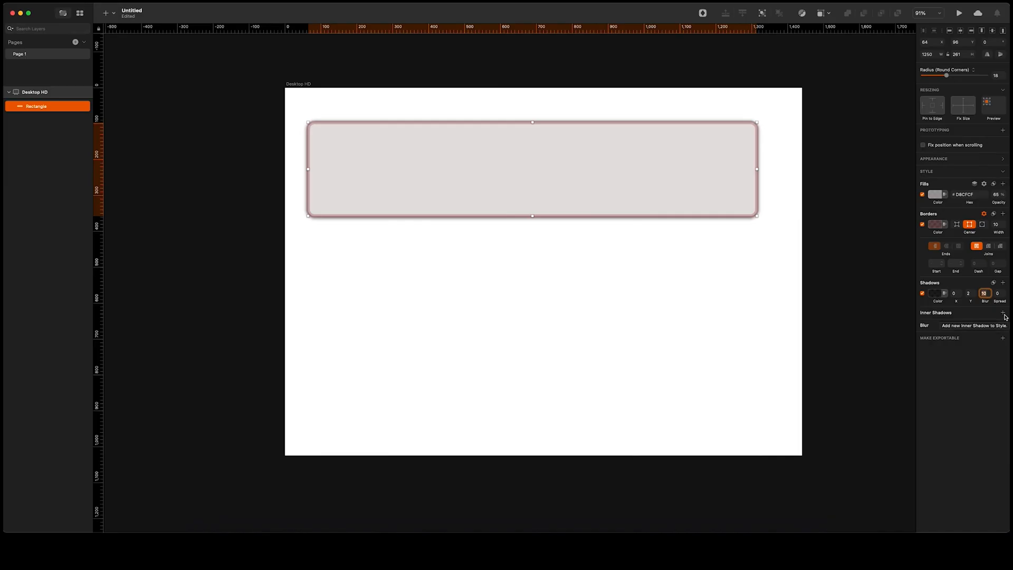
# - Add a reddish-tinted inner shadow to the rectangle
pyautogui.click(1002, 313)
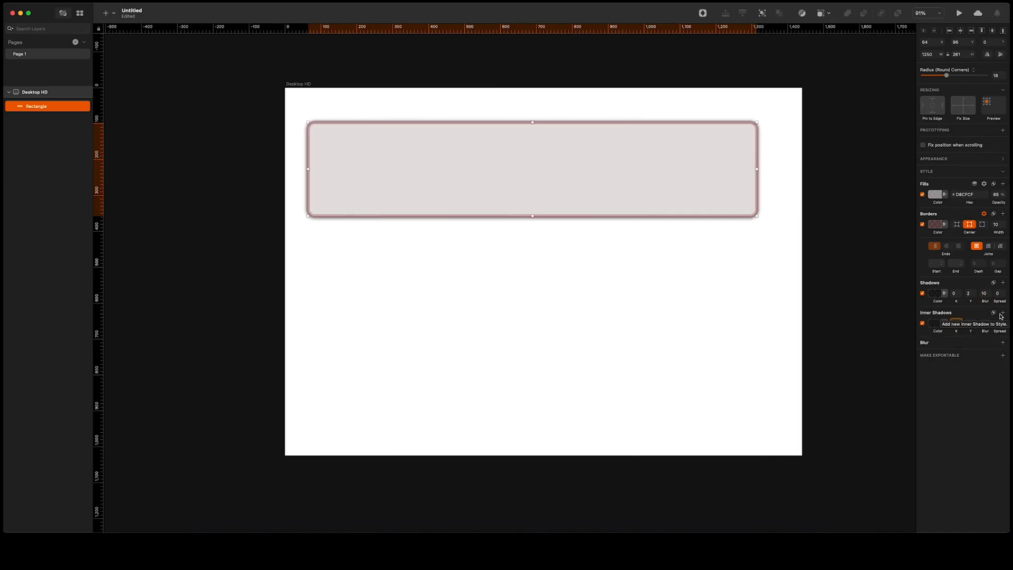
pyautogui.click(1002, 312)
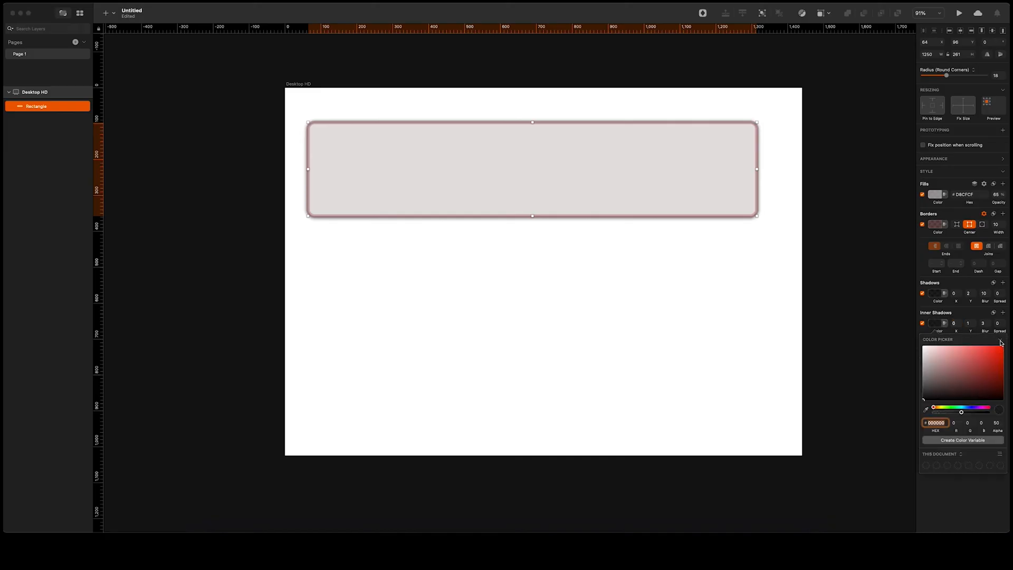
pyautogui.click(954, 354)
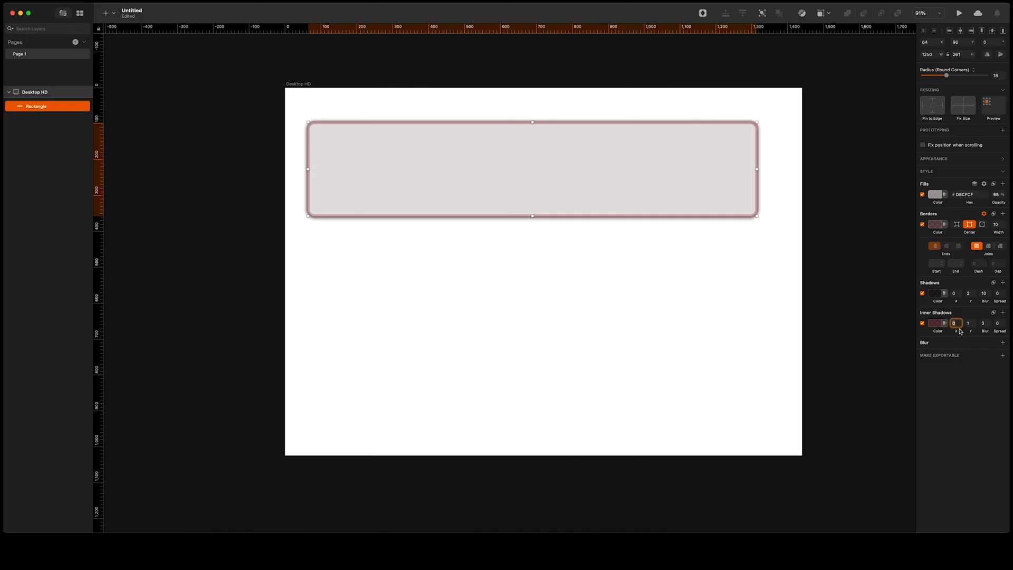
pyautogui.moveTo(962, 346)
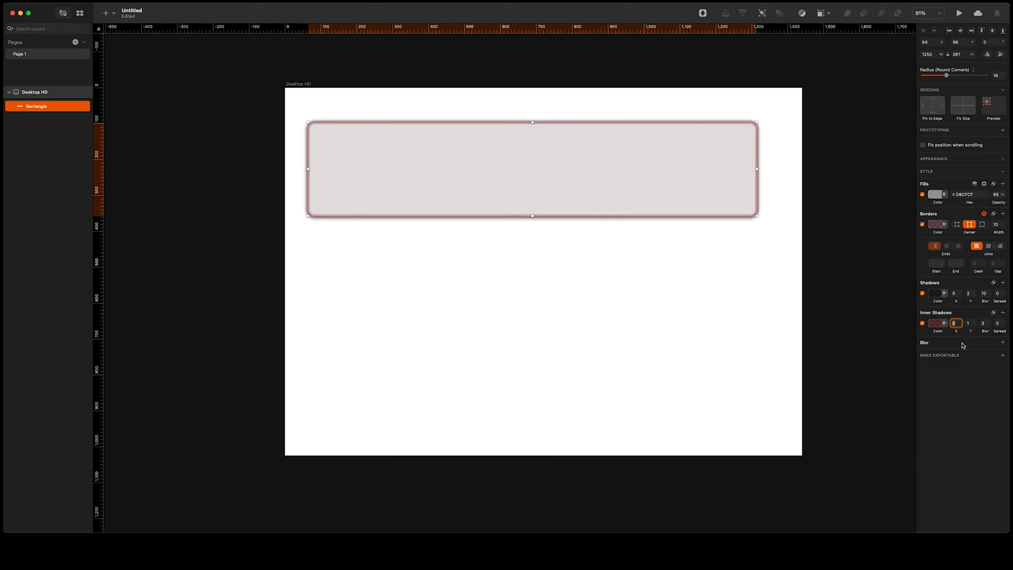
pyautogui.moveTo(1005, 347)
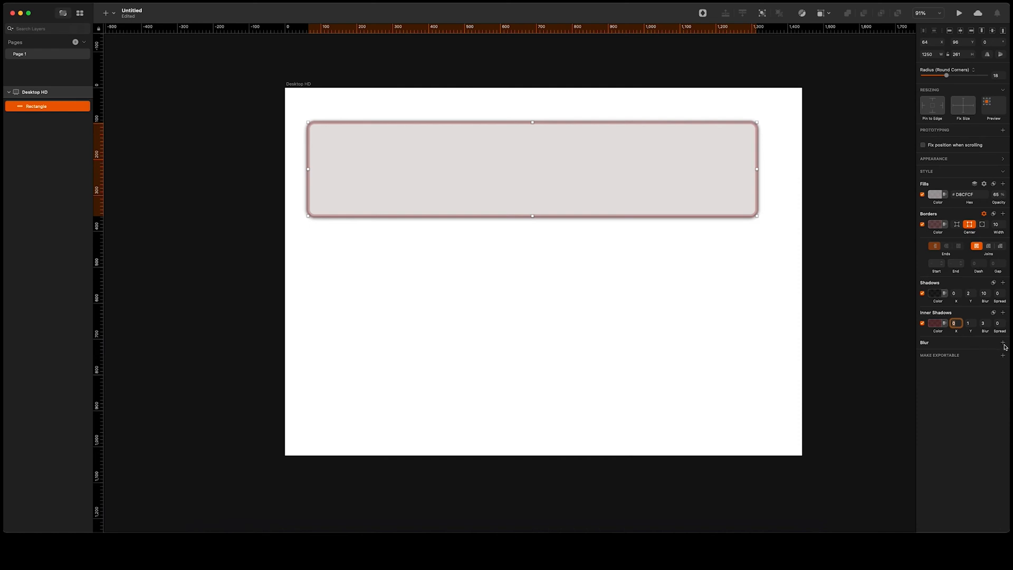
# - Add a Gaussian blur effect to the rectangle, leaving the amount at 0
pyautogui.click(1002, 342)
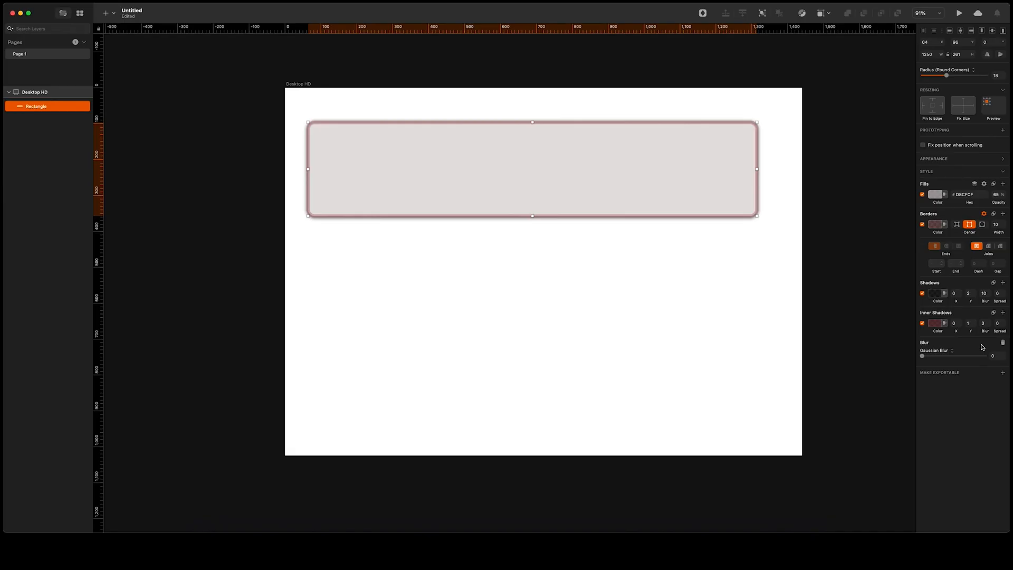
pyautogui.moveTo(55, 181)
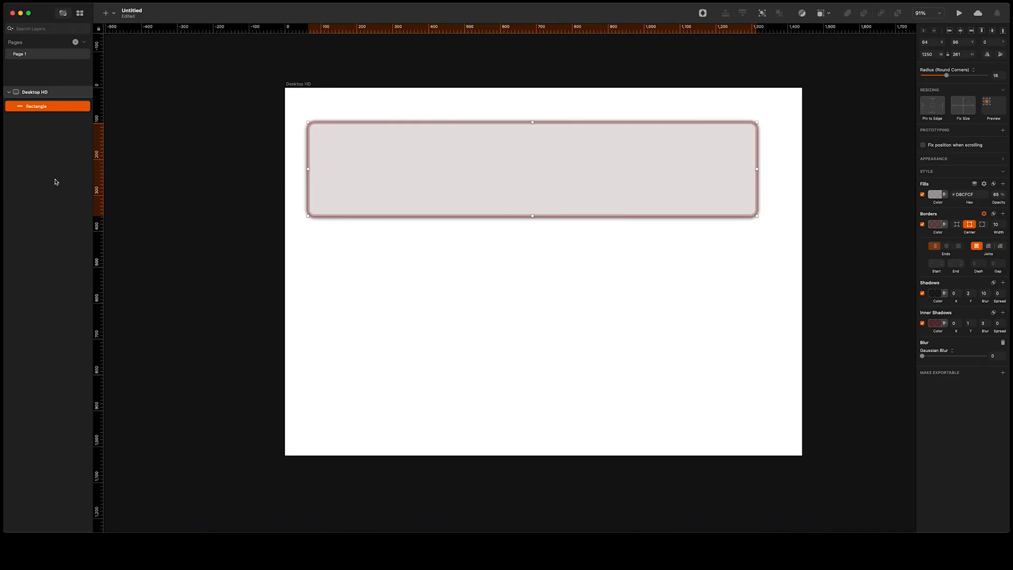
pyautogui.moveTo(75, 196)
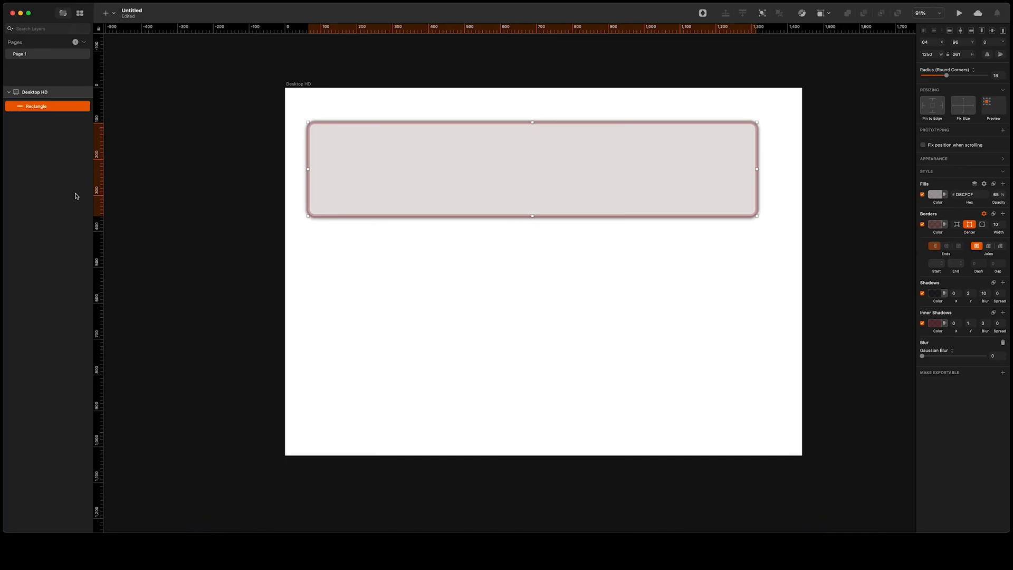
pyautogui.moveTo(397, 139)
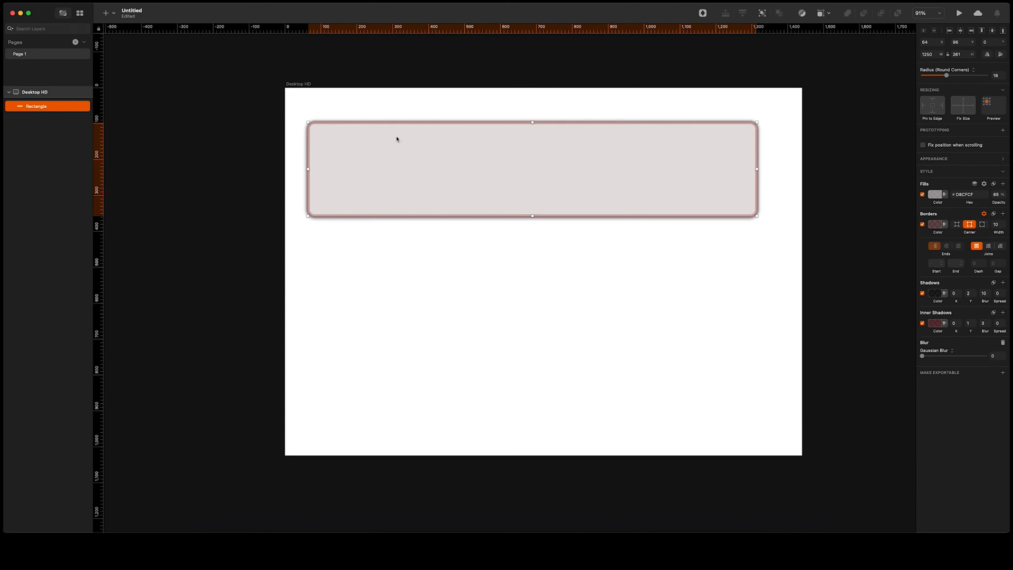
# - Replace the styled rectangle with a plain rectangle and a pasted duplicate
pyautogui.press('Delete')
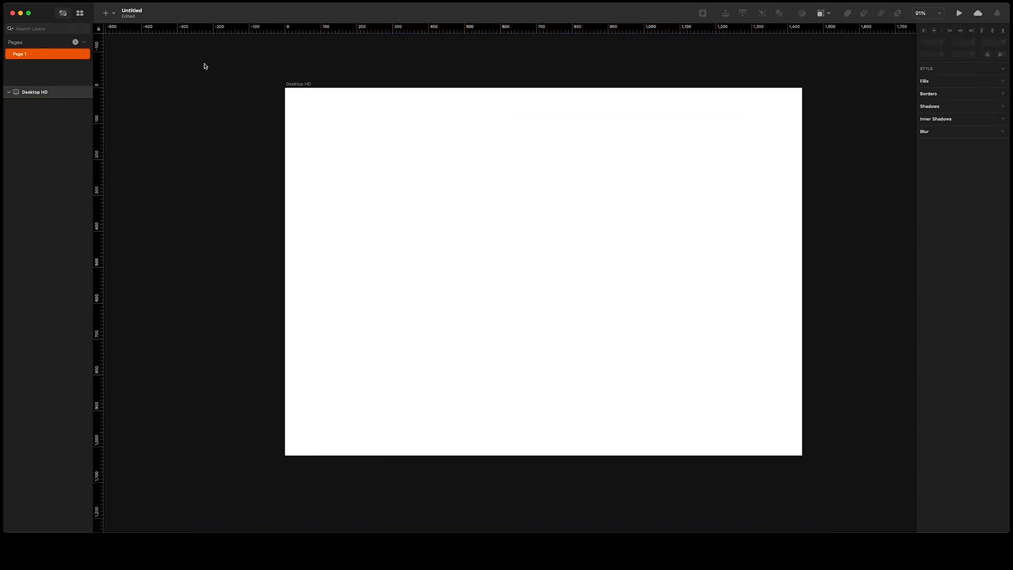
pyautogui.click(105, 12)
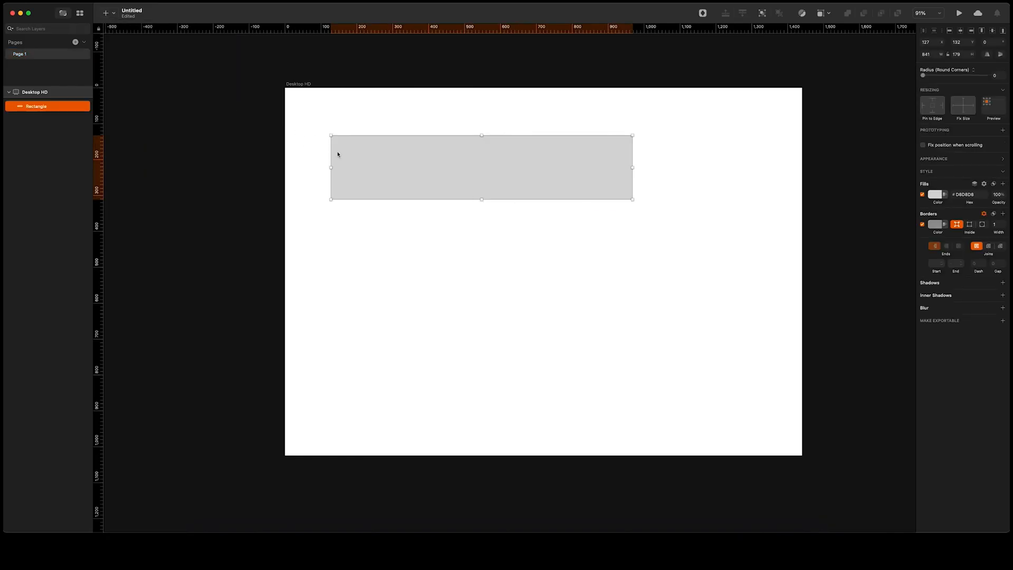
pyautogui.moveTo(352, 152)
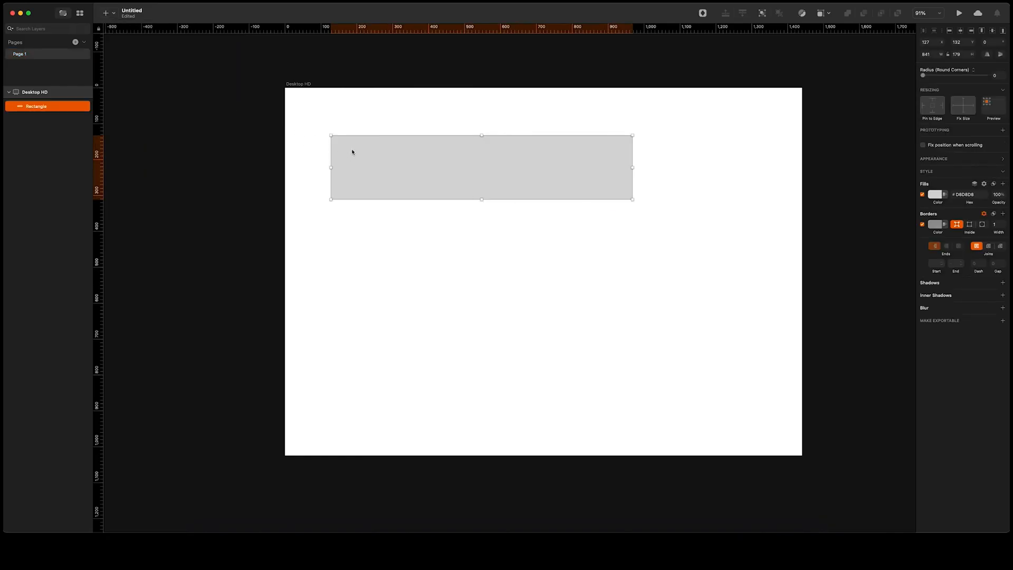
pyautogui.press('cmd+c')
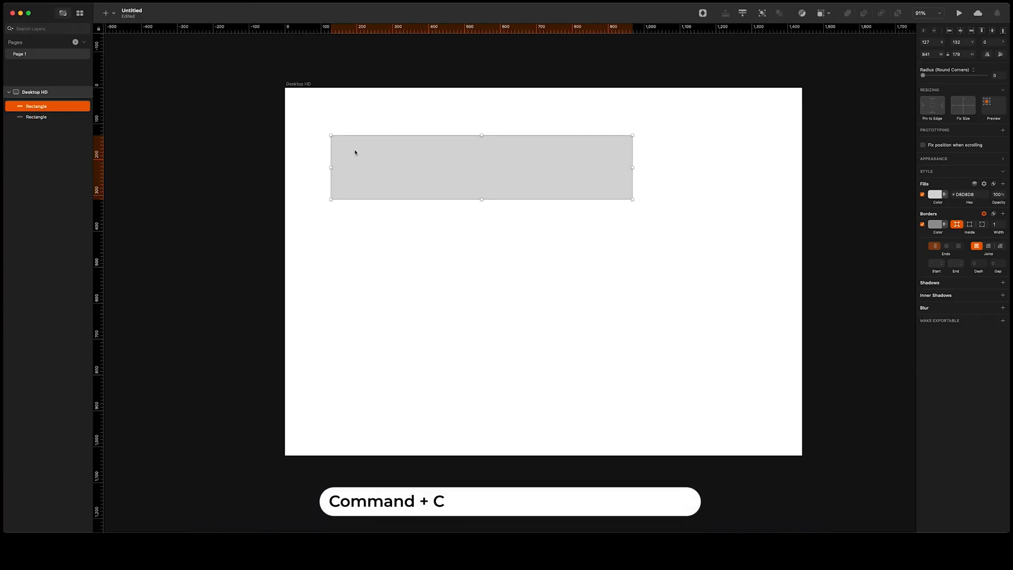
pyautogui.press('cmd+v')
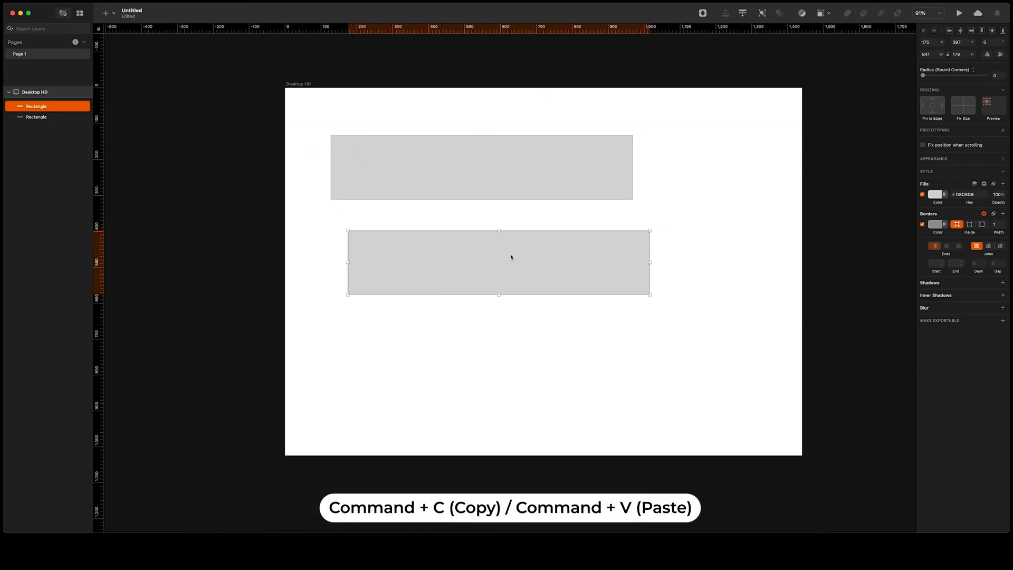
# - Add a profile circle and a 'Type something' text layer below the lower rectangle
pyautogui.click(104, 12)
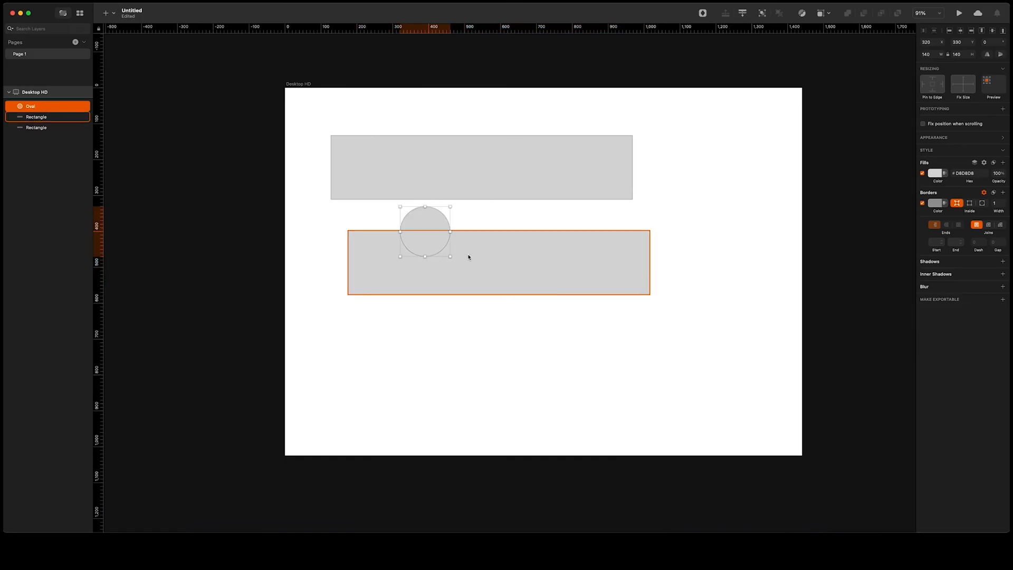
pyautogui.click(189, 61)
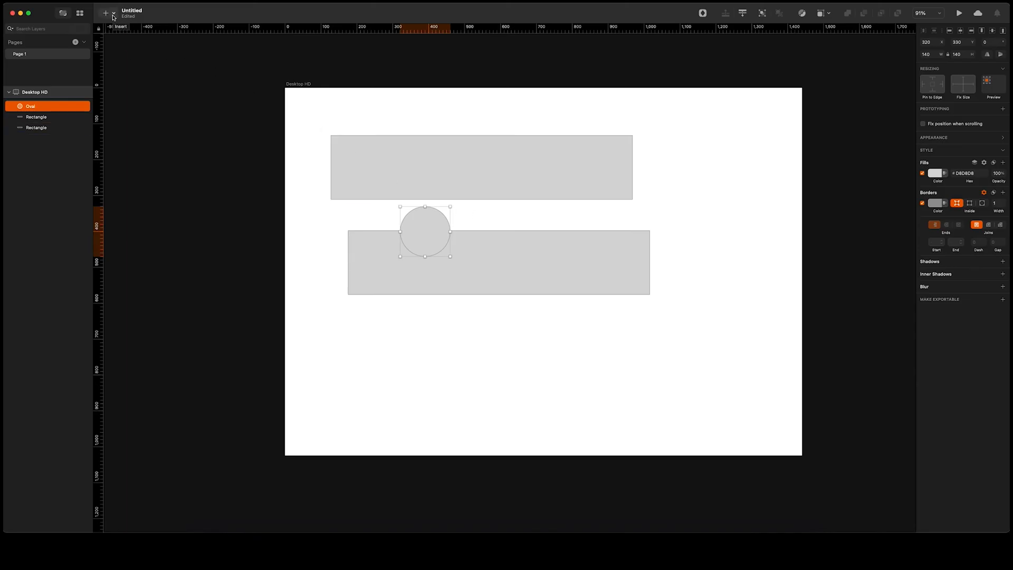
pyautogui.click(104, 12)
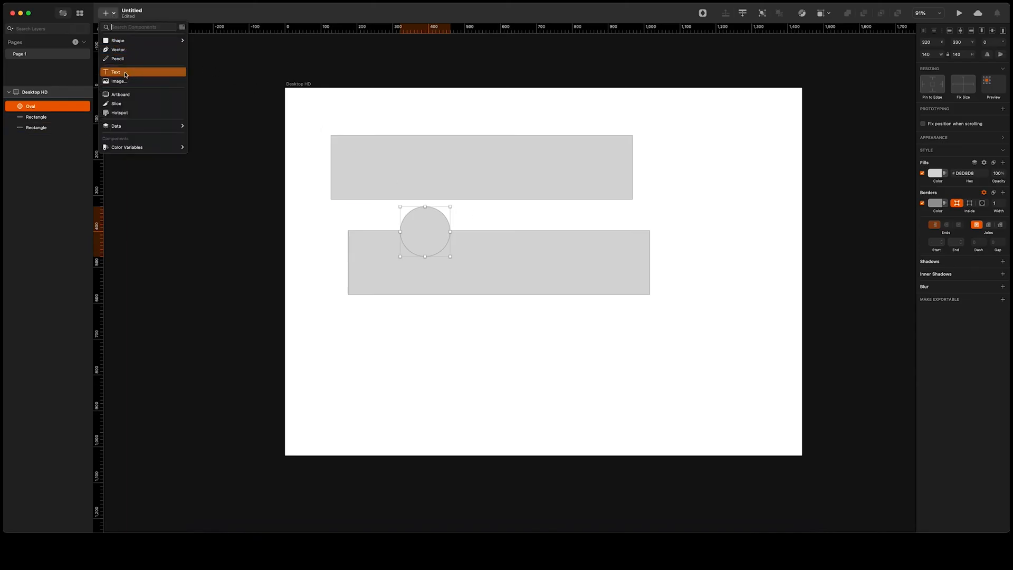
pyautogui.click(115, 71)
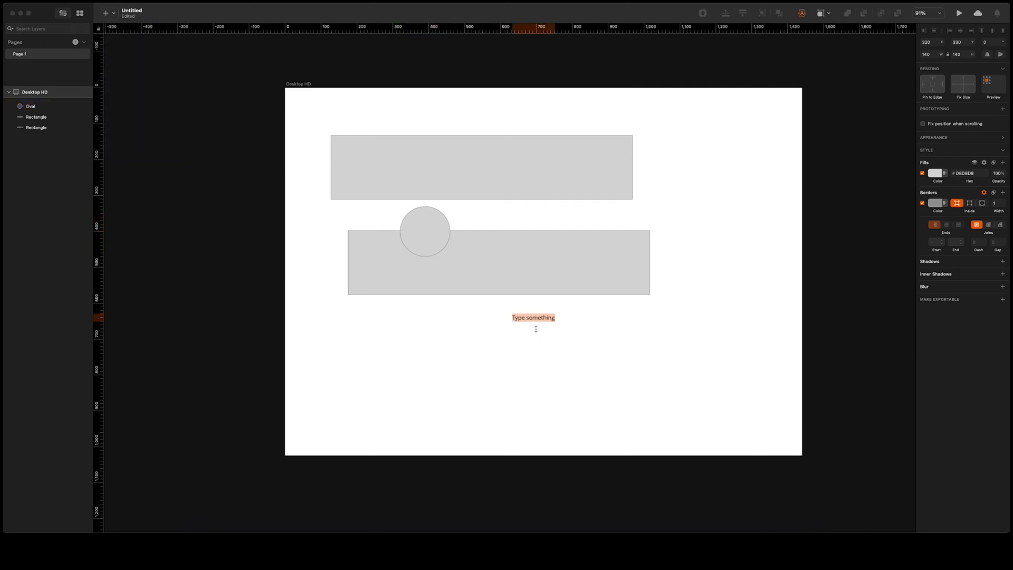
pyautogui.click(533, 317)
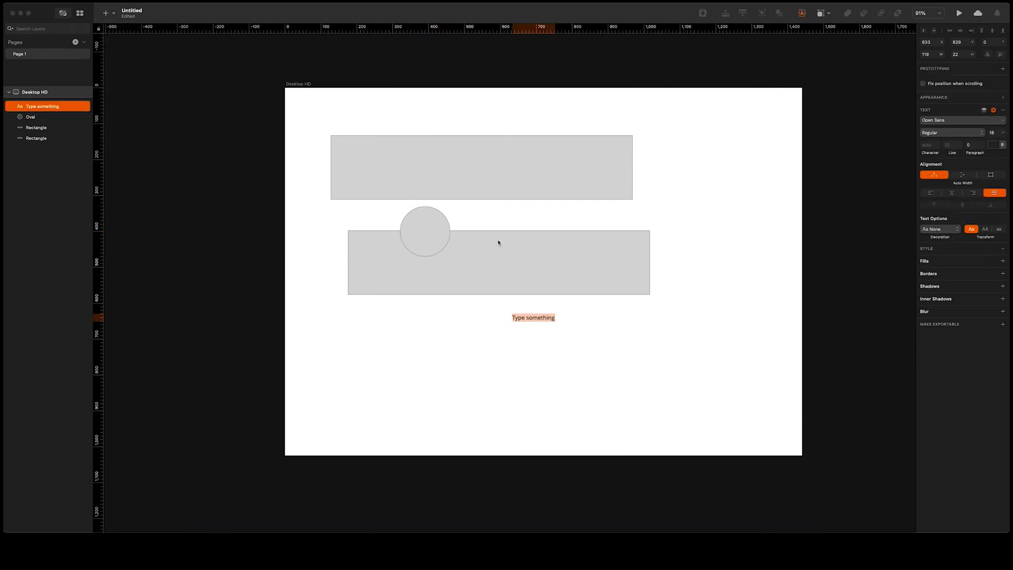
pyautogui.click(563, 329)
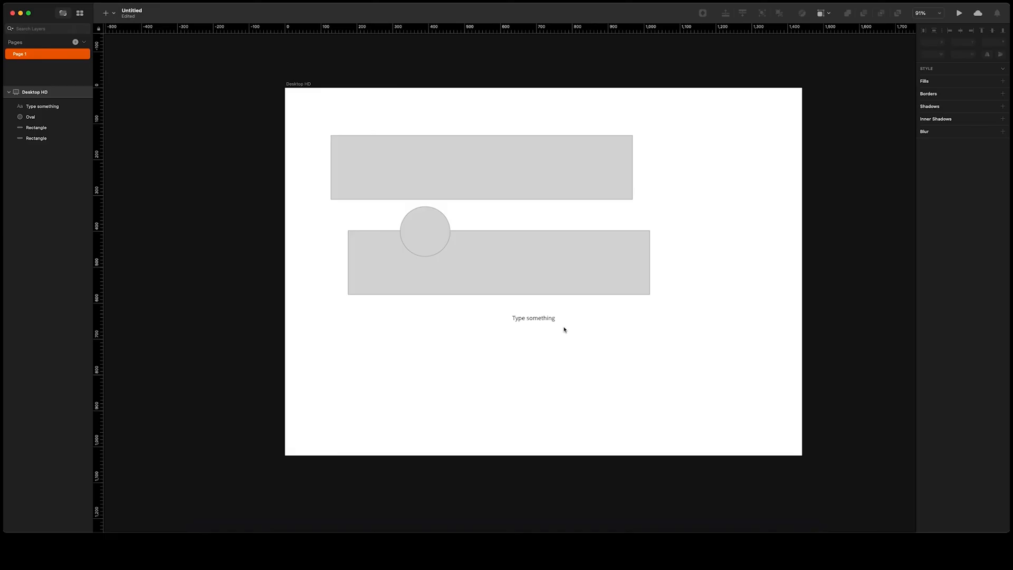
pyautogui.moveTo(579, 316)
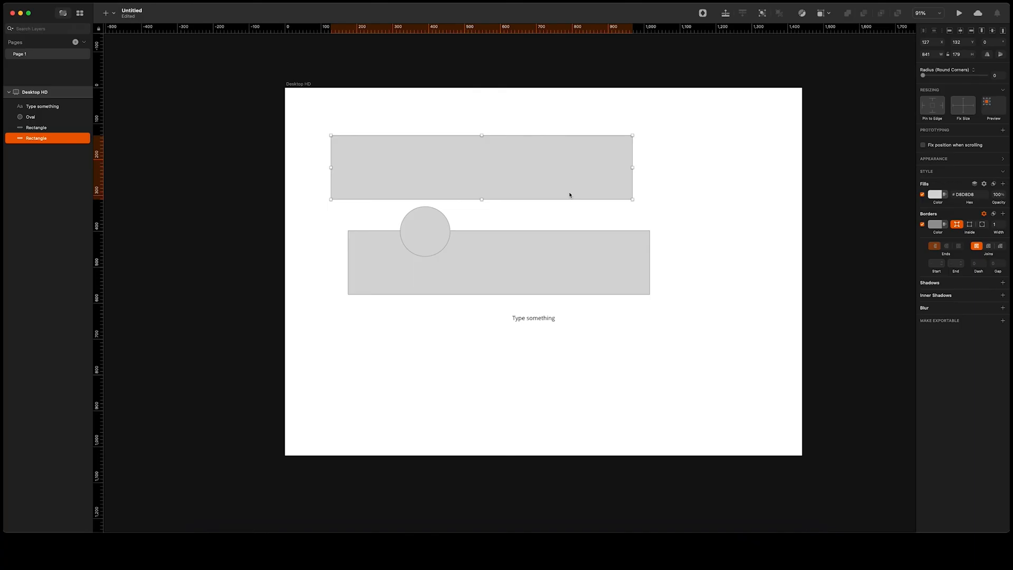
pyautogui.moveTo(564, 182)
pyautogui.write('900')
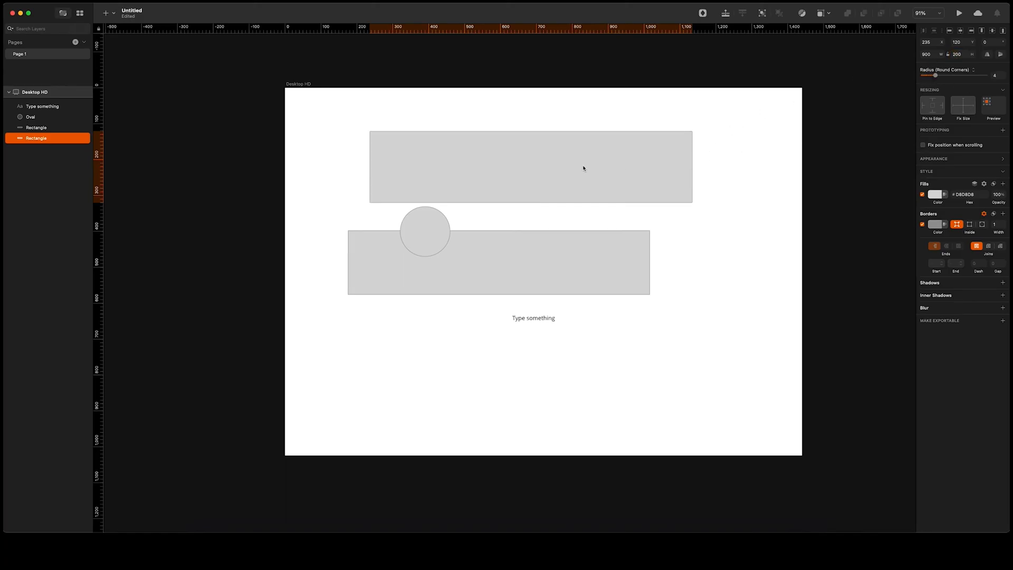
# - Make the upper rectangle 900×200 with corner radius 20 and no border
pyautogui.click(530, 166)
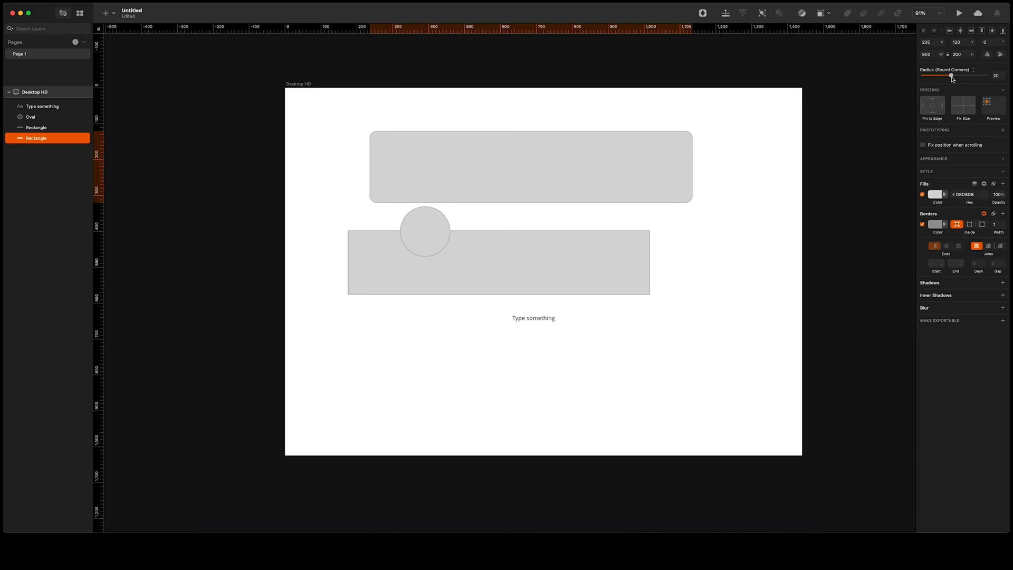
pyautogui.moveTo(663, 134)
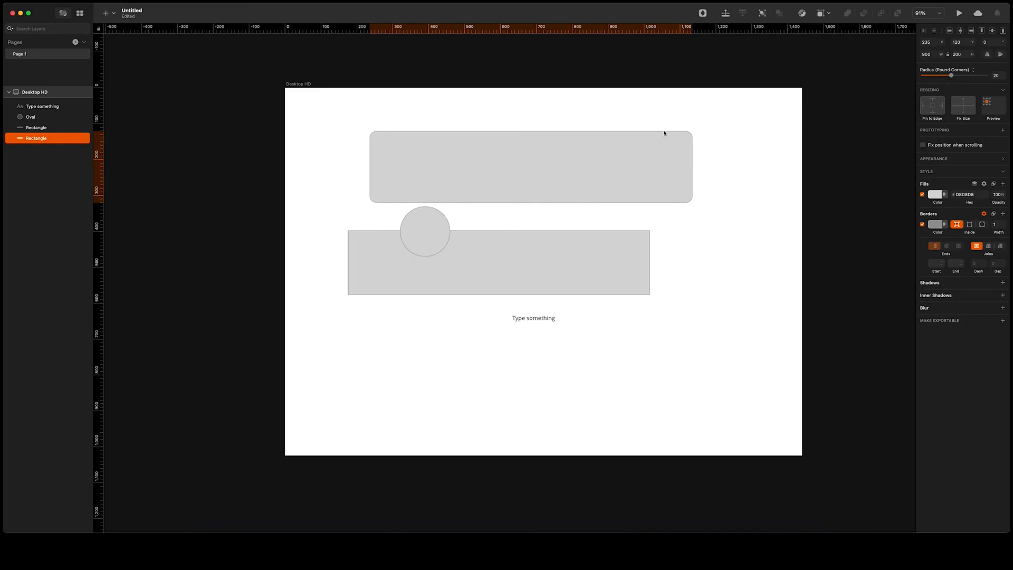
pyautogui.click(529, 167)
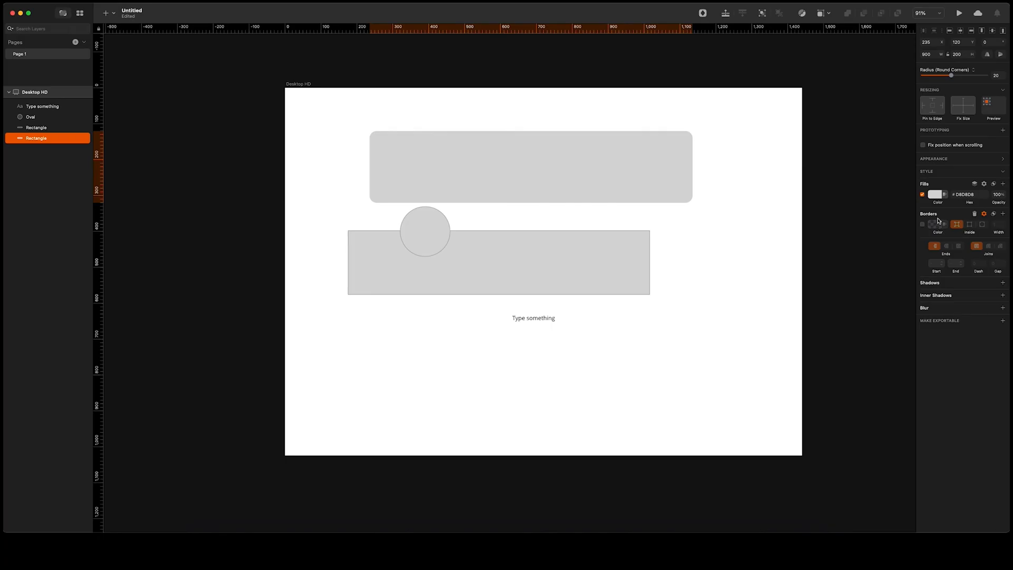
# - Fill the card white (FFFFFF) and add a drop shadow with blur 10
pyautogui.click(932, 194)
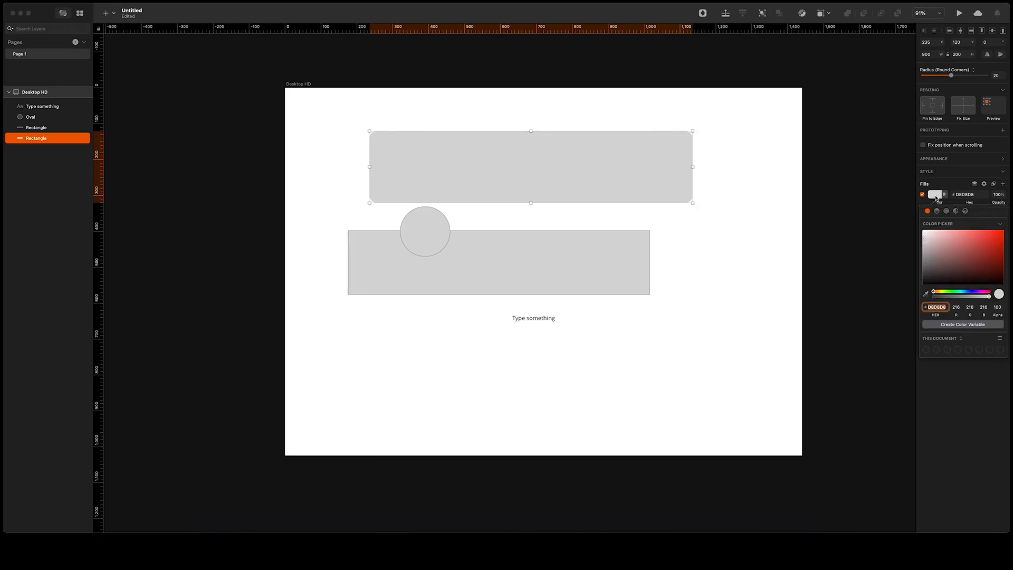
pyautogui.click(999, 294)
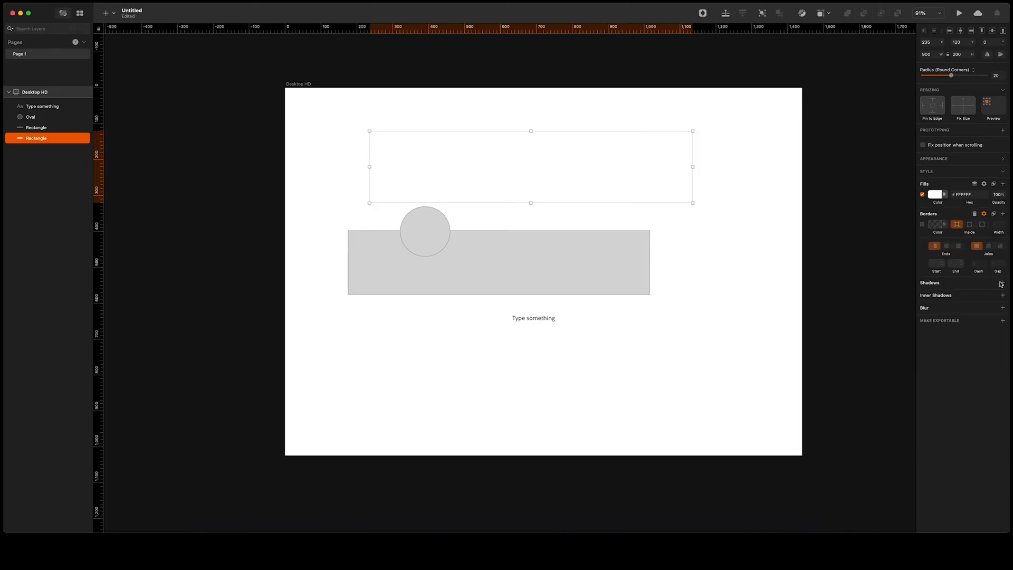
pyautogui.click(1002, 283)
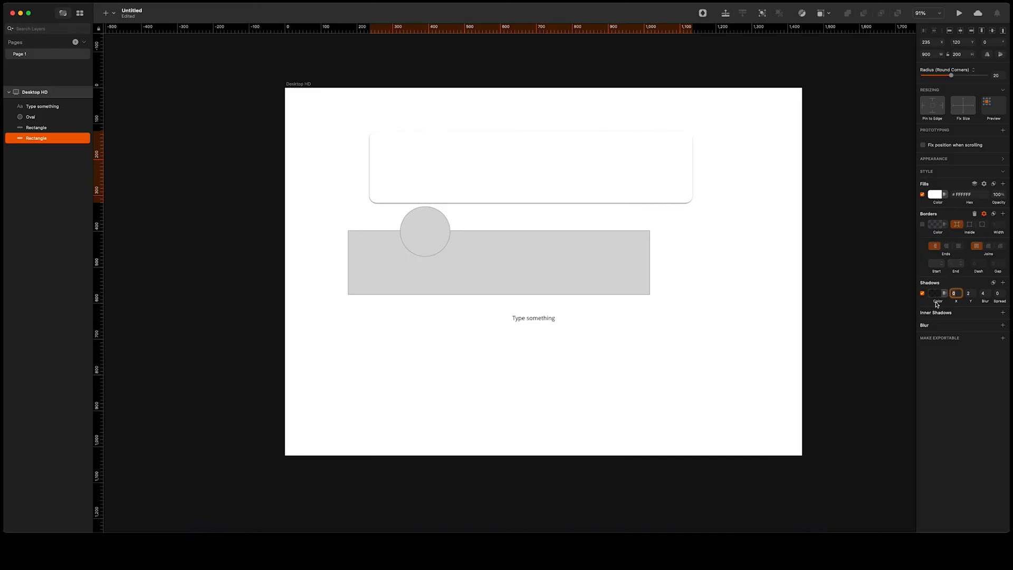
pyautogui.click(530, 167)
pyautogui.write('10')
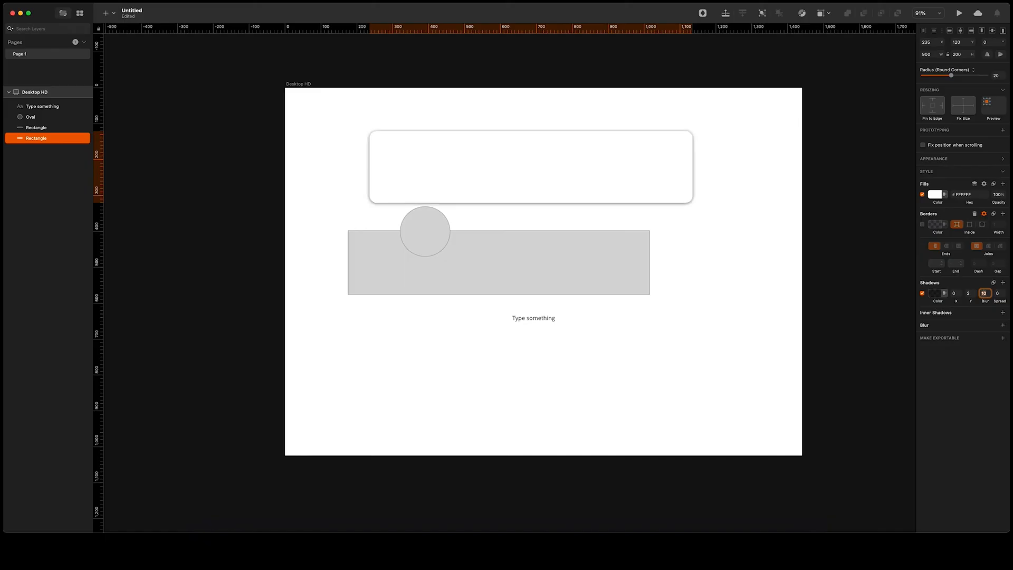
pyautogui.click(530, 166)
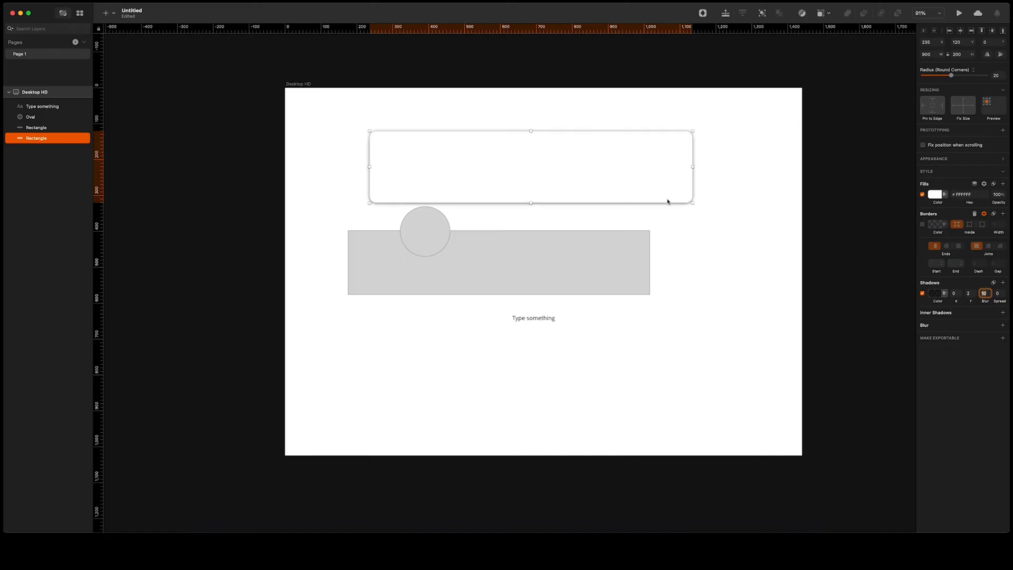
pyautogui.moveTo(817, 215)
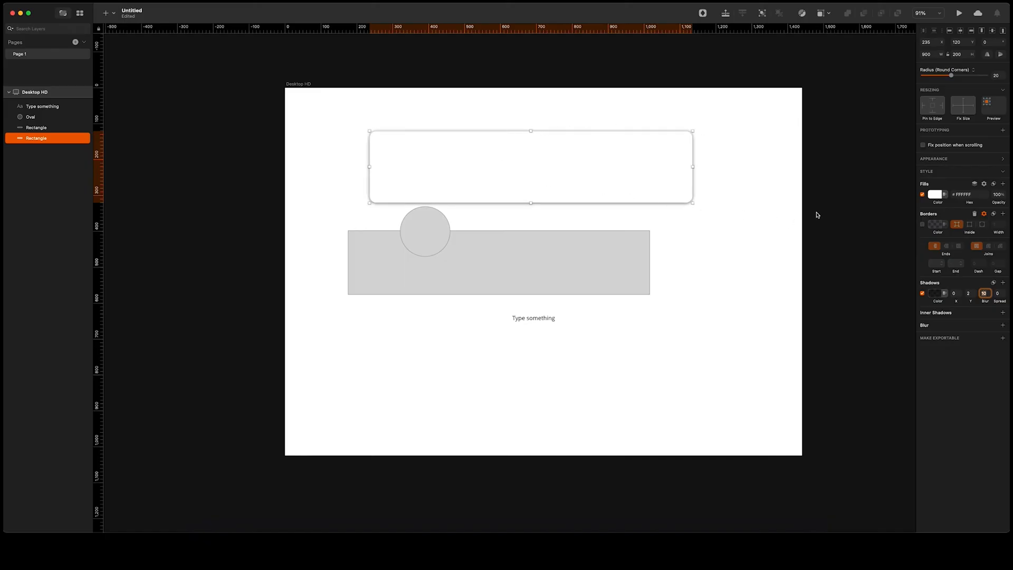
pyautogui.click(944, 293)
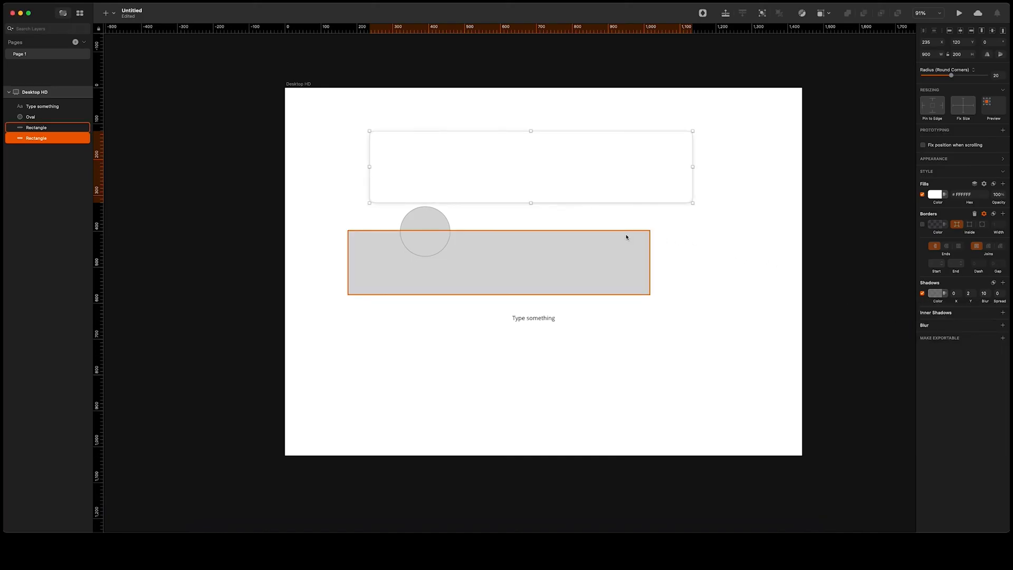
pyautogui.moveTo(548, 256)
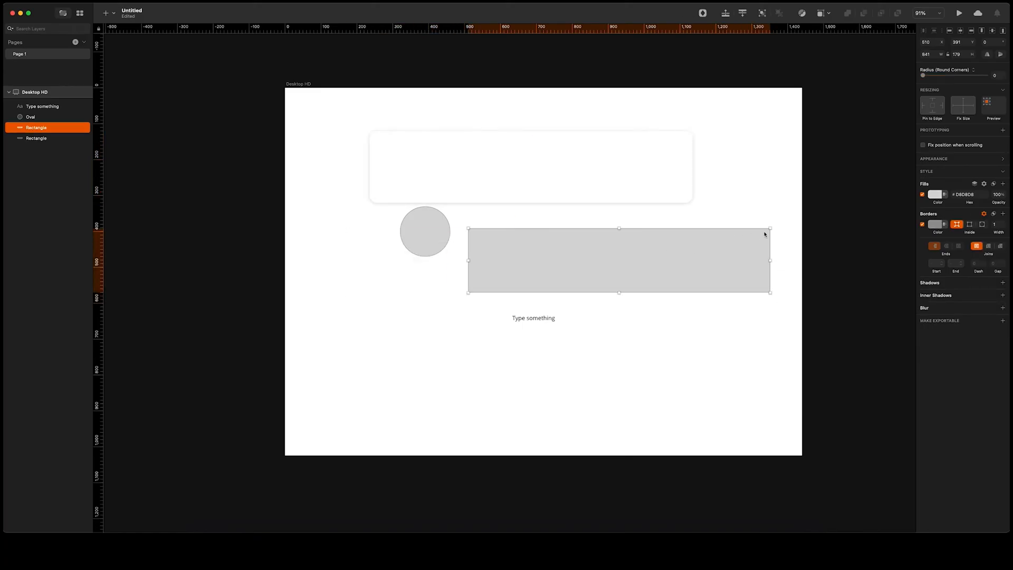
pyautogui.moveTo(753, 241)
pyautogui.write('250')
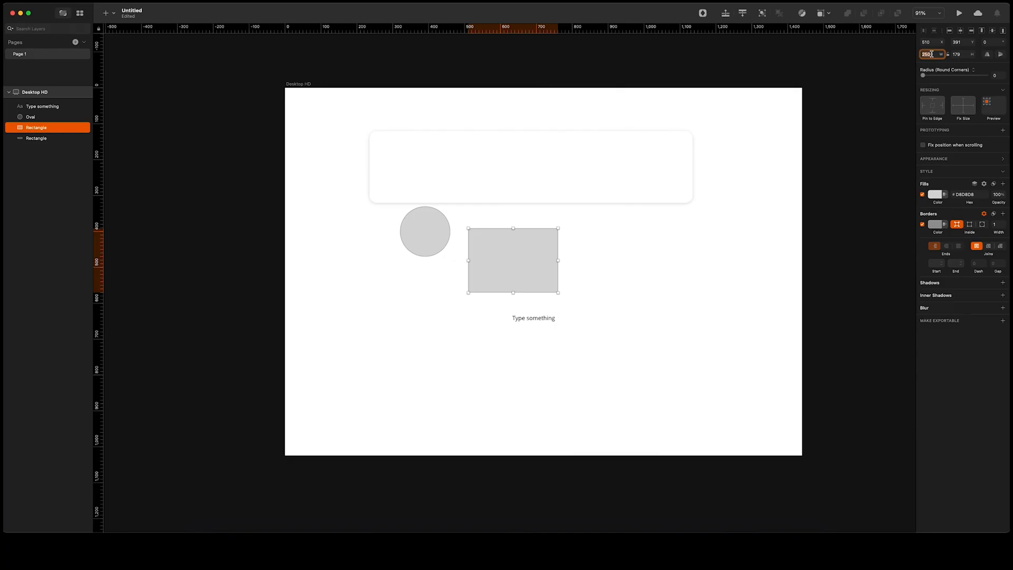
# - Make the lower rectangle a borderless 250×80 button filled red C82B2B
pyautogui.click(959, 54)
pyautogui.write('80')
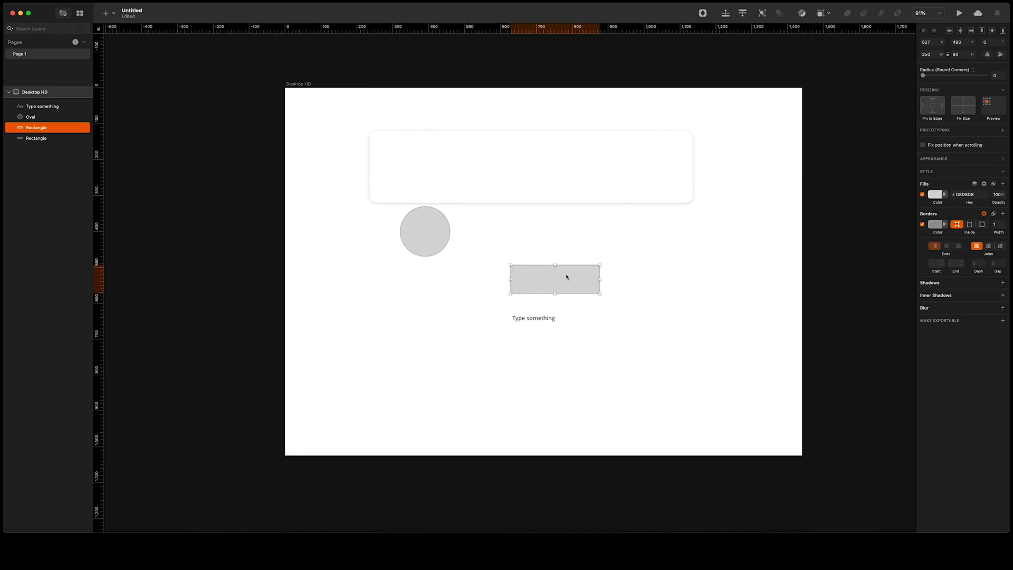
pyautogui.moveTo(891, 181)
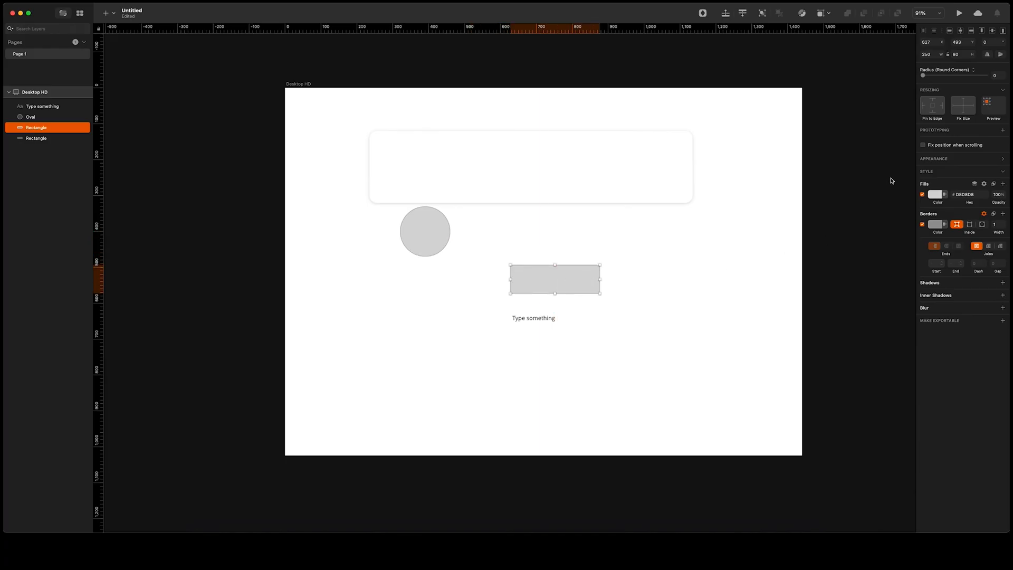
pyautogui.click(930, 195)
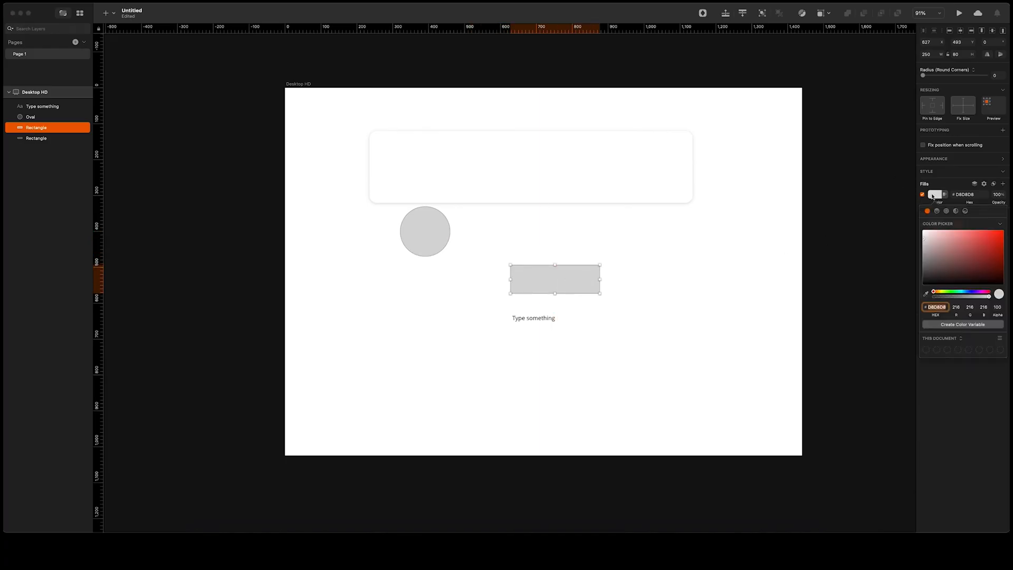
pyautogui.click(998, 294)
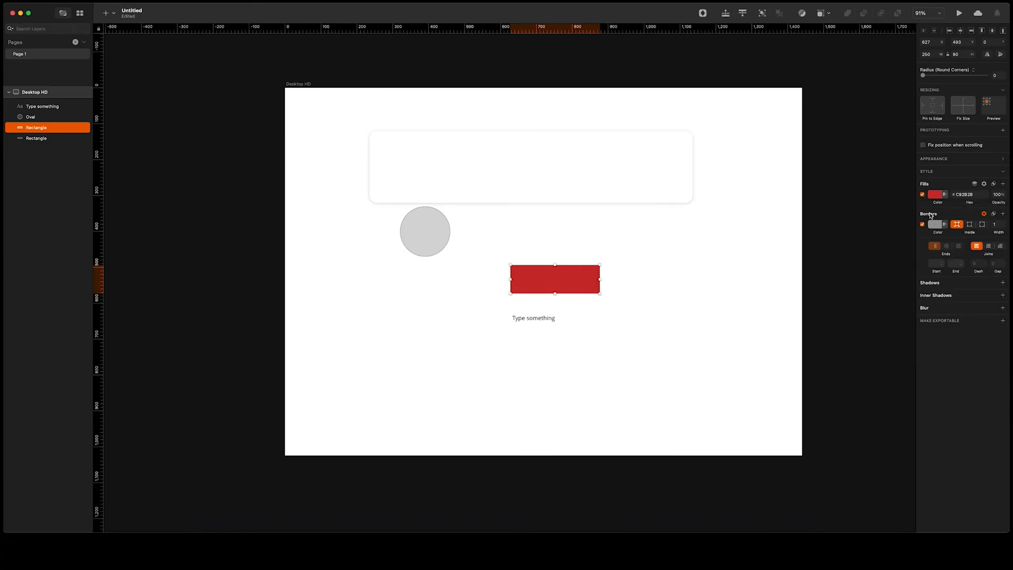
pyautogui.click(922, 224)
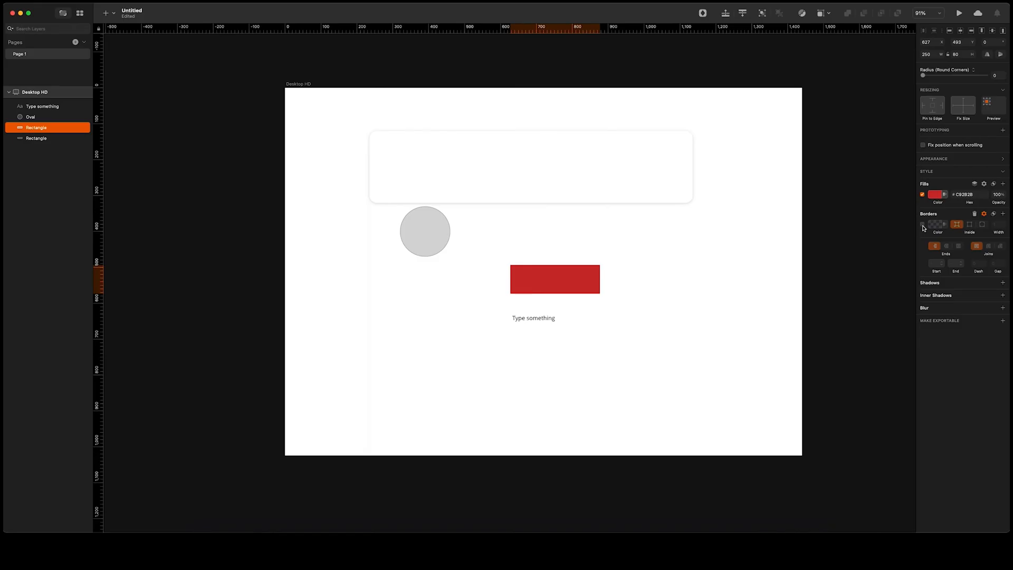
pyautogui.click(996, 75)
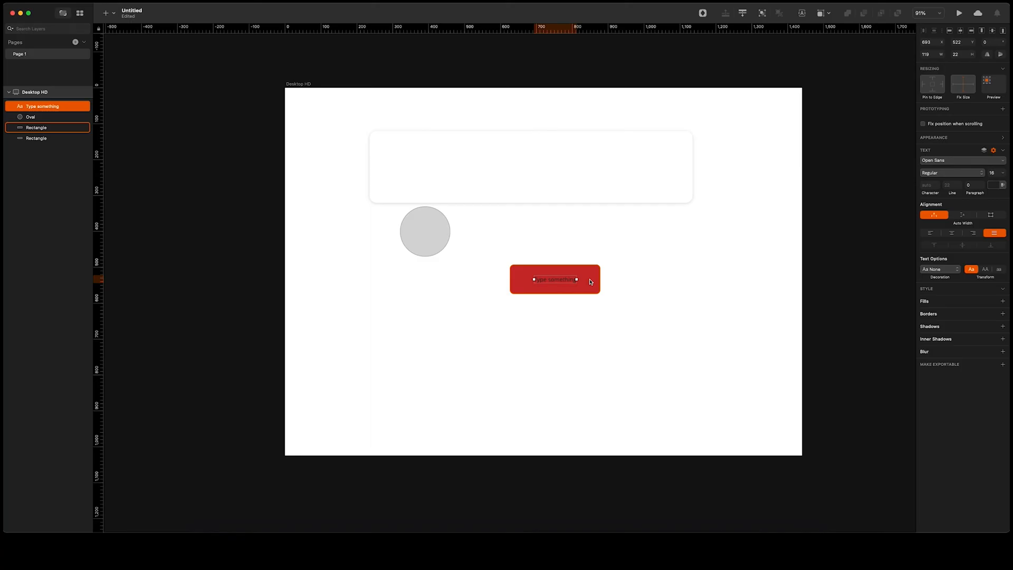
# - Change the button label to bold white text reading SUBSCRIBE
pyautogui.click(995, 185)
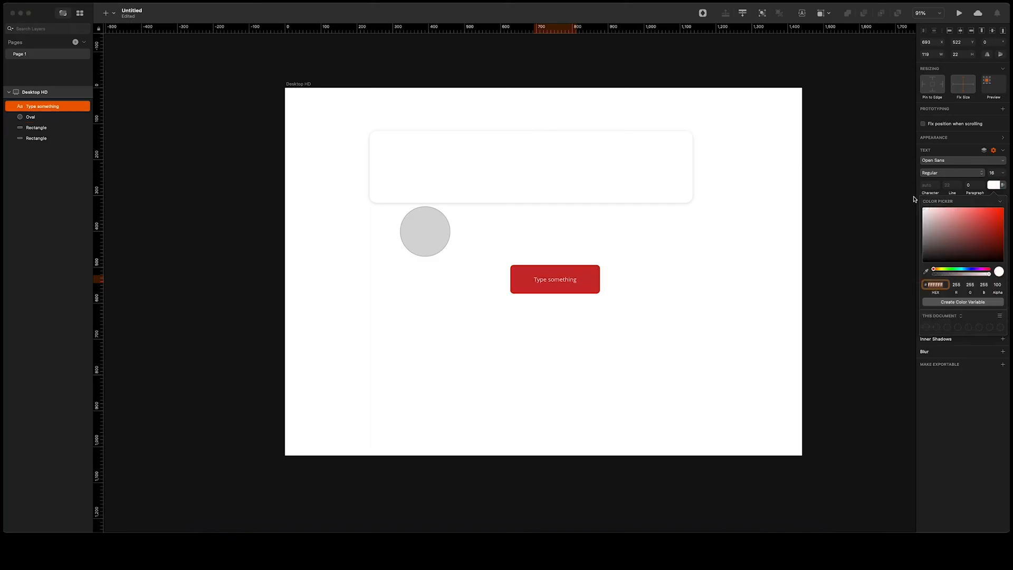
pyautogui.click(950, 172)
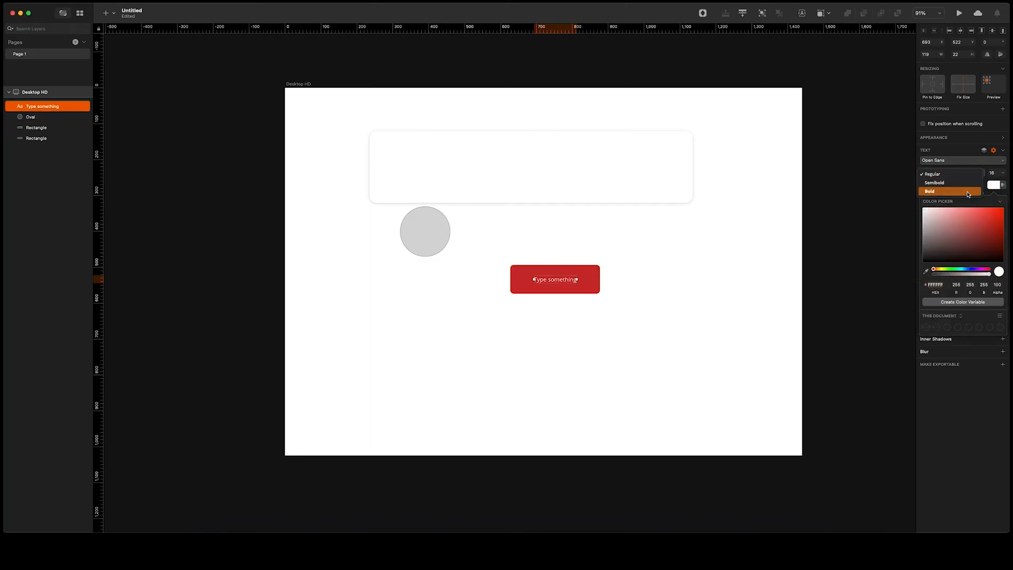
pyautogui.click(929, 191)
pyautogui.write('S')
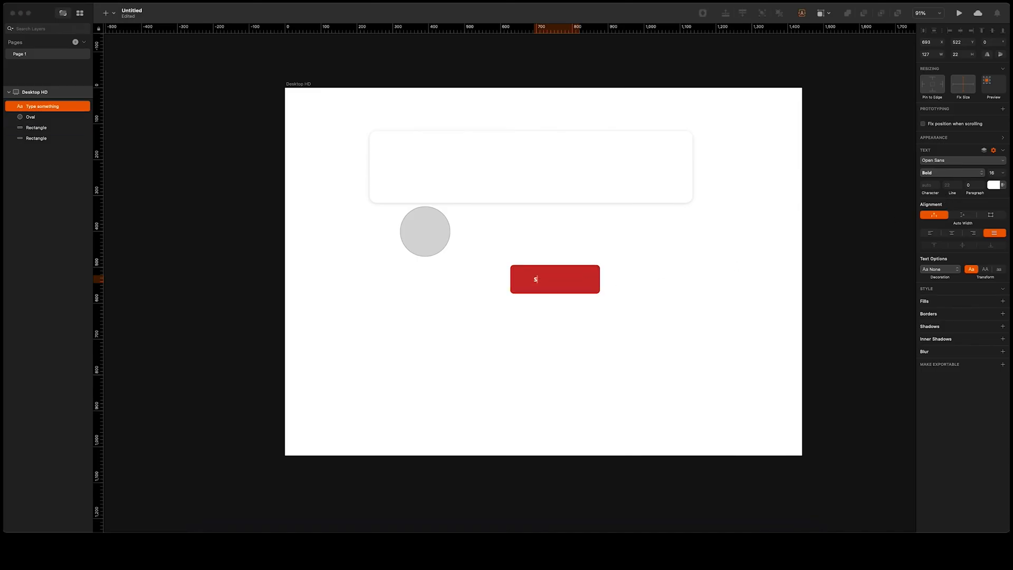
pyautogui.write('UBSCR')
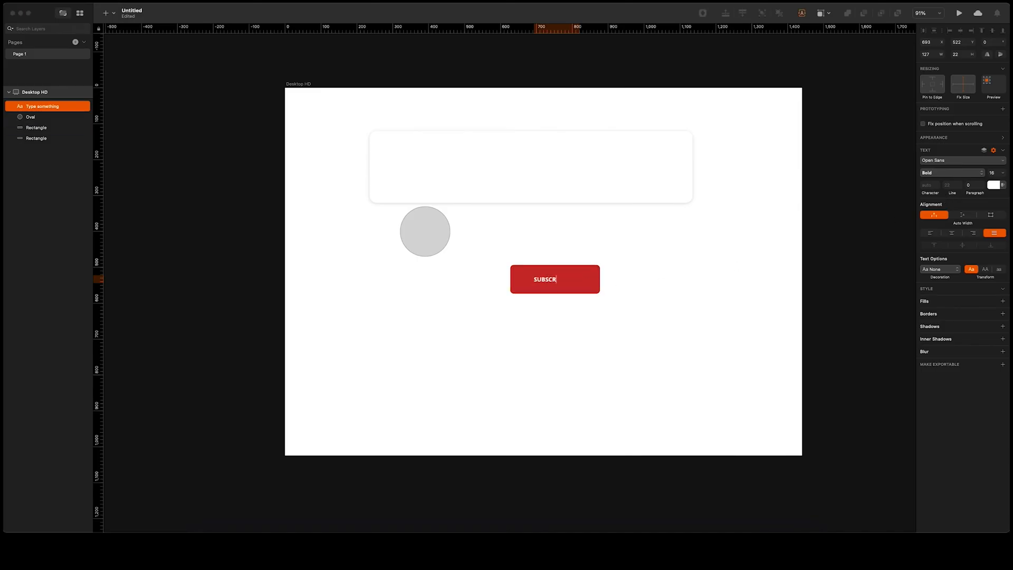
pyautogui.write('IBE')
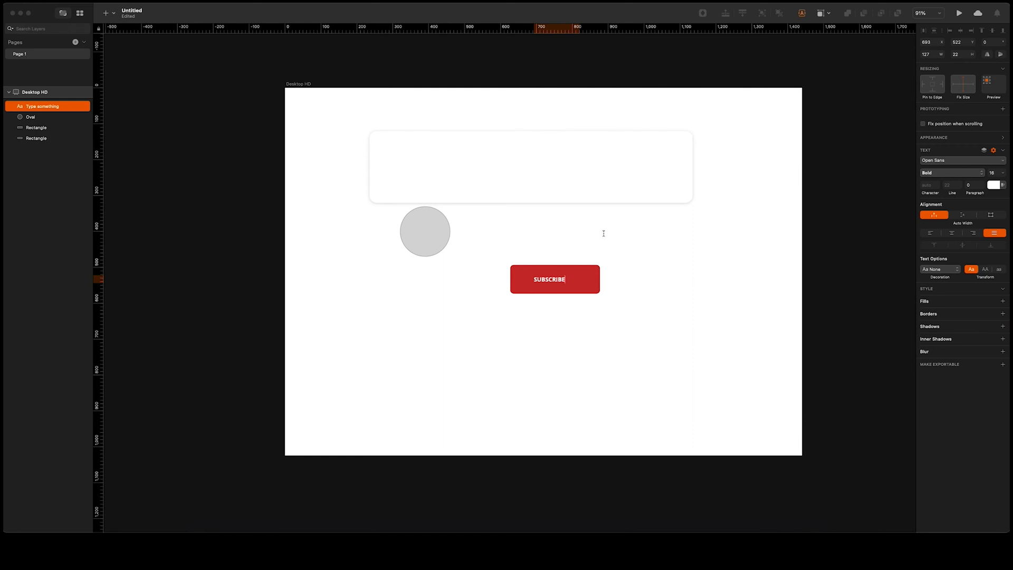
pyautogui.click(554, 279)
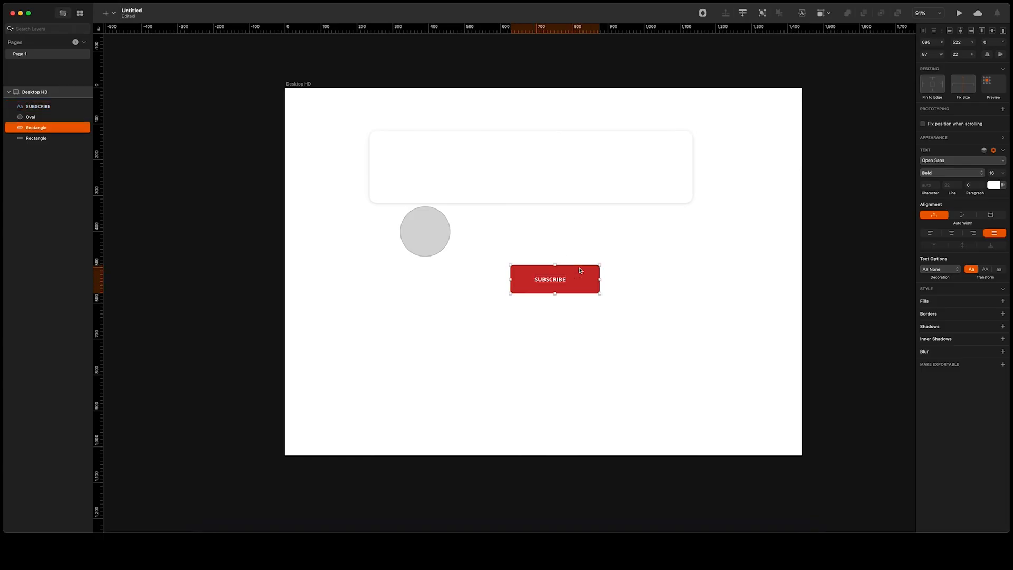
# - Select the SUBSCRIBE label with the button and increase its font size
pyautogui.click(37, 106)
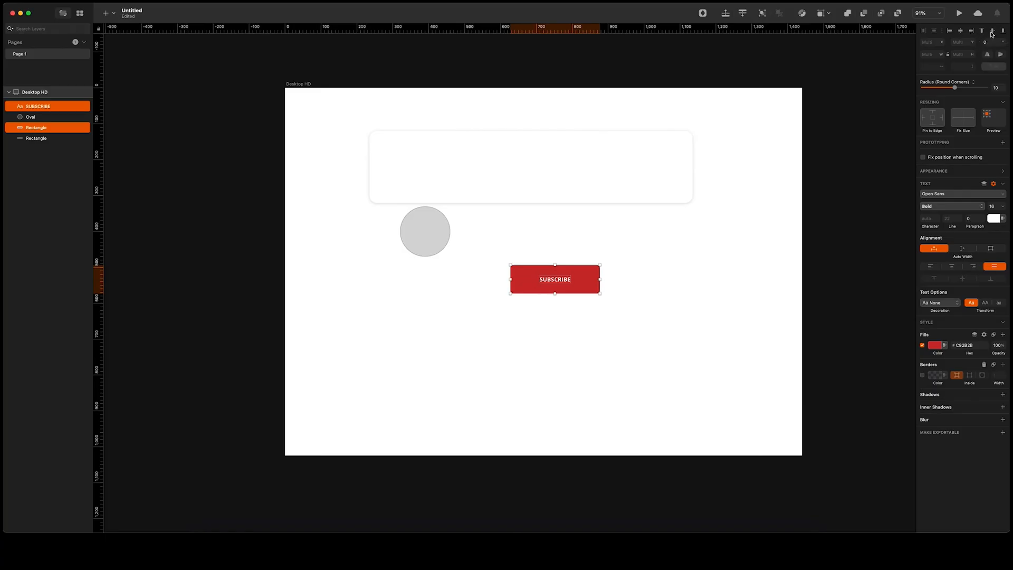
pyautogui.moveTo(543, 245)
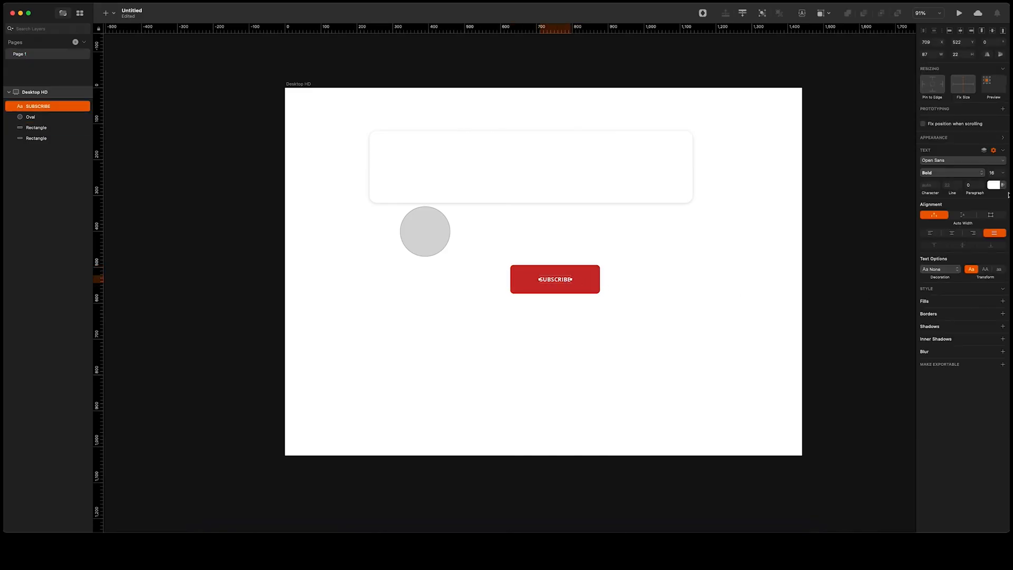
pyautogui.click(997, 172)
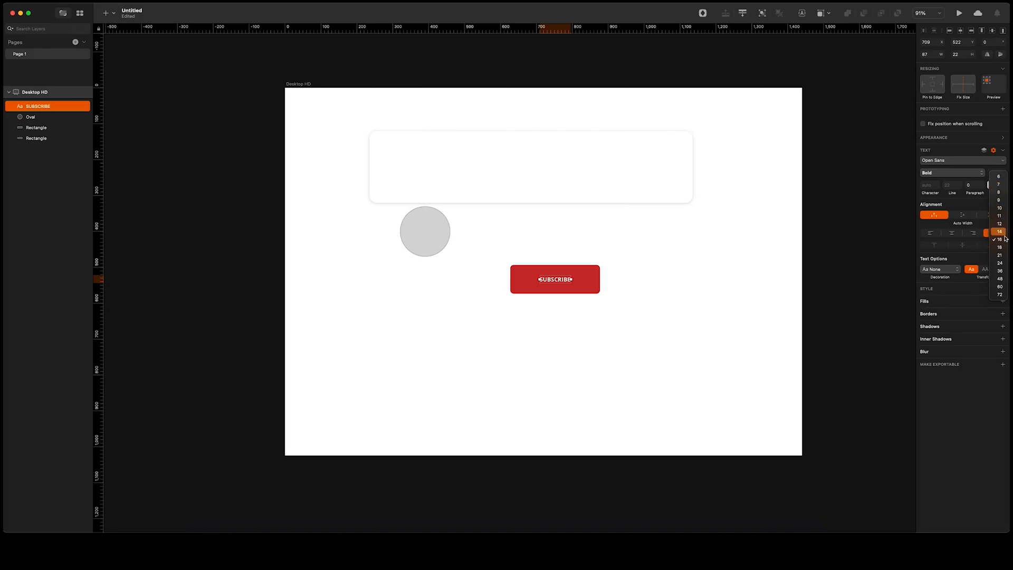
pyautogui.click(998, 254)
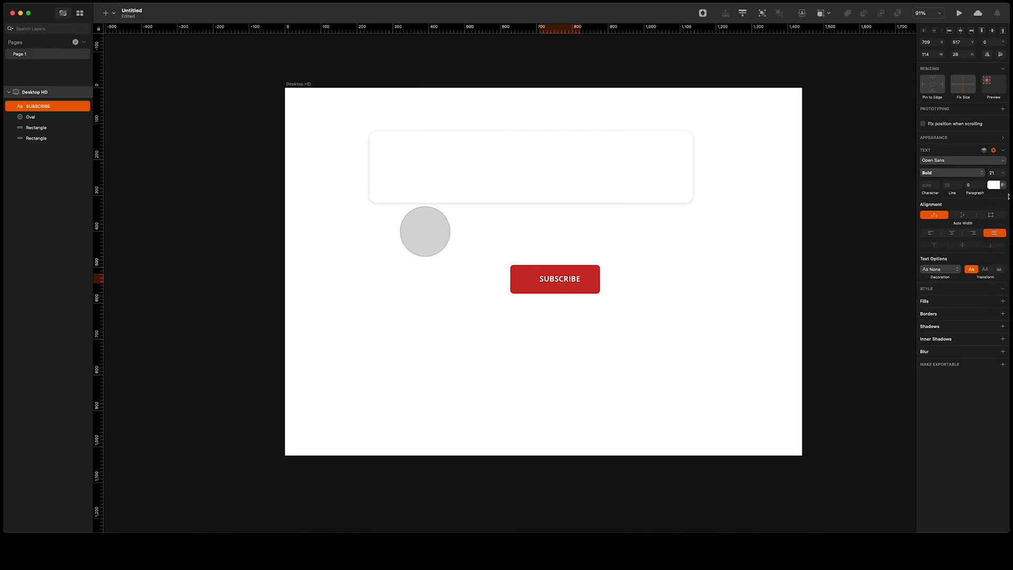
pyautogui.click(998, 173)
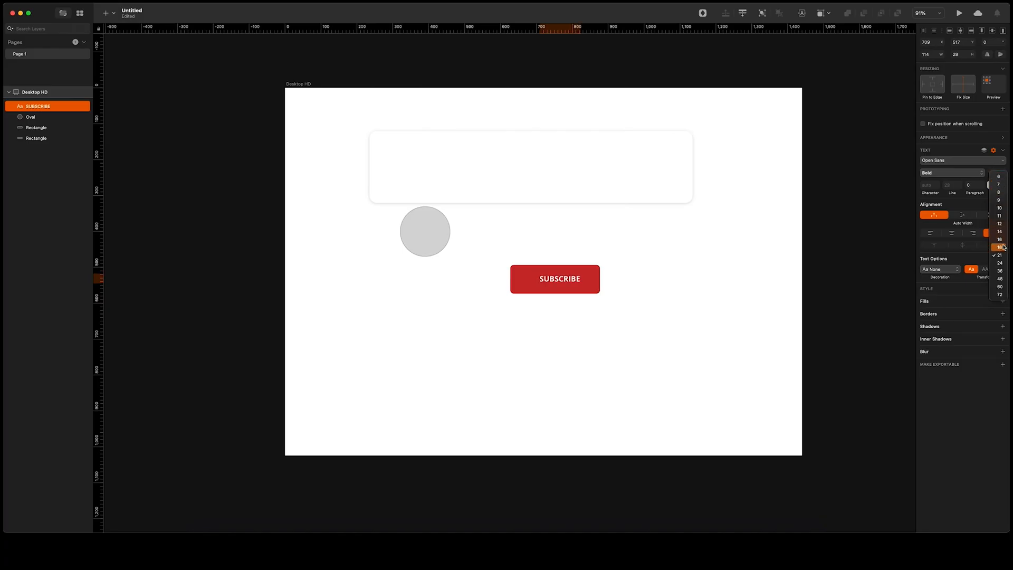
pyautogui.click(997, 246)
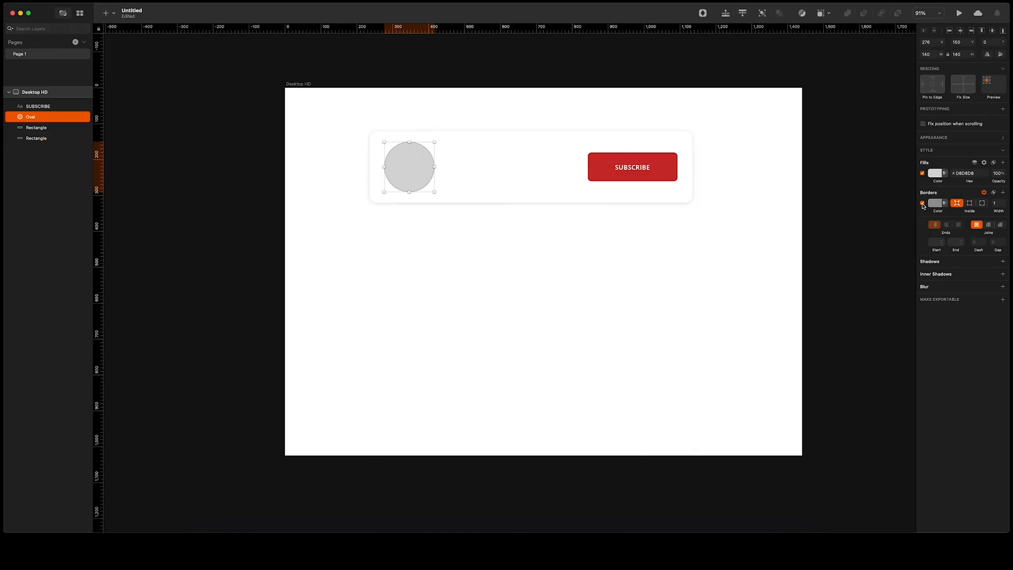
# - Remove the circle's outline and fill it with a random Unsplash photo
pyautogui.click(983, 162)
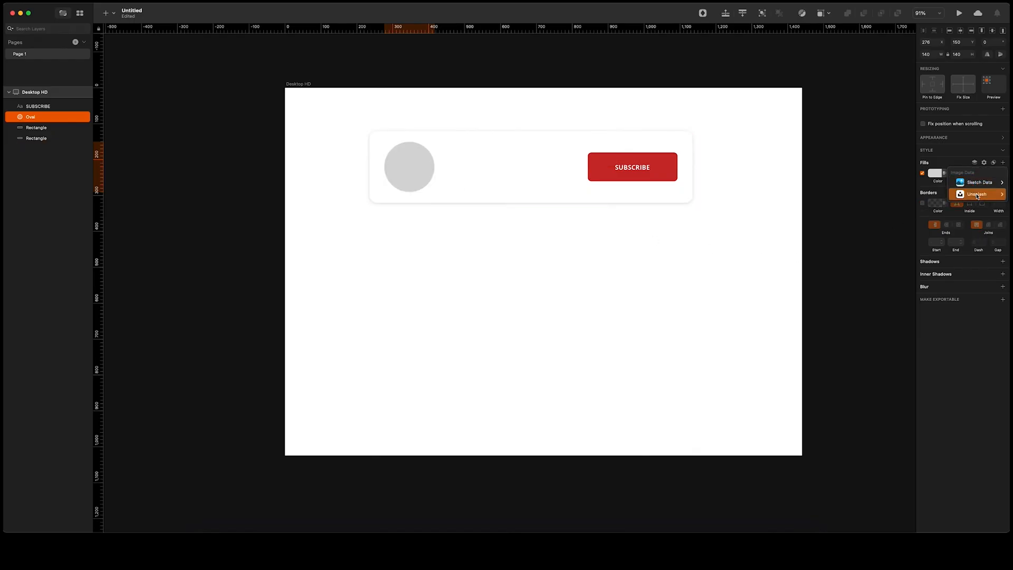
pyautogui.click(977, 194)
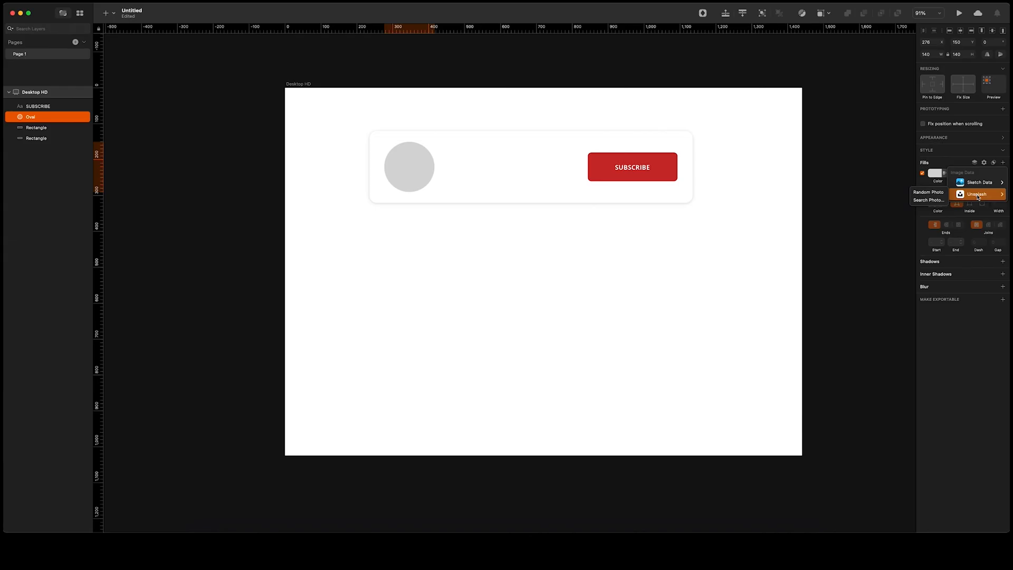
pyautogui.click(976, 194)
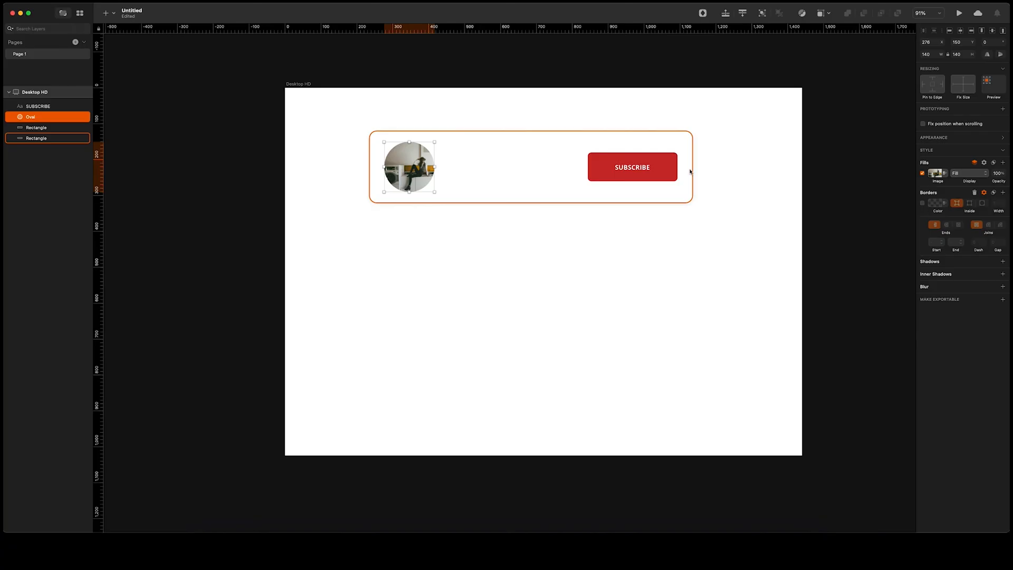
# - Add a text layer on the card reading UX NATIVE
pyautogui.click(105, 13)
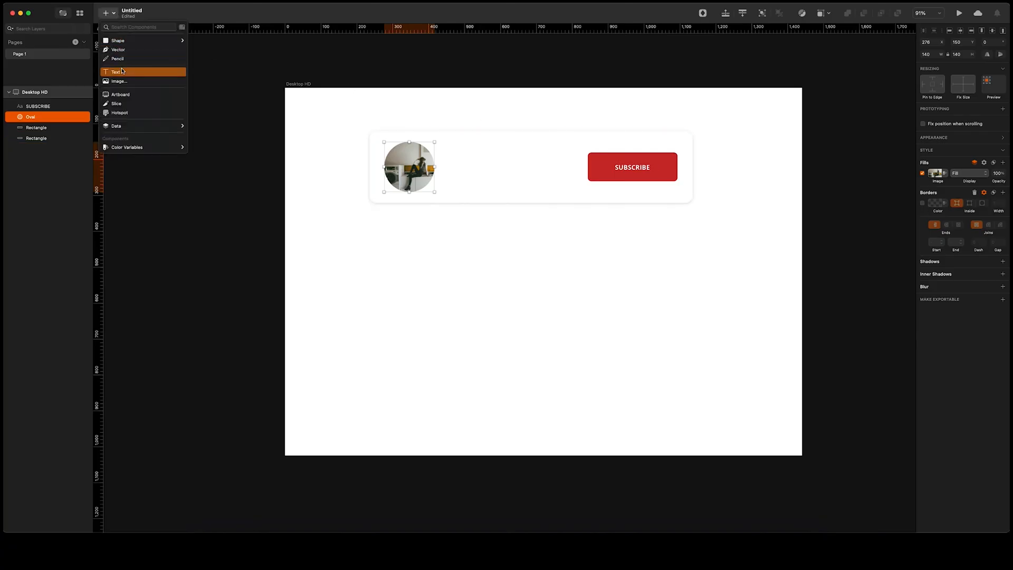
pyautogui.press('t')
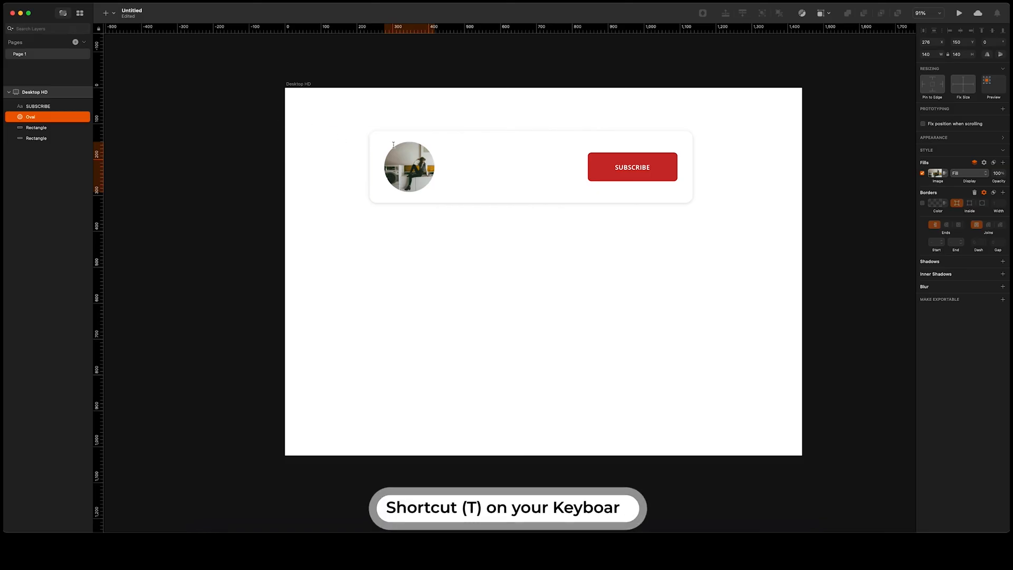
pyautogui.press('t')
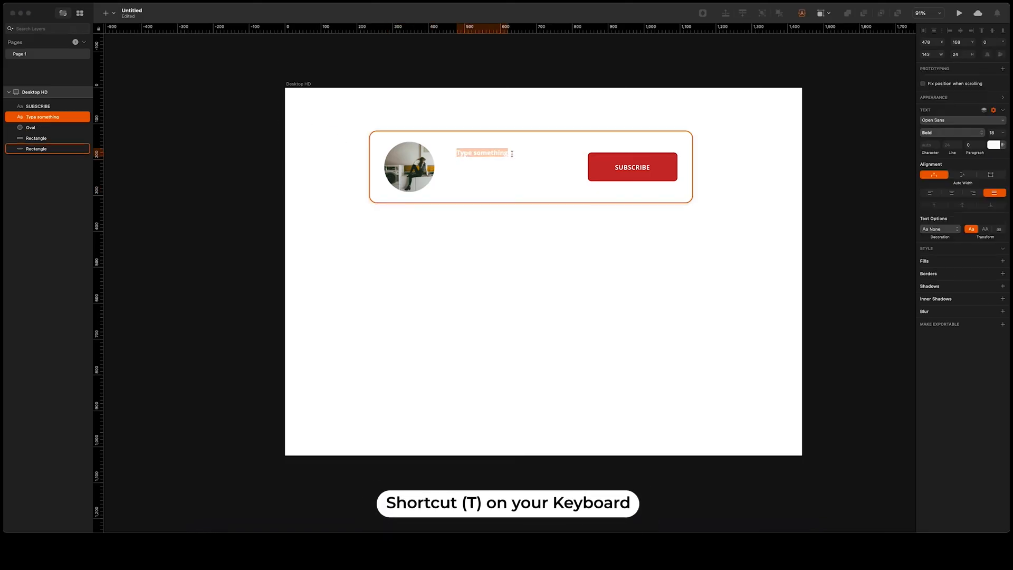
pyautogui.click(995, 145)
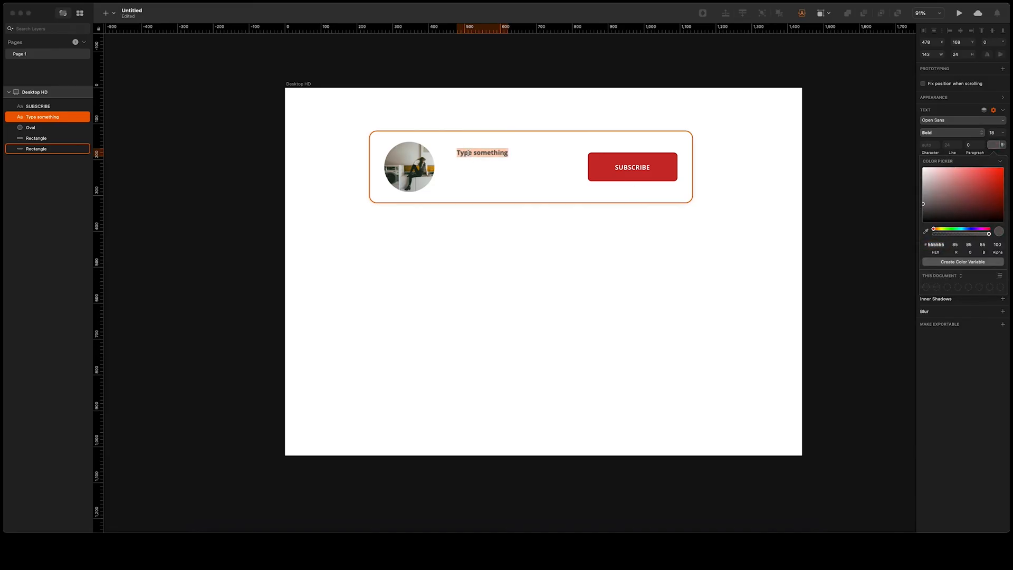
pyautogui.write('UX NA')
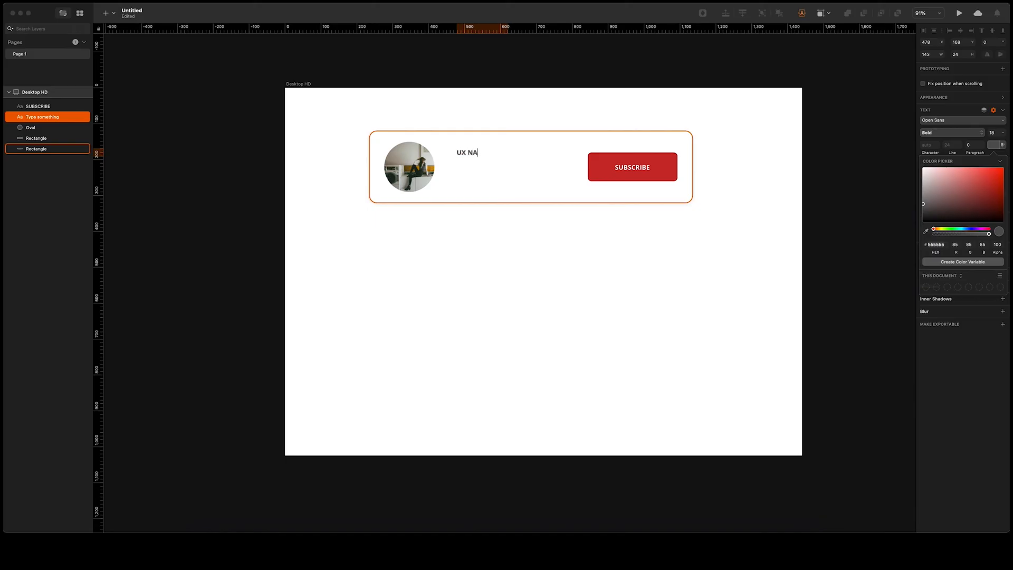
pyautogui.write('TIVE')
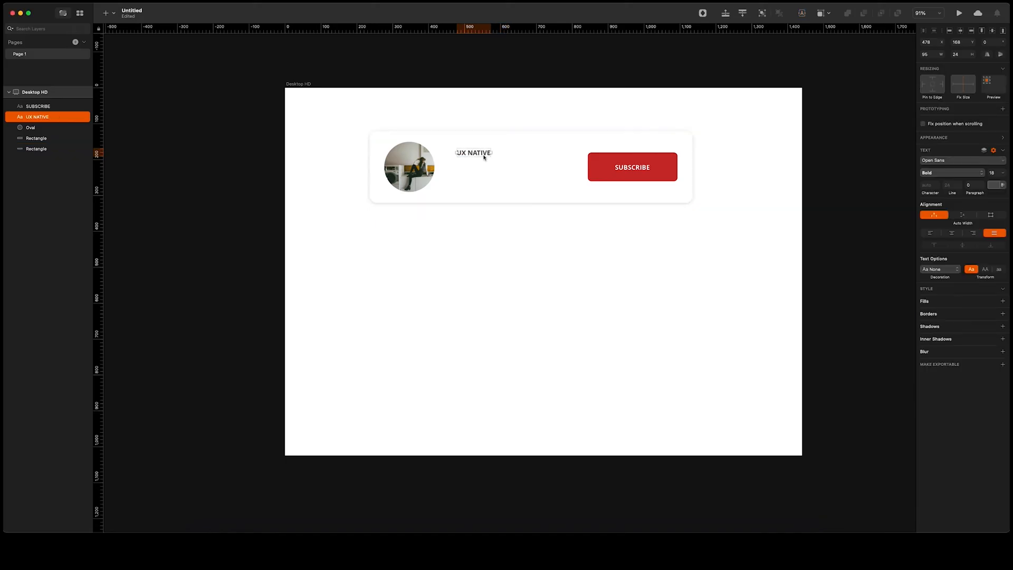
# - Duplicate the text layer and retype the copy as DESIGN AND BUSINESS
pyautogui.press('cmd+c')
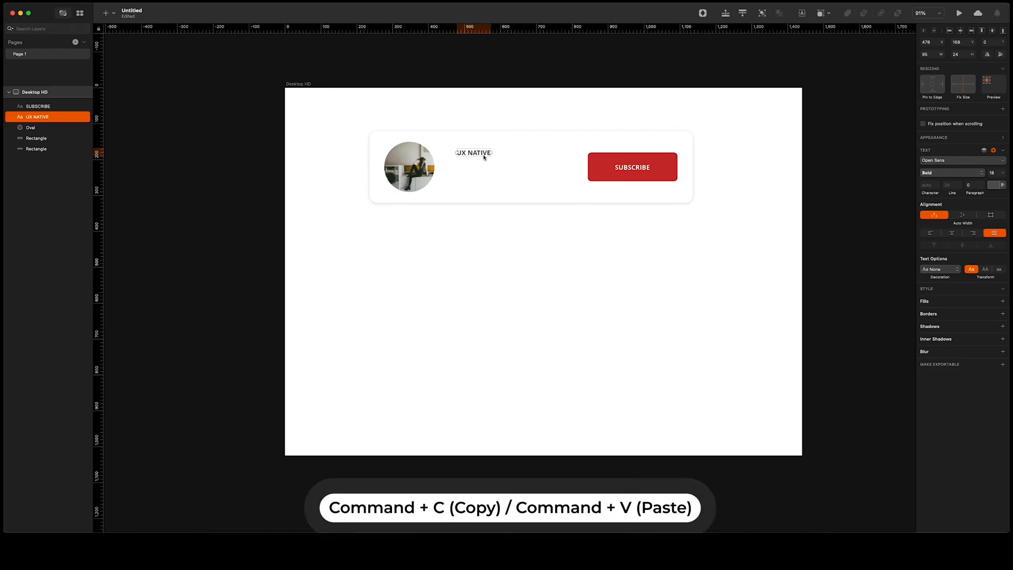
pyautogui.press('cmd+v')
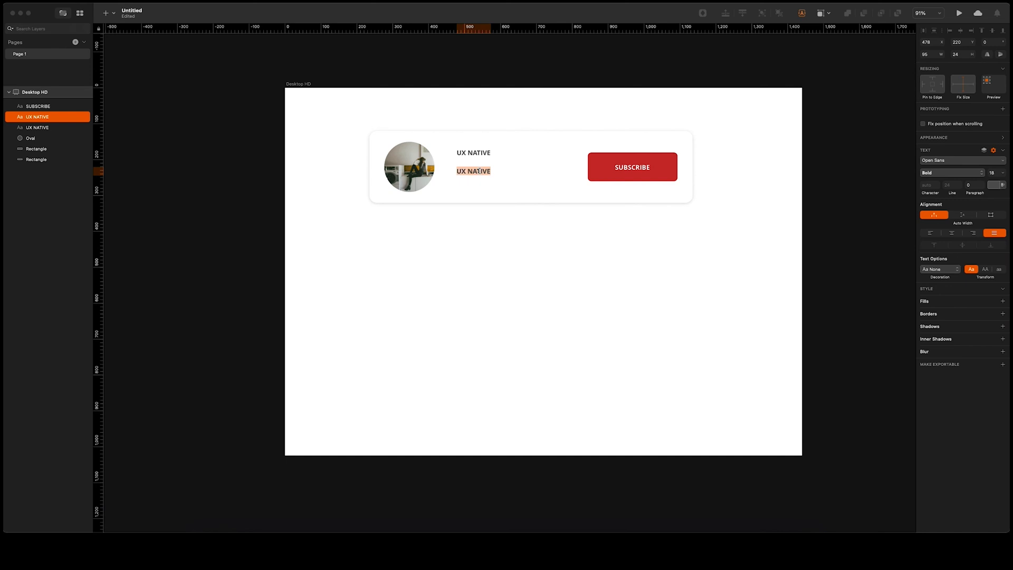
pyautogui.write('DE')
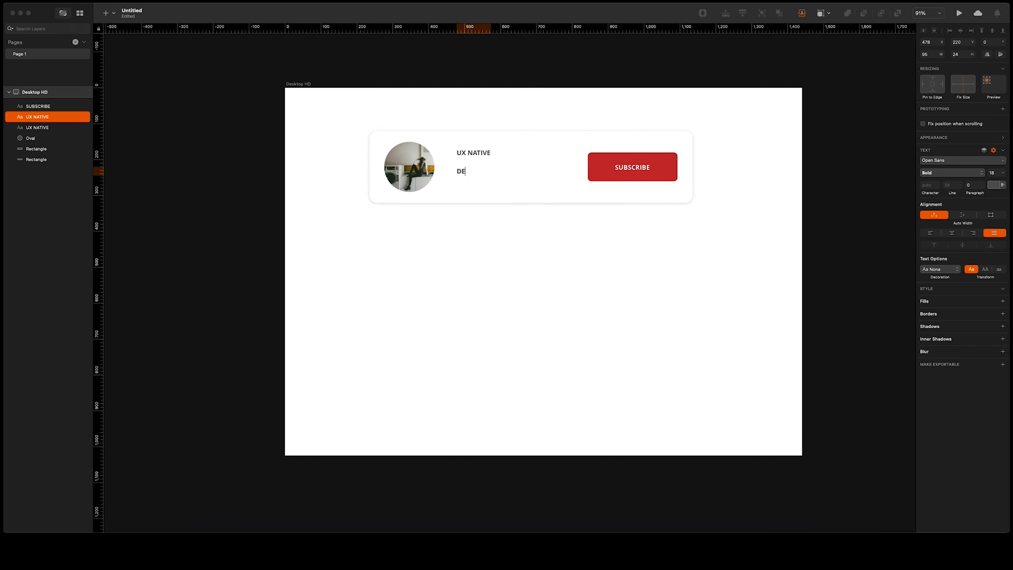
pyautogui.write('SIGN')
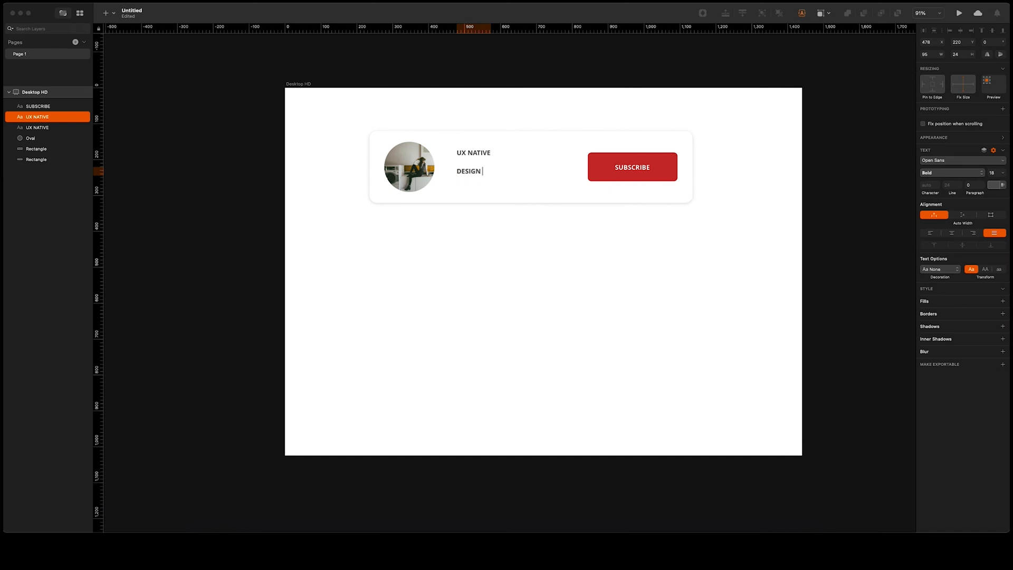
pyautogui.write('AND BUSINESS')
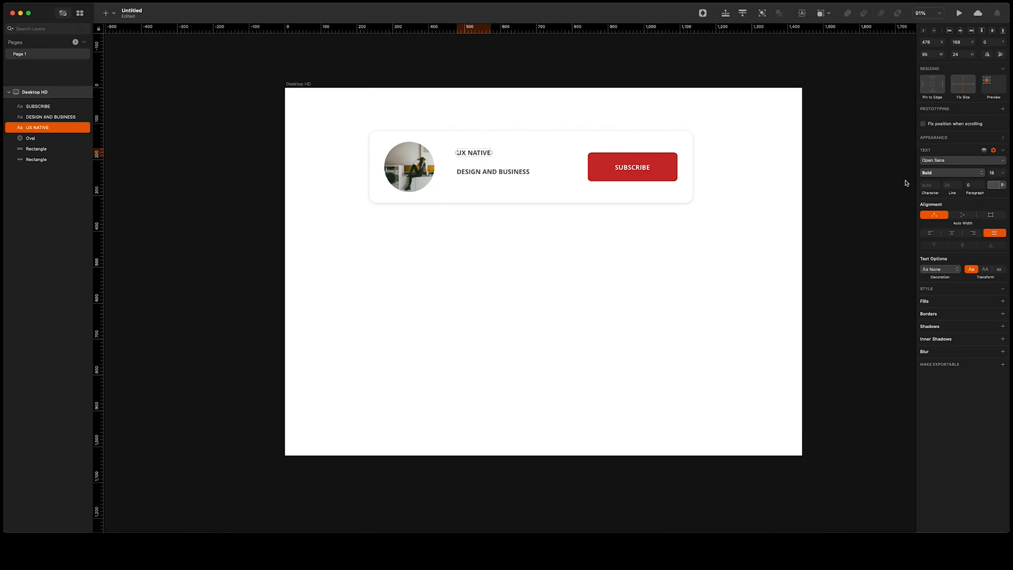
# - Enlarge the UX NATIVE heading and shrink the DESIGN AND BUSINESS subtitle
pyautogui.click(996, 172)
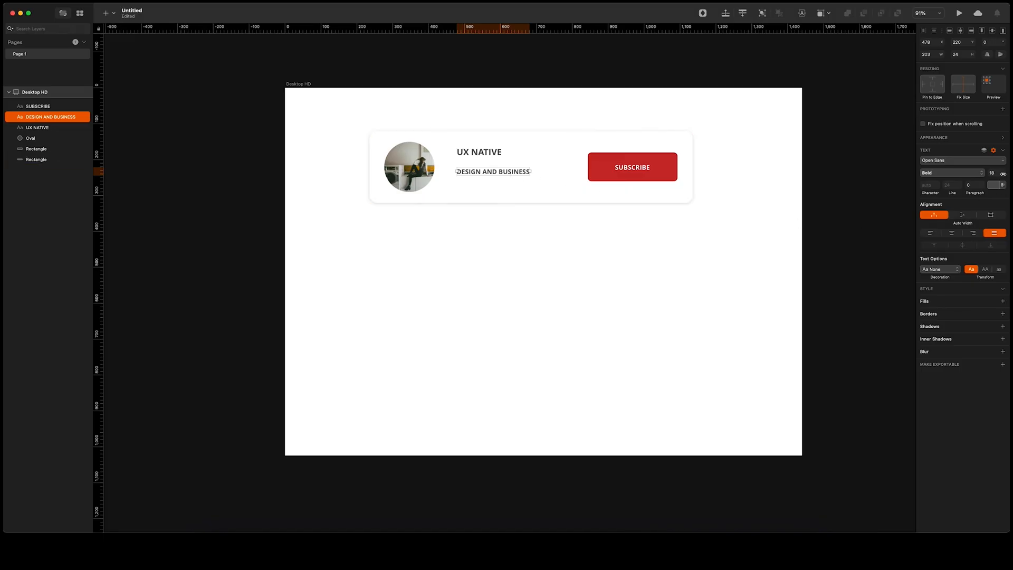
pyautogui.click(989, 173)
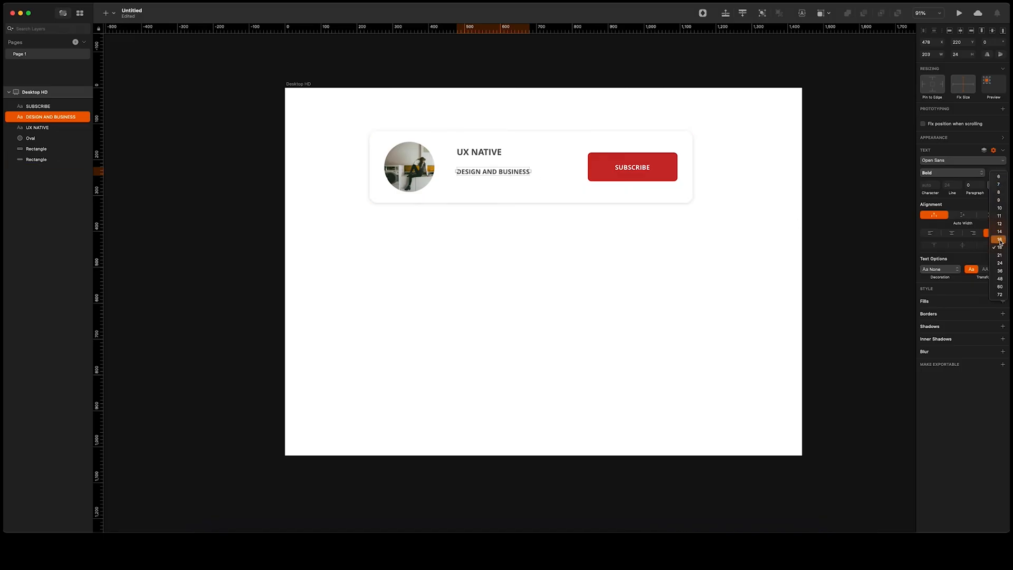
pyautogui.click(999, 239)
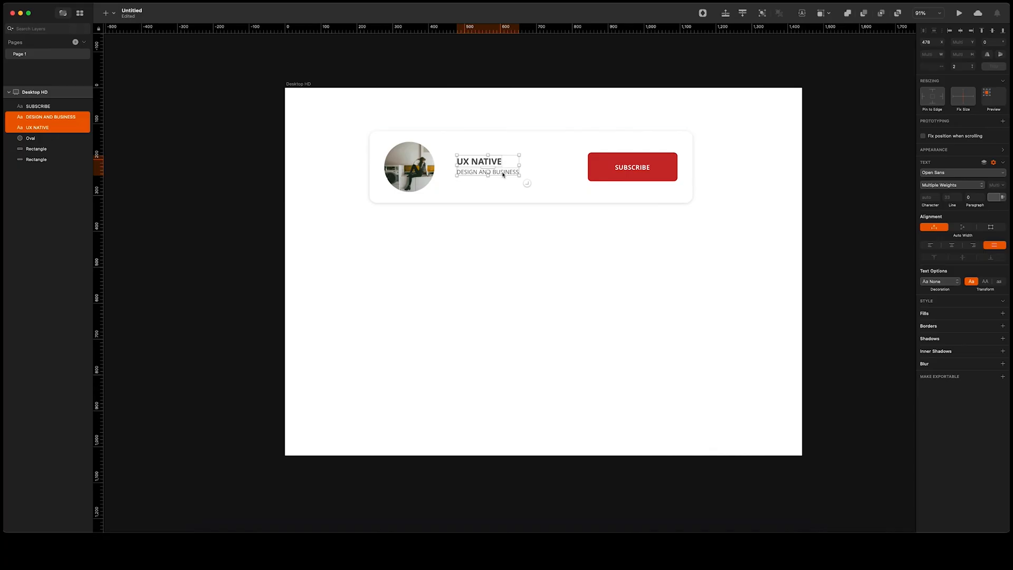
pyautogui.press('shift')
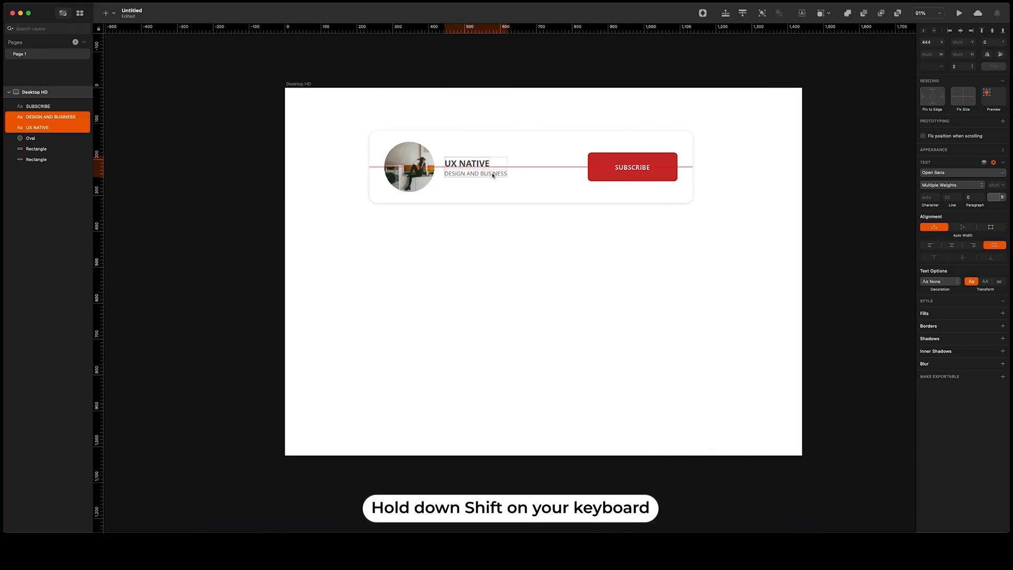
pyautogui.click(507, 222)
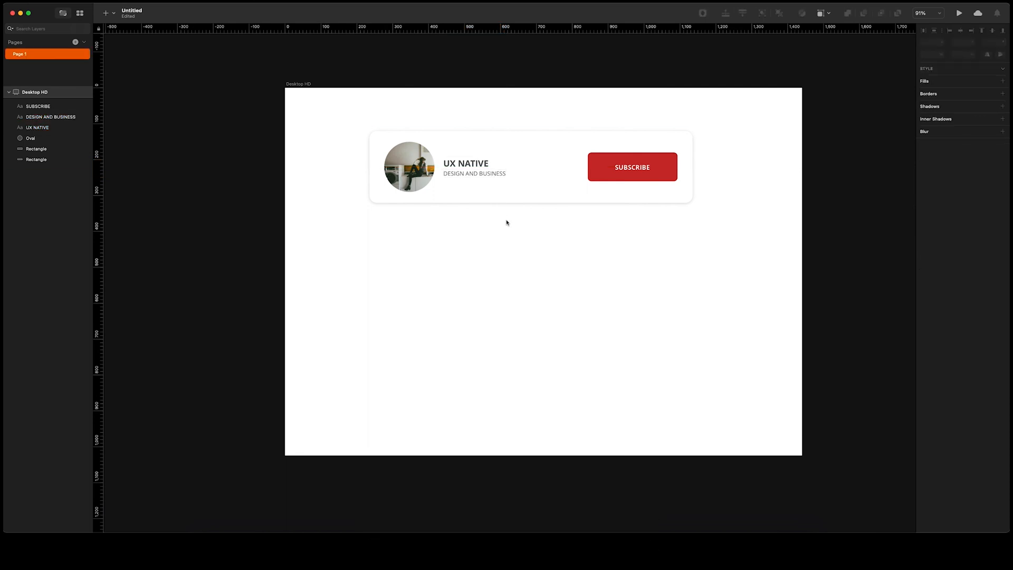
pyautogui.moveTo(567, 223)
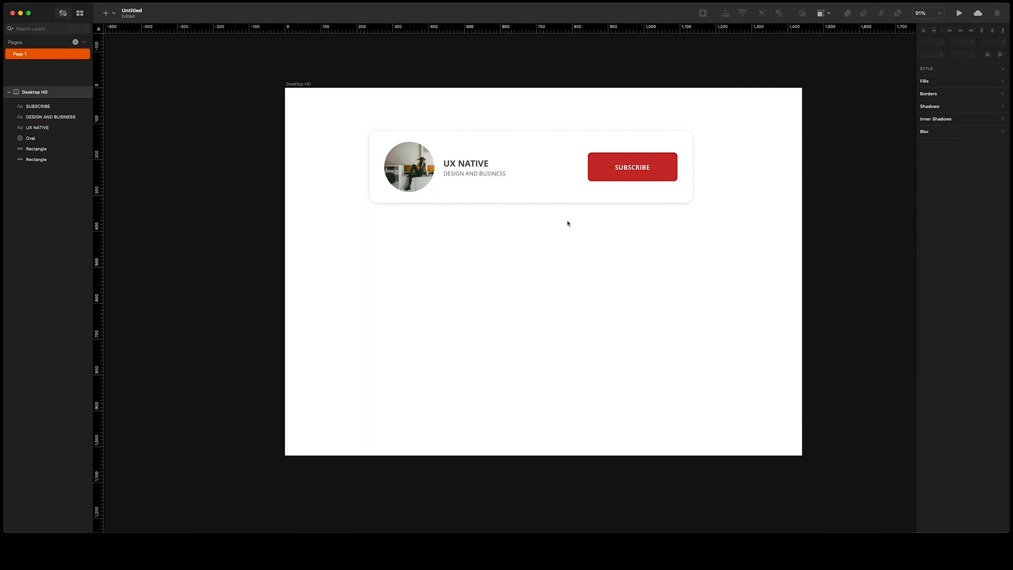
pyautogui.moveTo(544, 203)
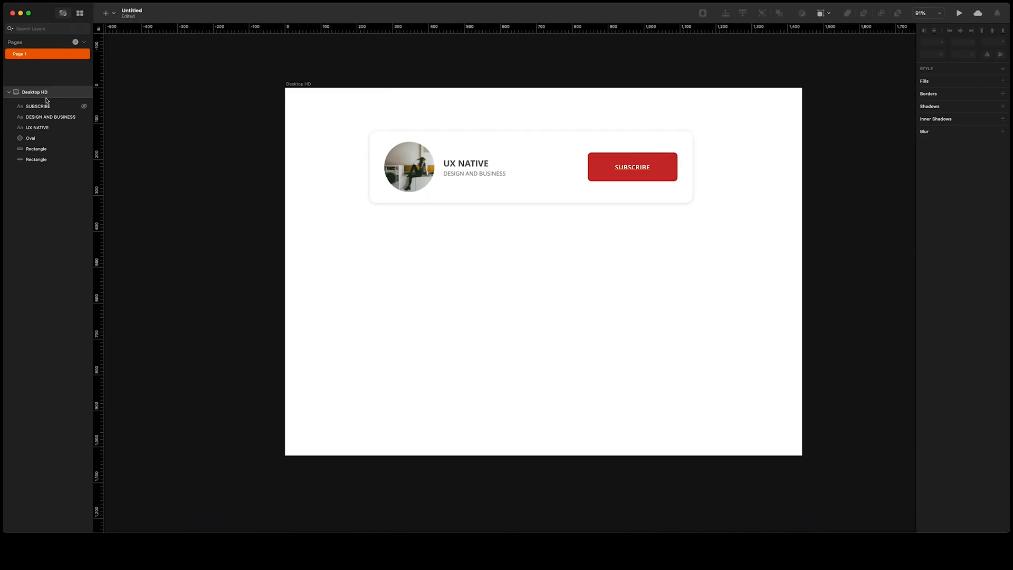
pyautogui.click(35, 159)
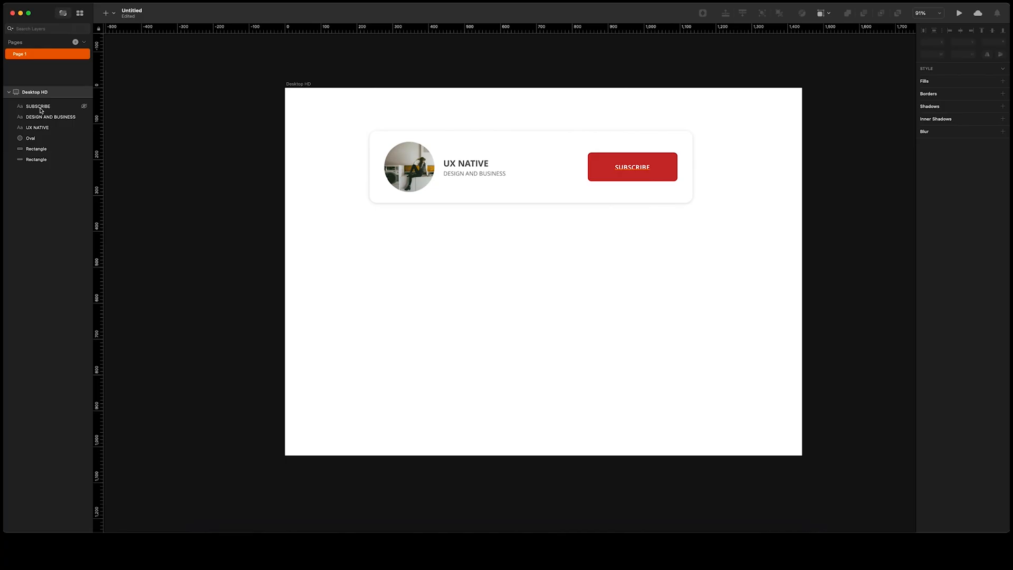
pyautogui.moveTo(38, 106)
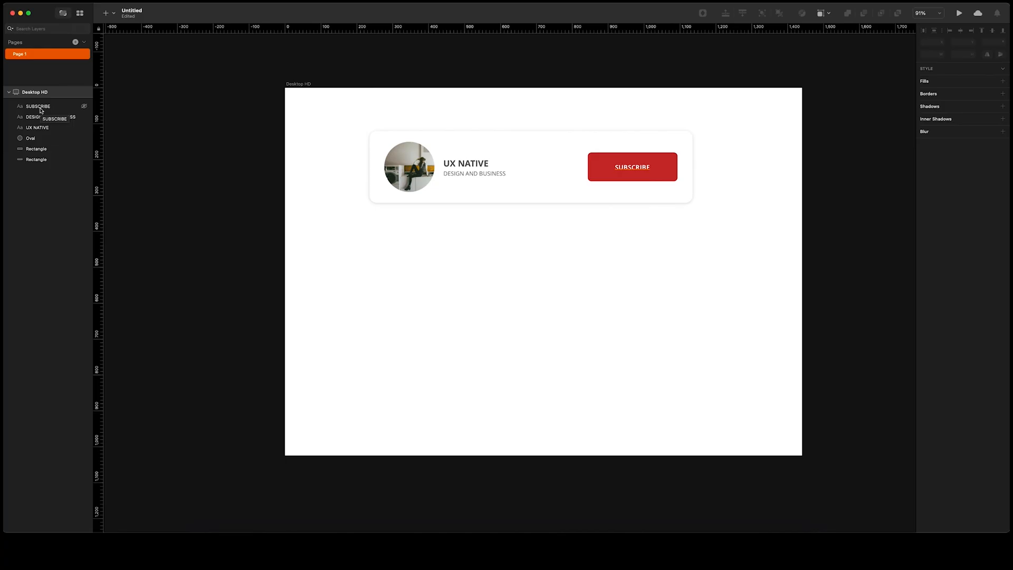
pyautogui.click(42, 117)
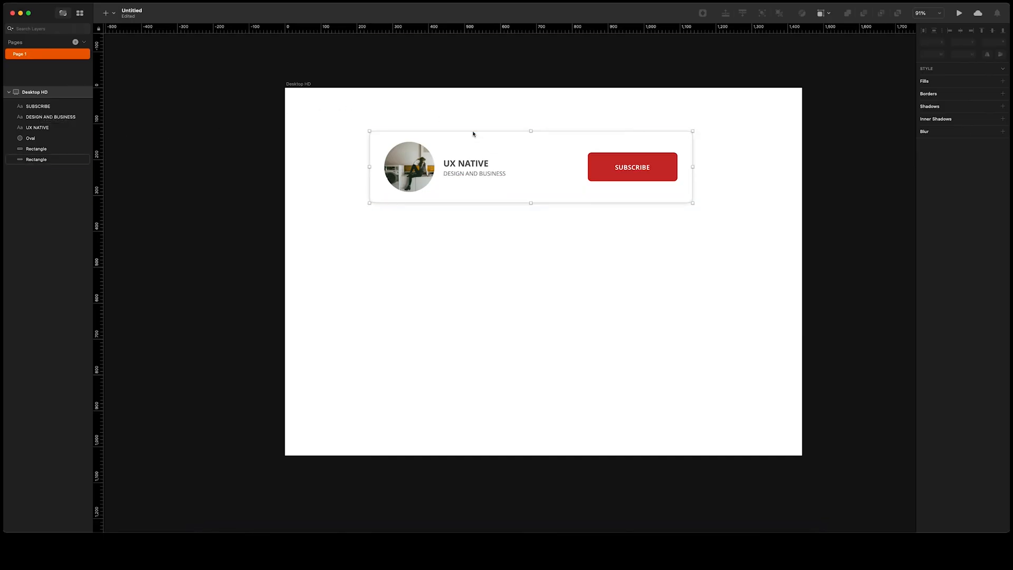
# - Group the SUBSCRIBE label with the red button and name it Subscribe Button
pyautogui.click(36, 158)
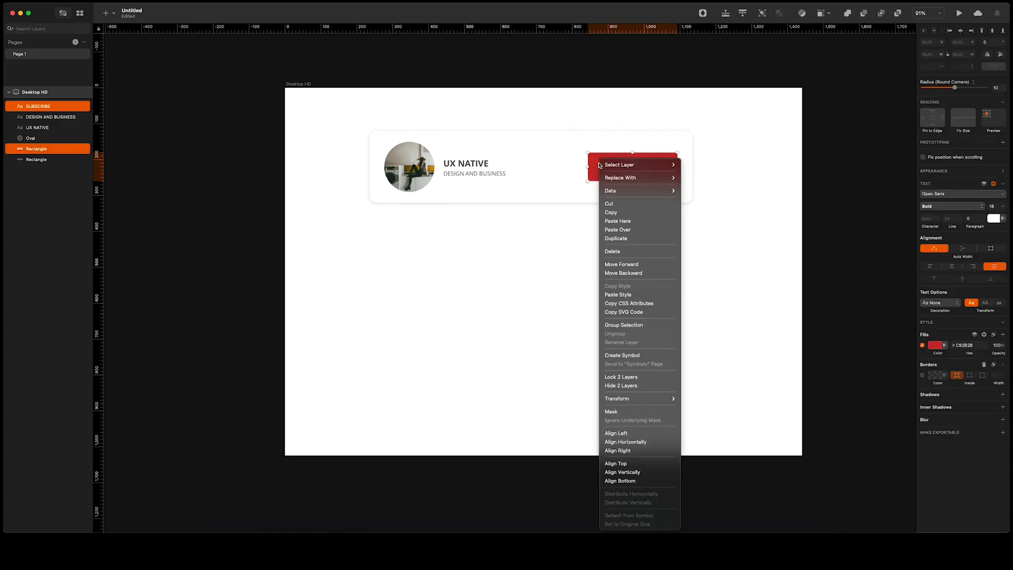
pyautogui.moveTo(629, 337)
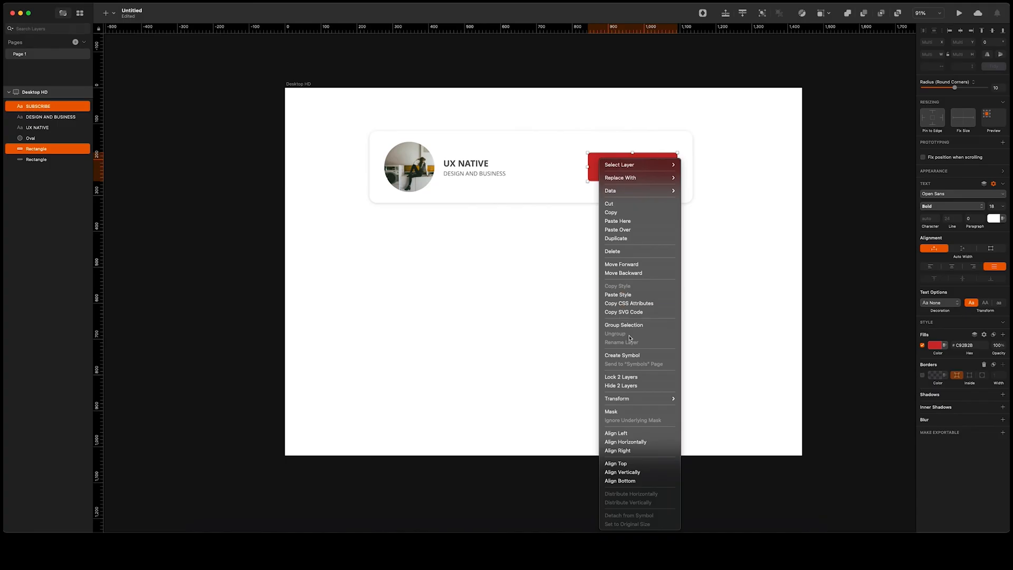
pyautogui.moveTo(636, 325)
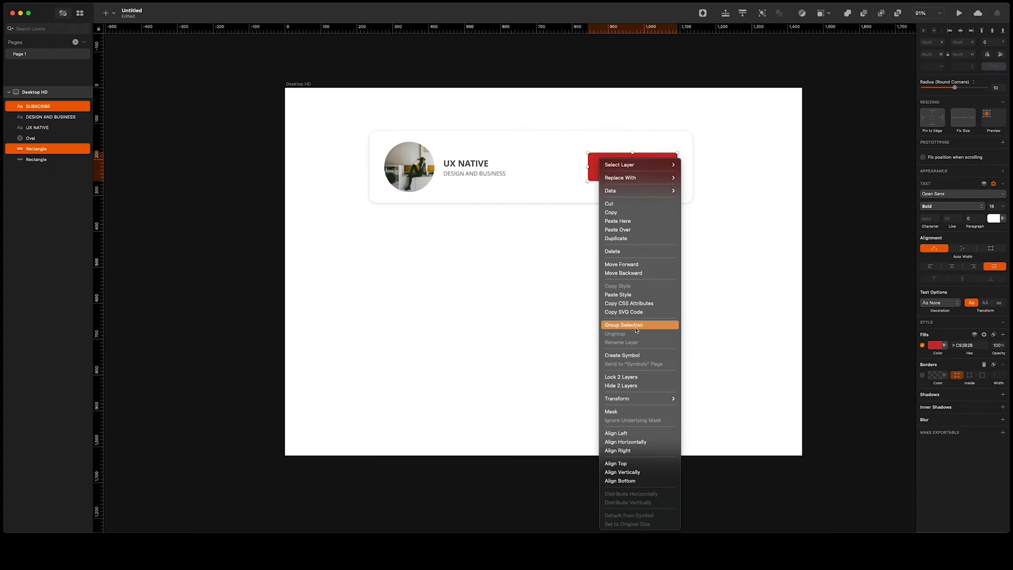
pyautogui.click(623, 325)
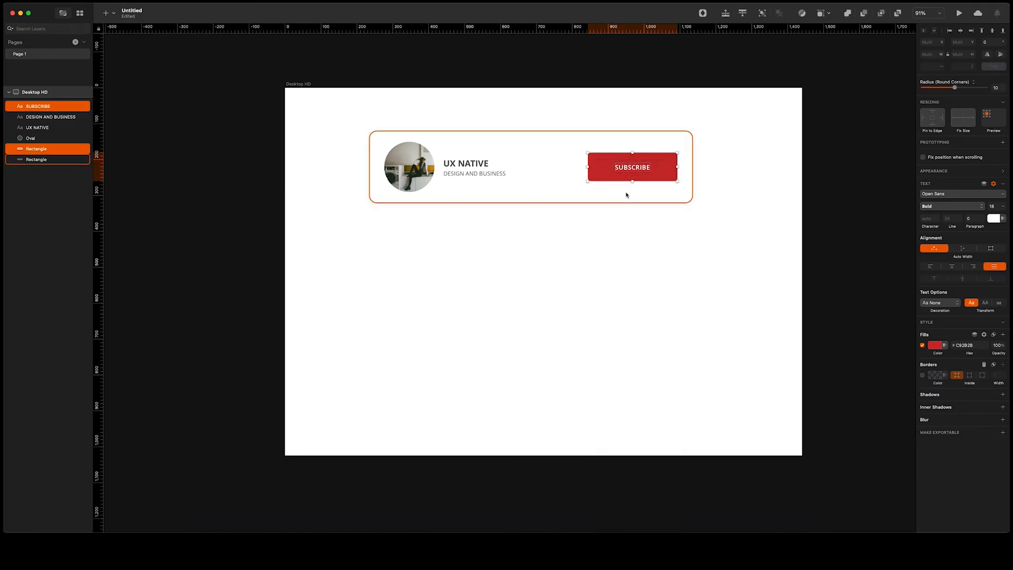
pyautogui.press('cmd+g')
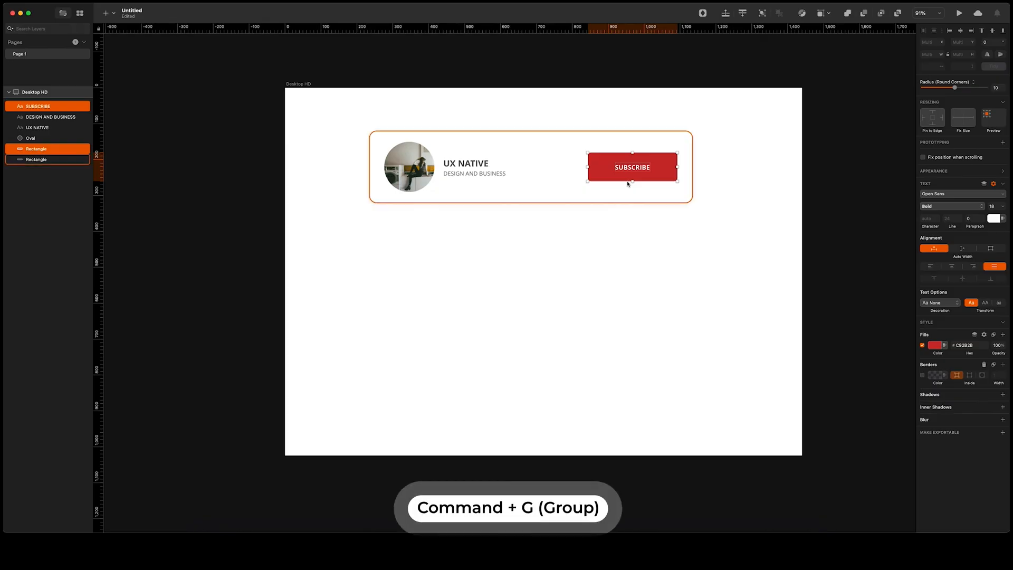
pyautogui.press('cmd+g')
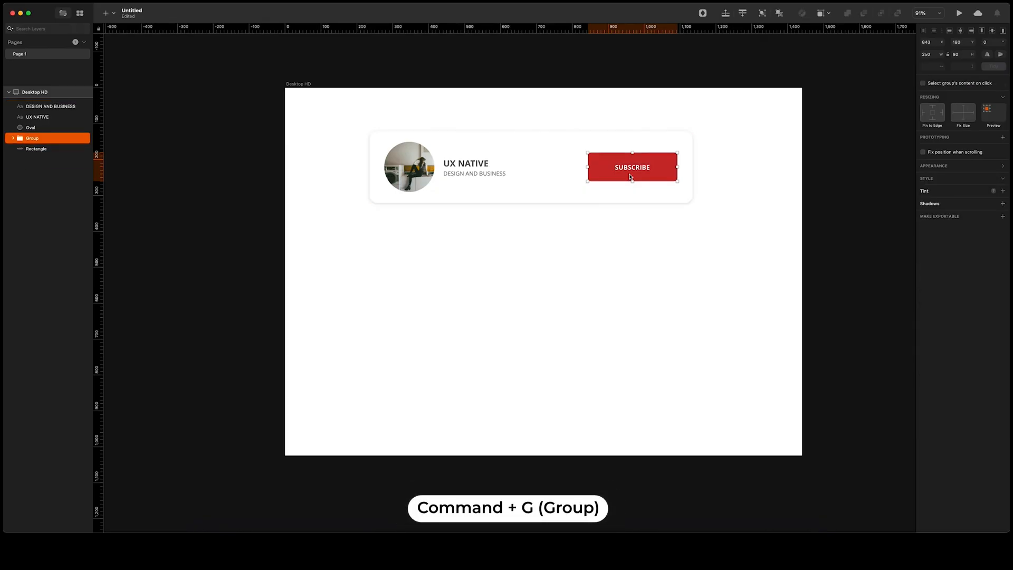
pyautogui.press('cmd+g')
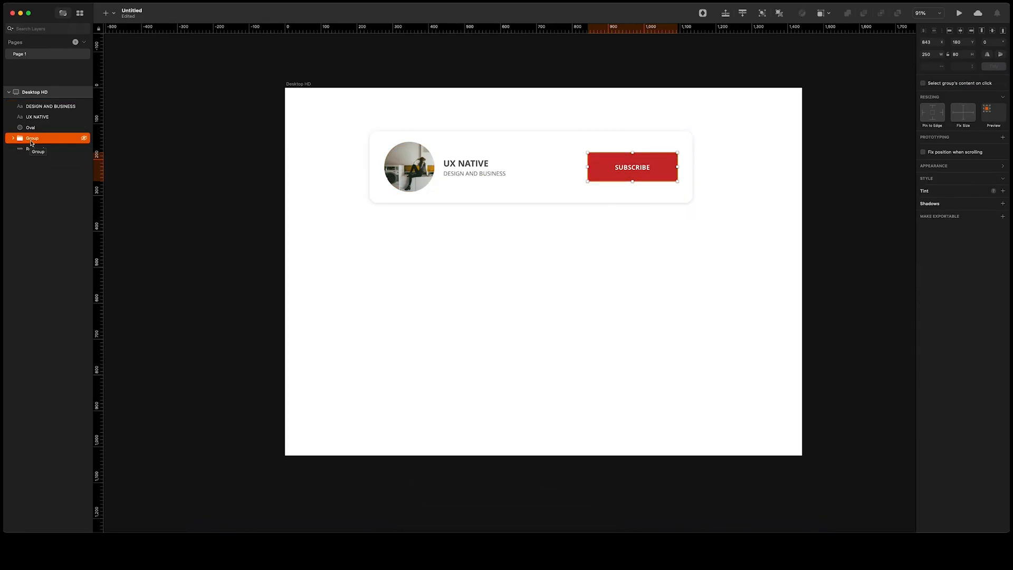
pyautogui.click(13, 138)
pyautogui.write('Subscribe Button')
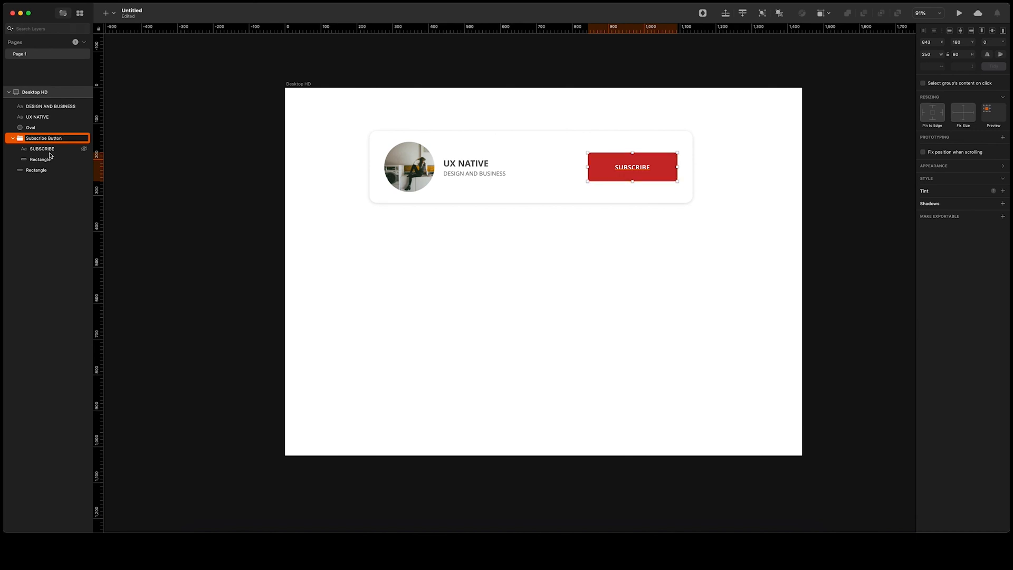
# - Rename the button's red background rectangle layer to Button BG
pyautogui.click(41, 159)
pyautogui.write('Button BG')
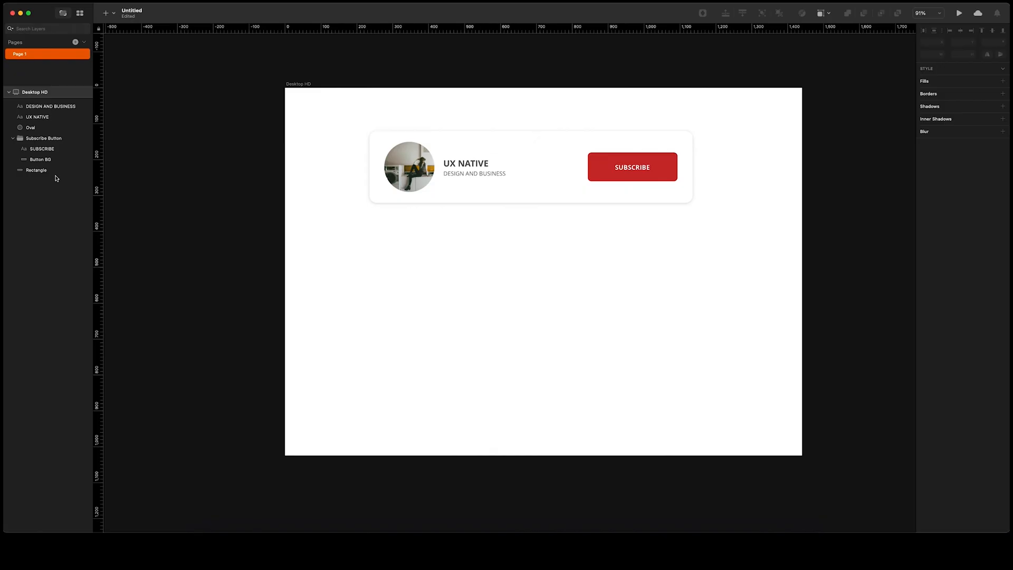
pyautogui.click(43, 138)
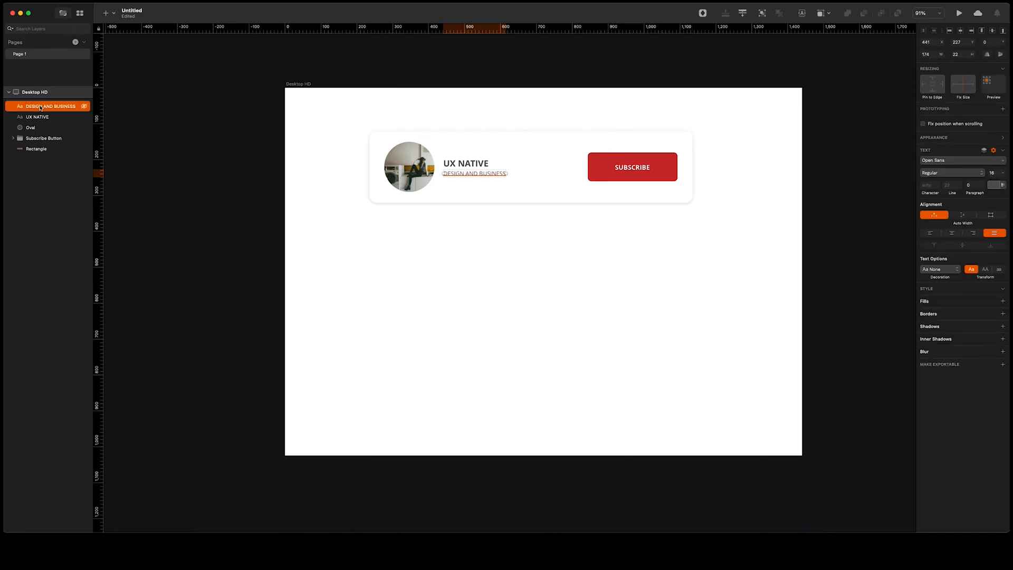
# - Group the subtitle, channel name and round photo as Profile, and rename the white card Popup BG
pyautogui.click(30, 127)
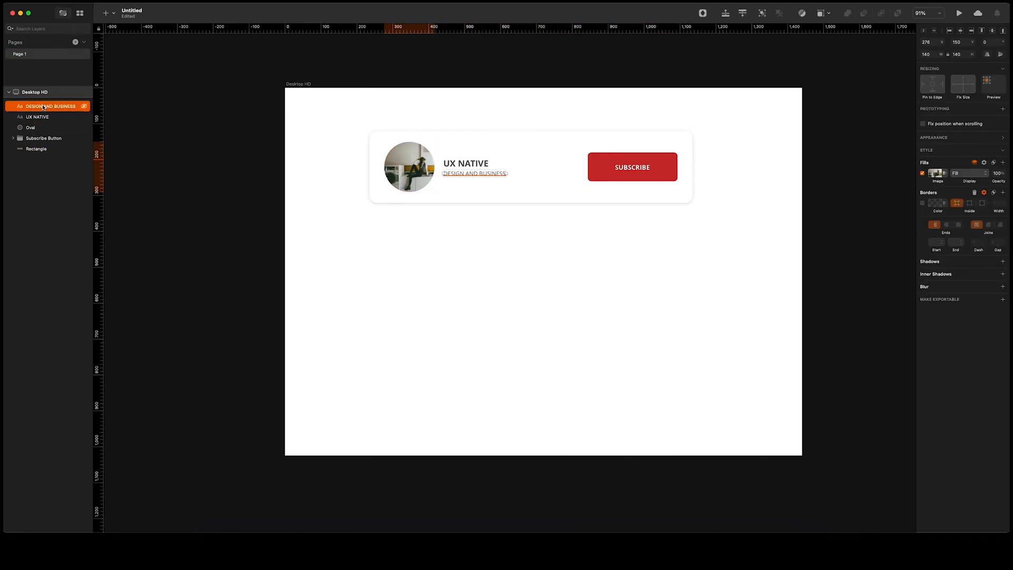
pyautogui.click(37, 117)
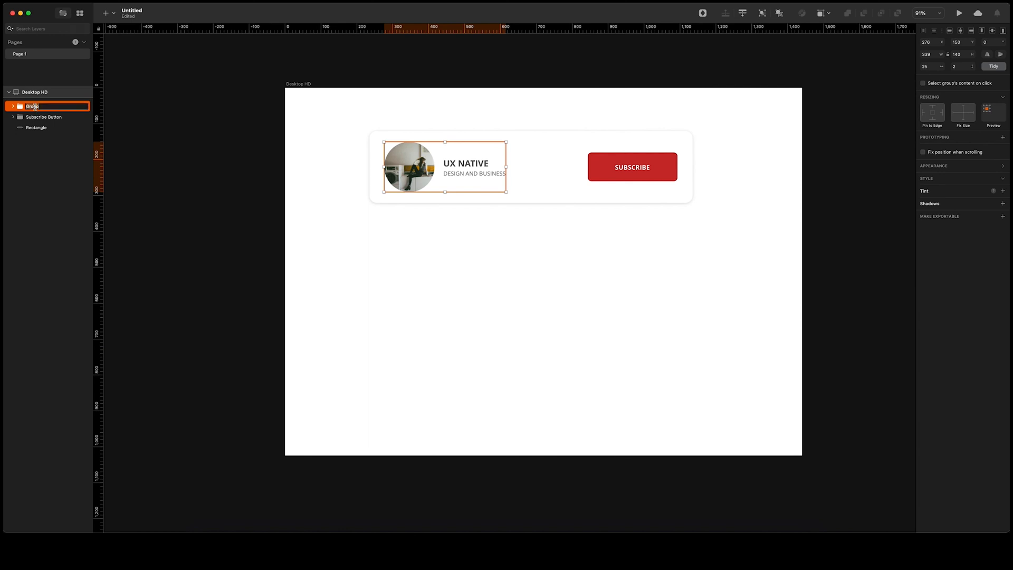
pyautogui.write('Profile')
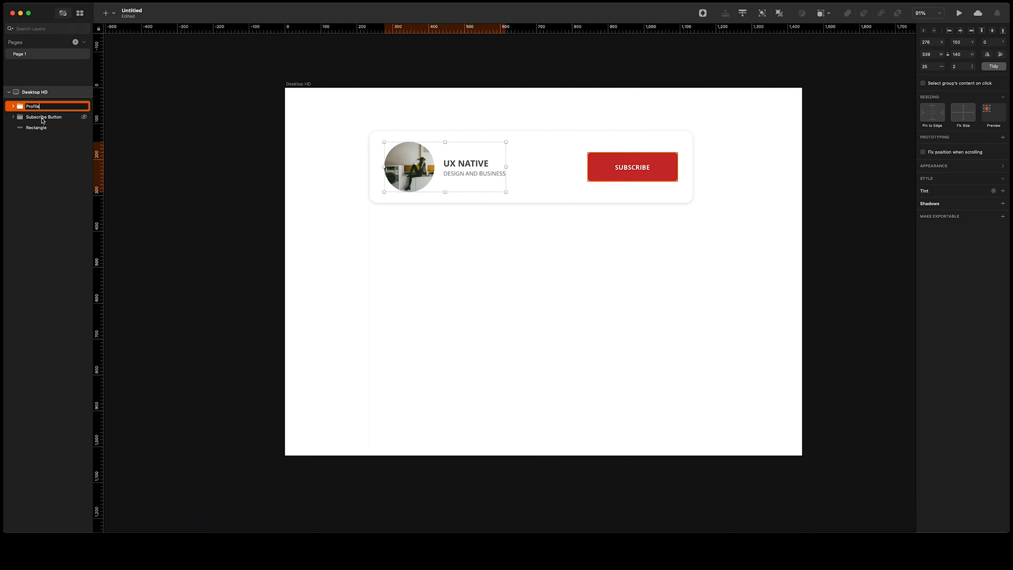
pyautogui.click(36, 127)
pyautogui.write('Popup BG')
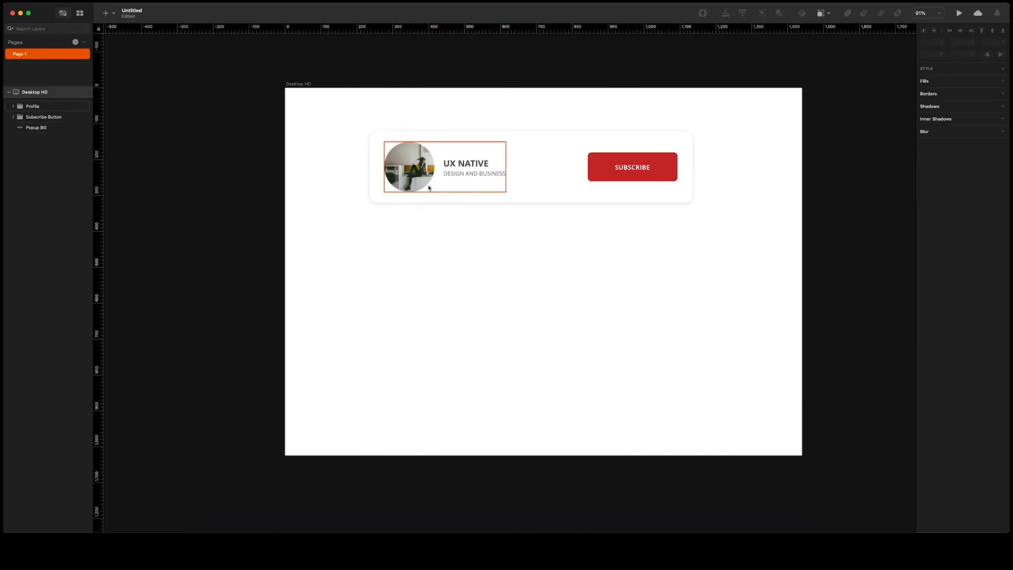
pyautogui.click(336, 164)
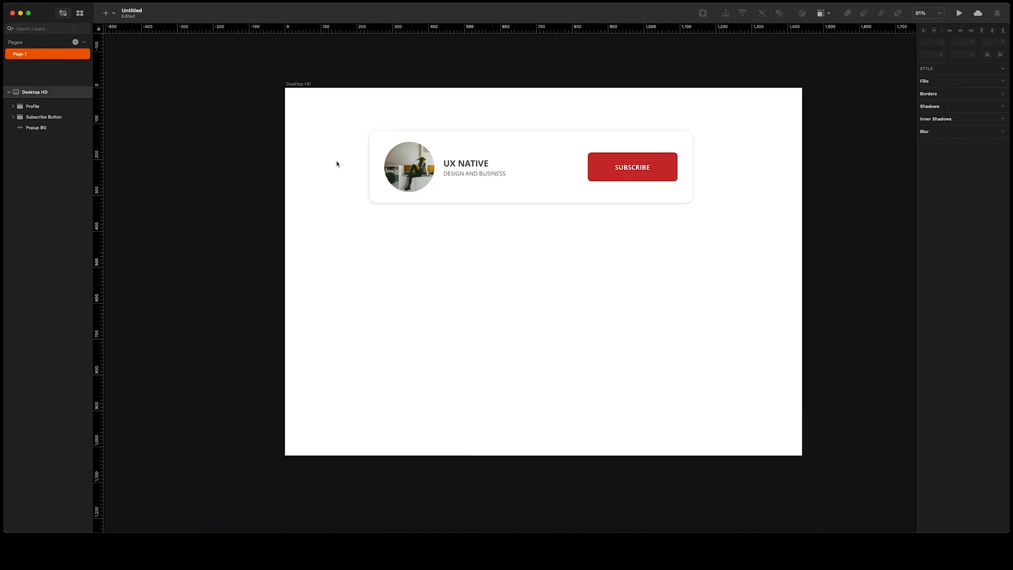
# - Combine Popup BG, Profile and Subscribe Button with Group Selection
pyautogui.click(36, 127)
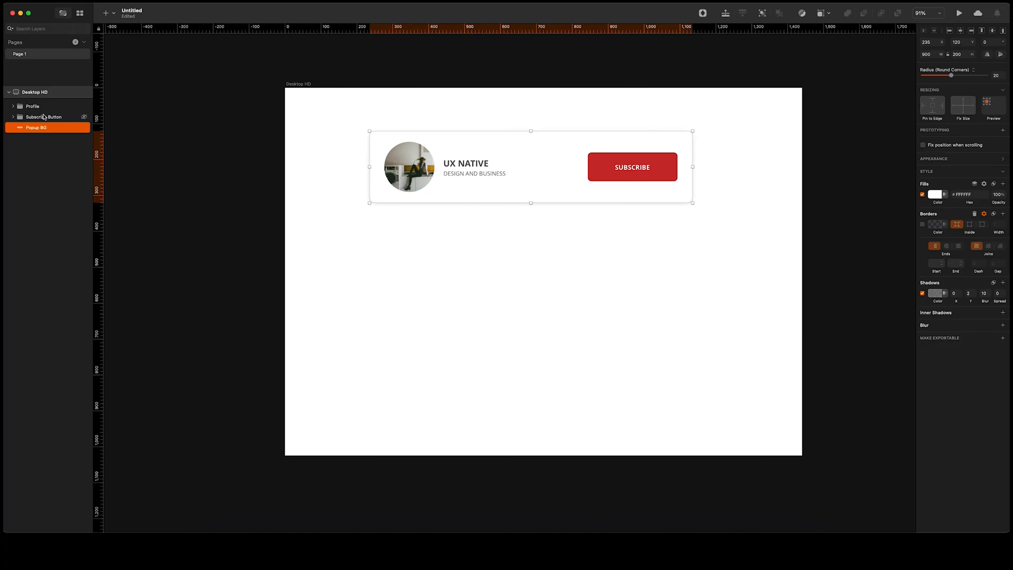
pyautogui.click(32, 106)
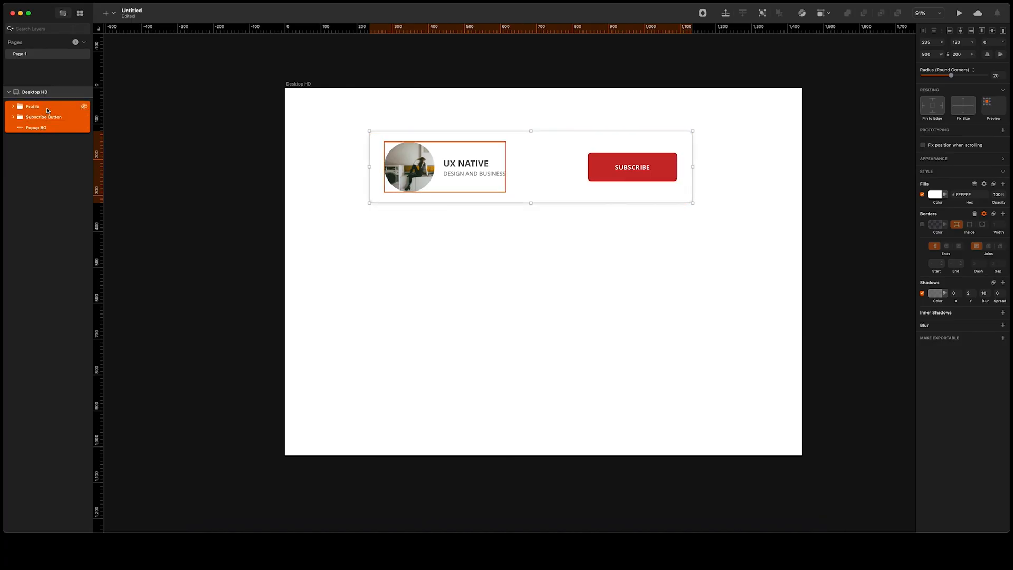
pyautogui.rightClick(43, 117)
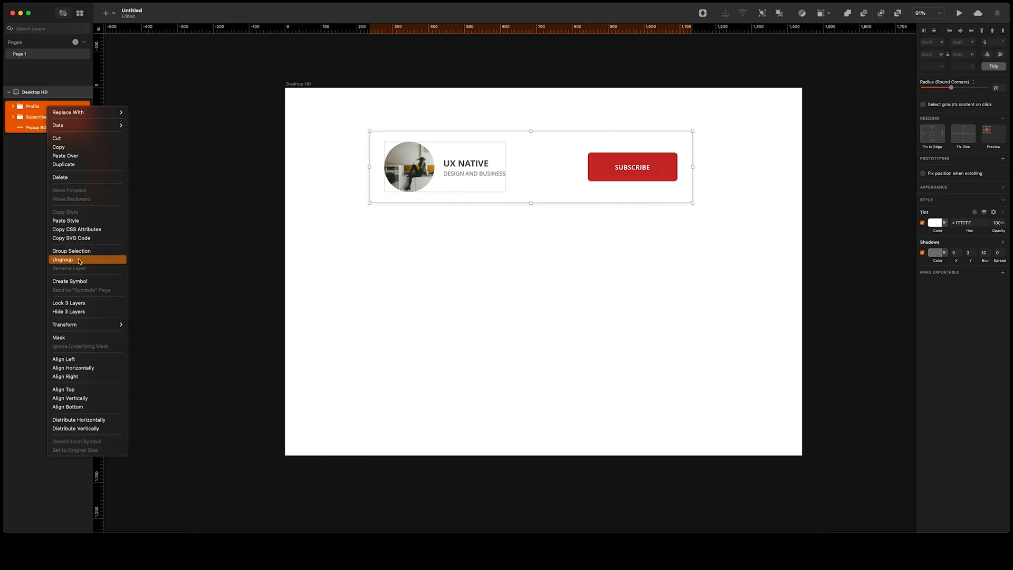
pyautogui.click(62, 259)
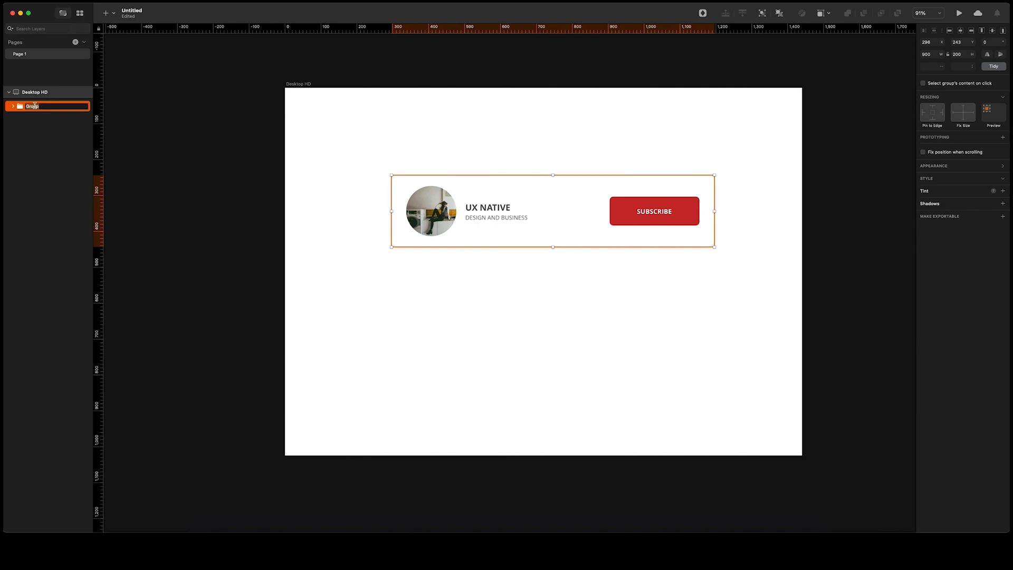
# - Name the new combined group, typed so far as 'Popup YouTu'
pyautogui.write('Pop')
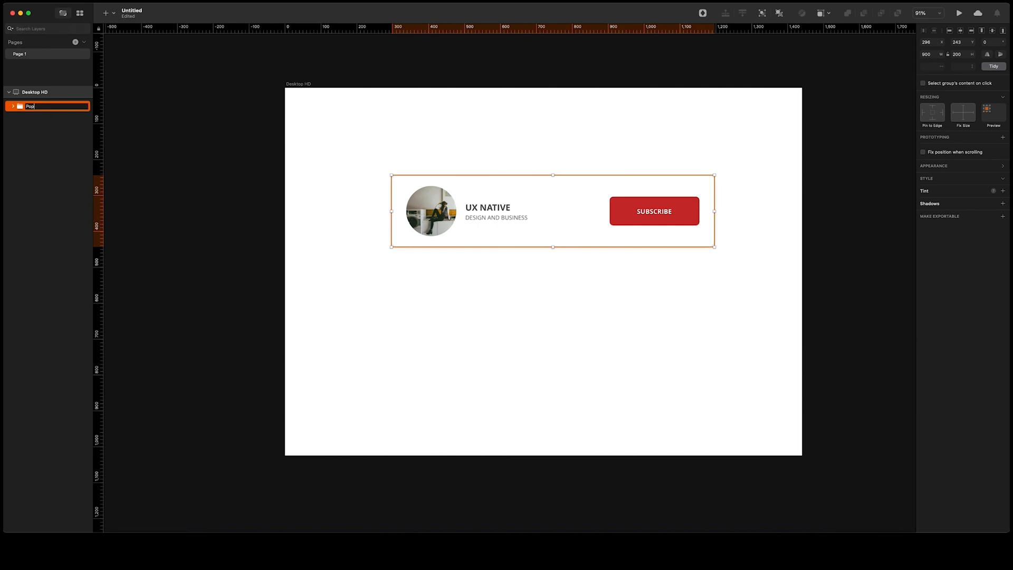
pyautogui.write('Popup 1')
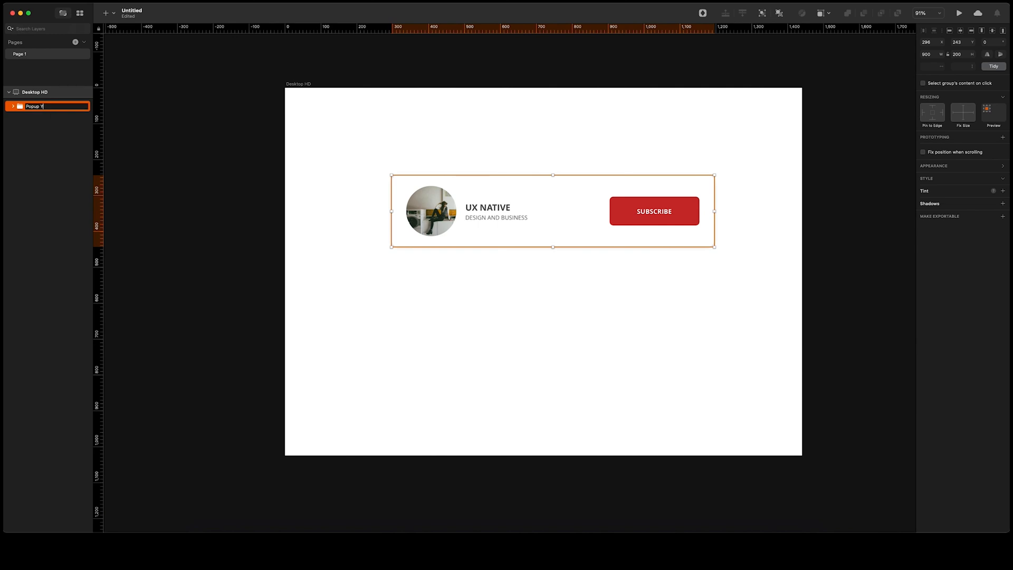
pyautogui.write('YouTu')
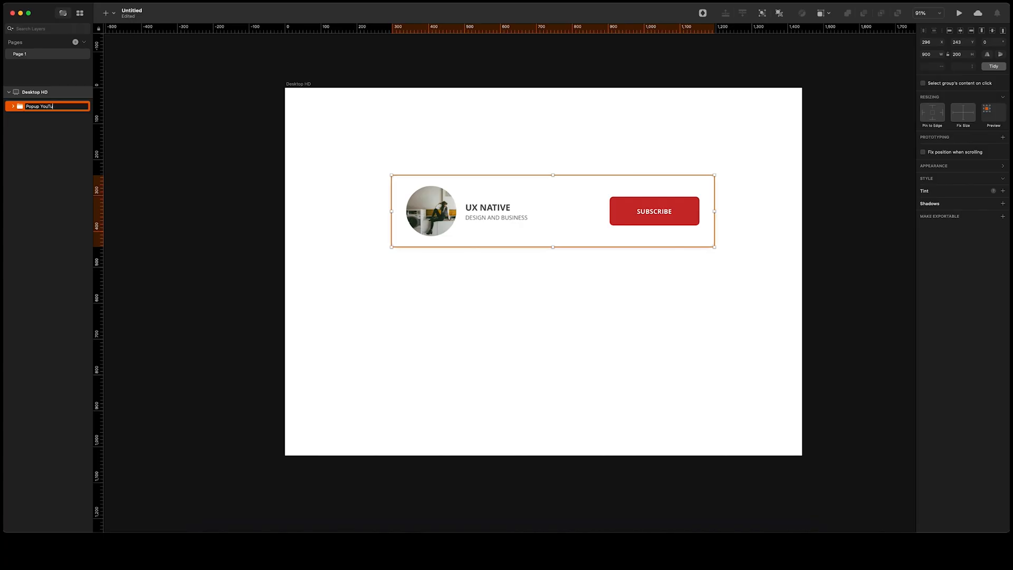